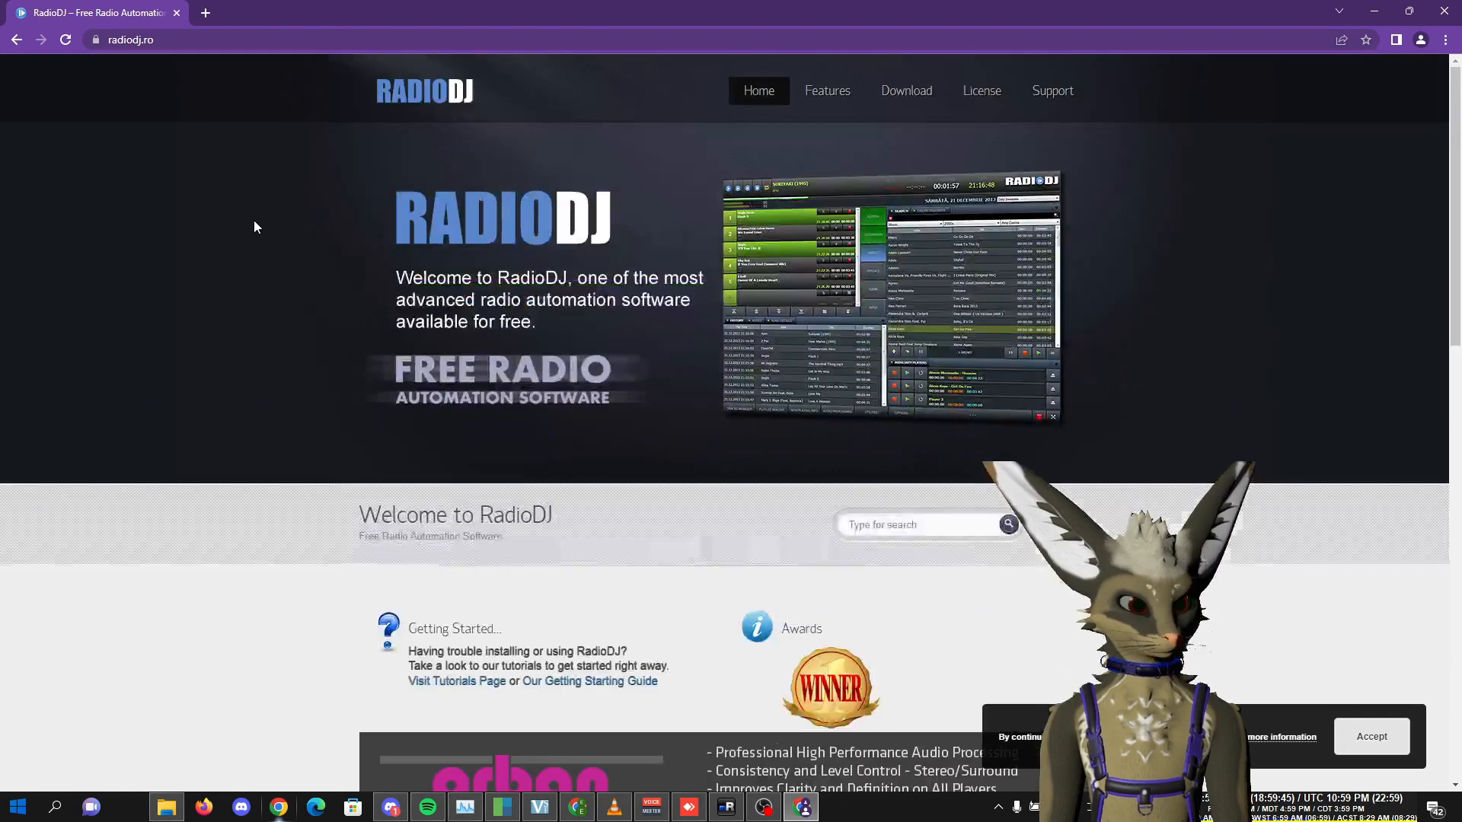
{"action": "mouse_move", "coordinate": [904, 90]}
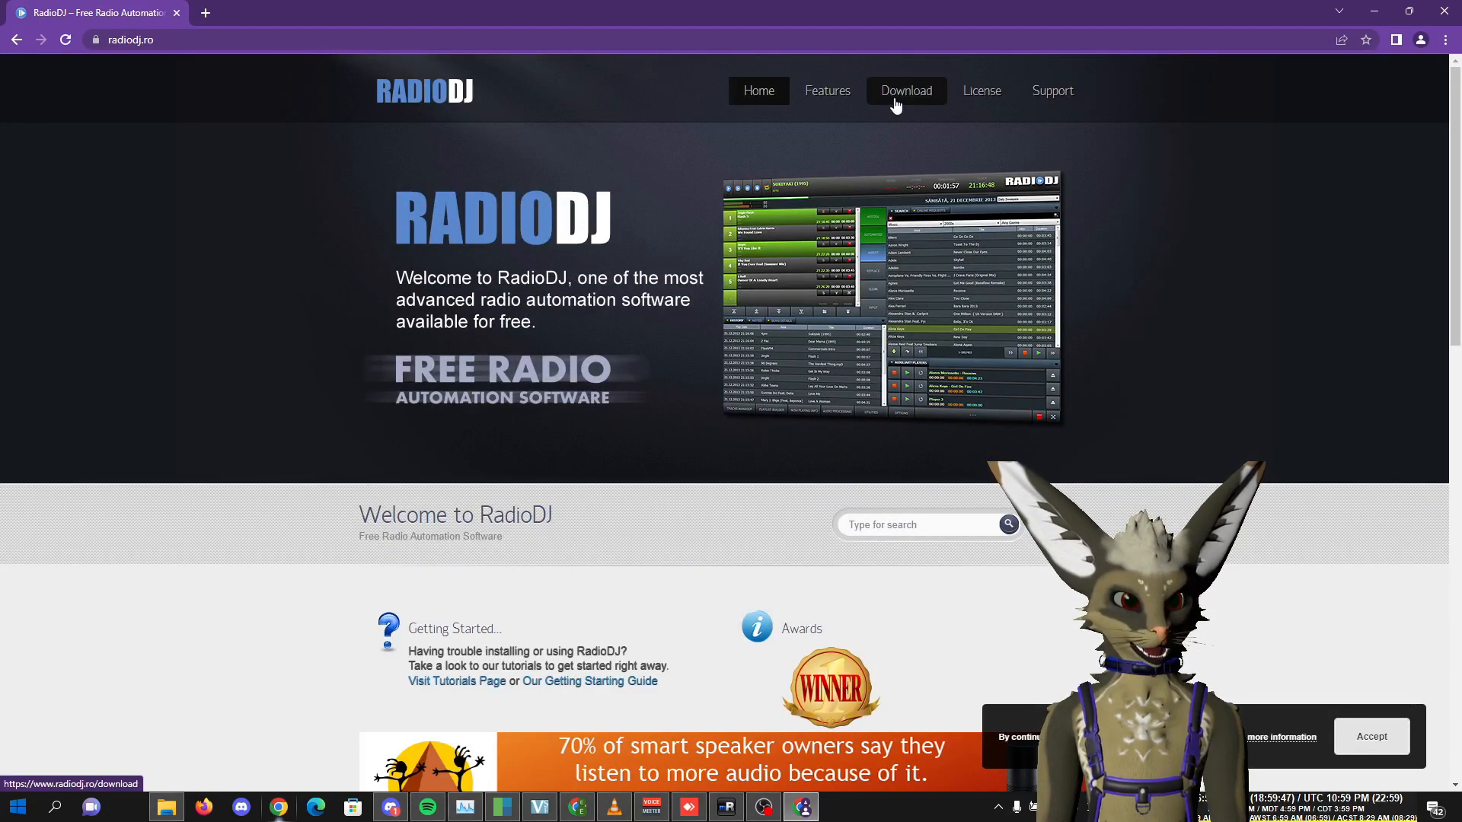
Download RadioDJ v2.0.4.1 from the site's downloads page.
{"action": "left_click", "coordinate": [905, 90]}
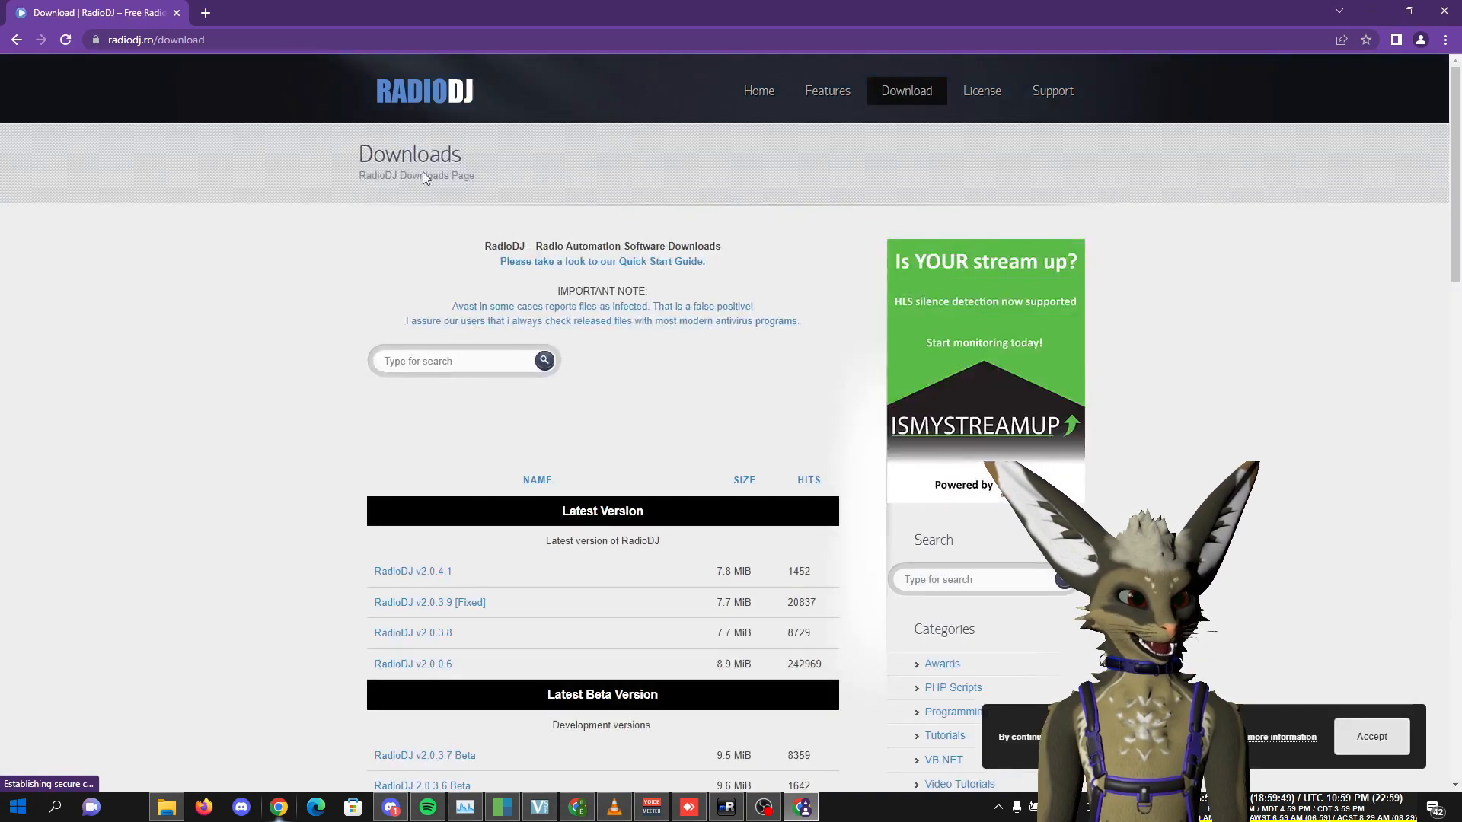
{"action": "scroll", "scroll_direction": "down", "scroll_amount": 3}
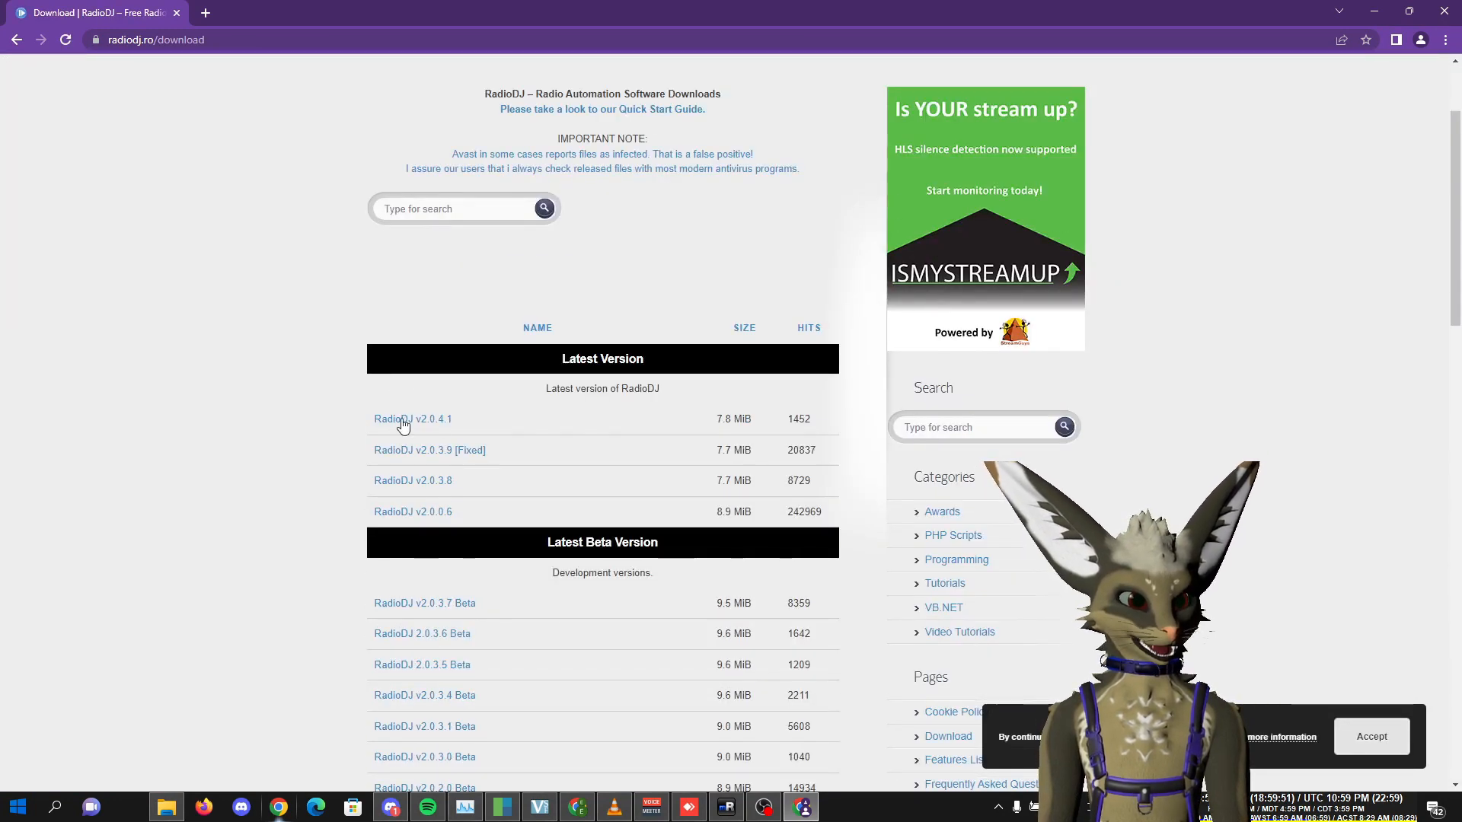
{"action": "left_click", "coordinate": [413, 419]}
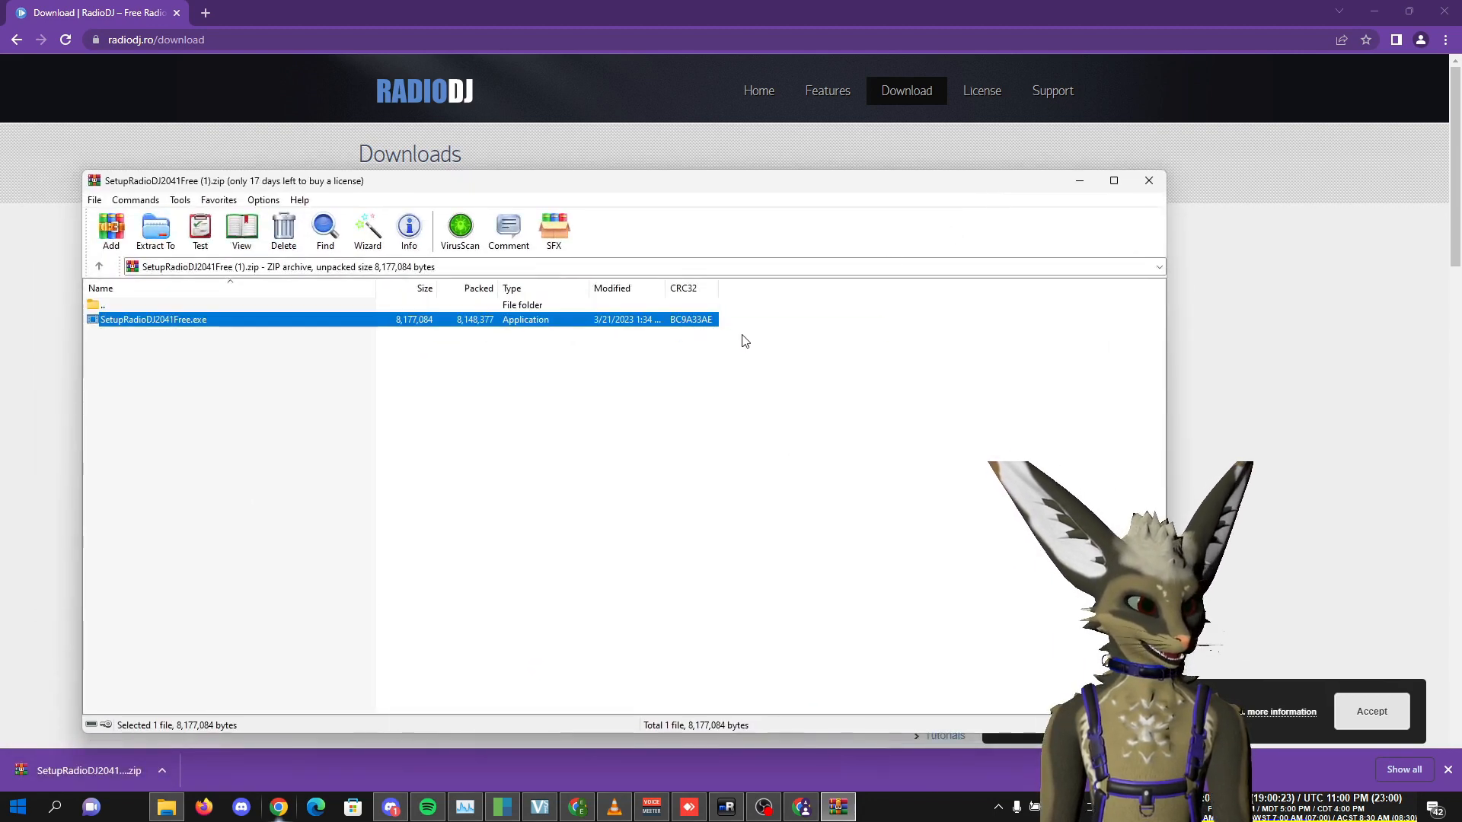
{"action": "left_click", "coordinate": [385, 12]}
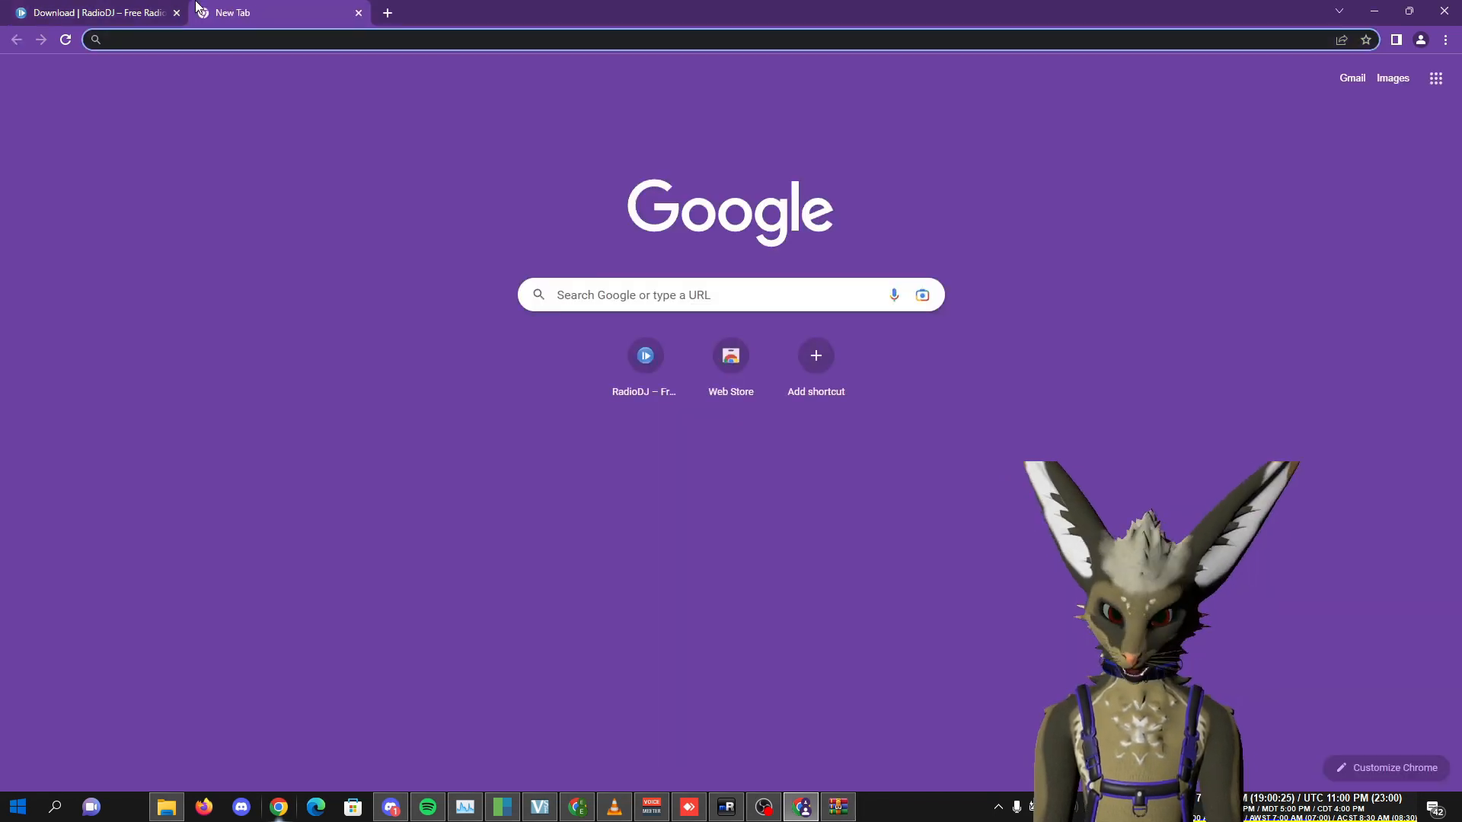
{"action": "type", "text": "rarlabs.com"}
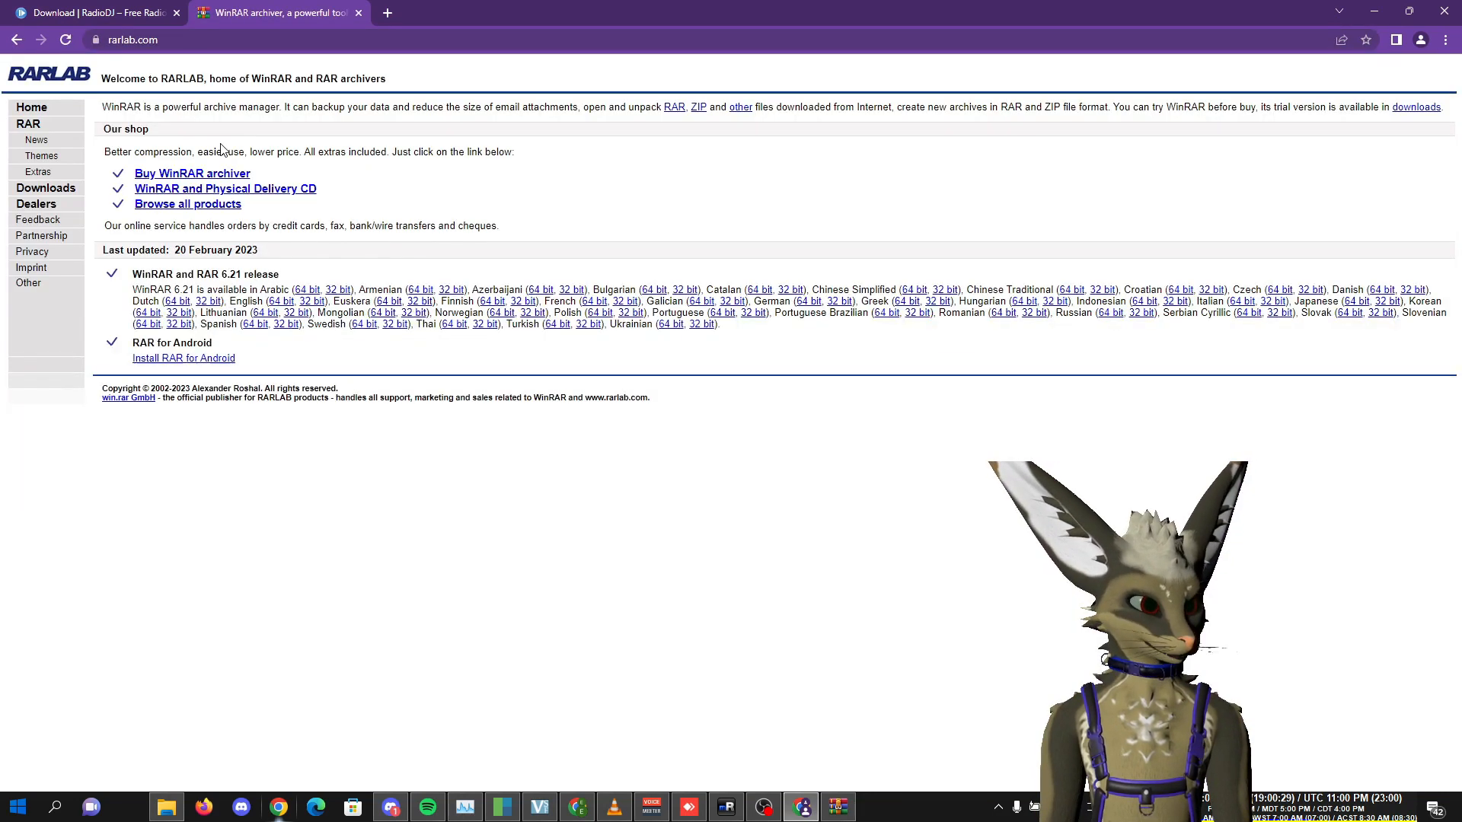
{"action": "left_click", "coordinate": [46, 187]}
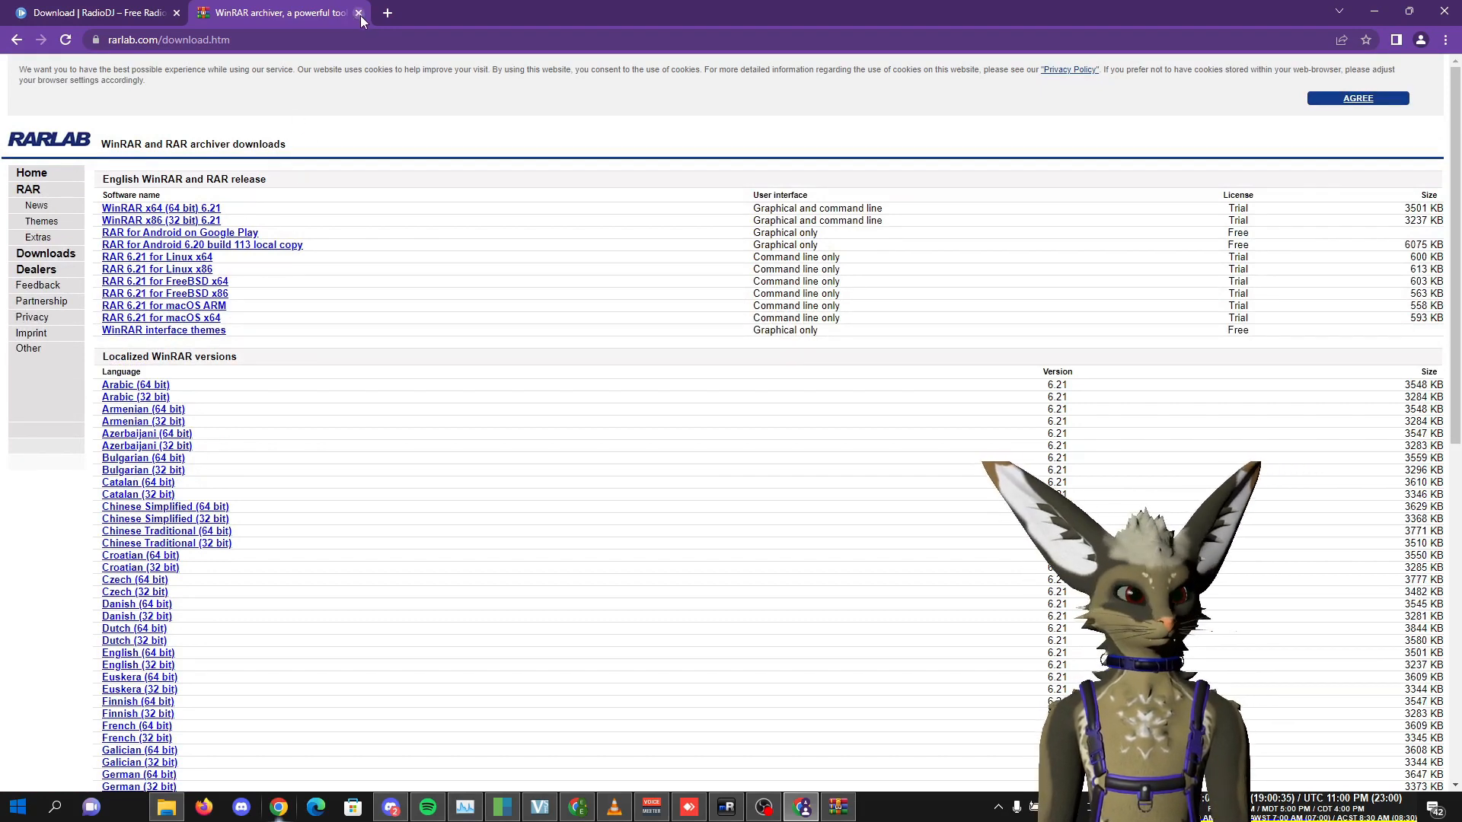
{"action": "left_click", "coordinate": [358, 13]}
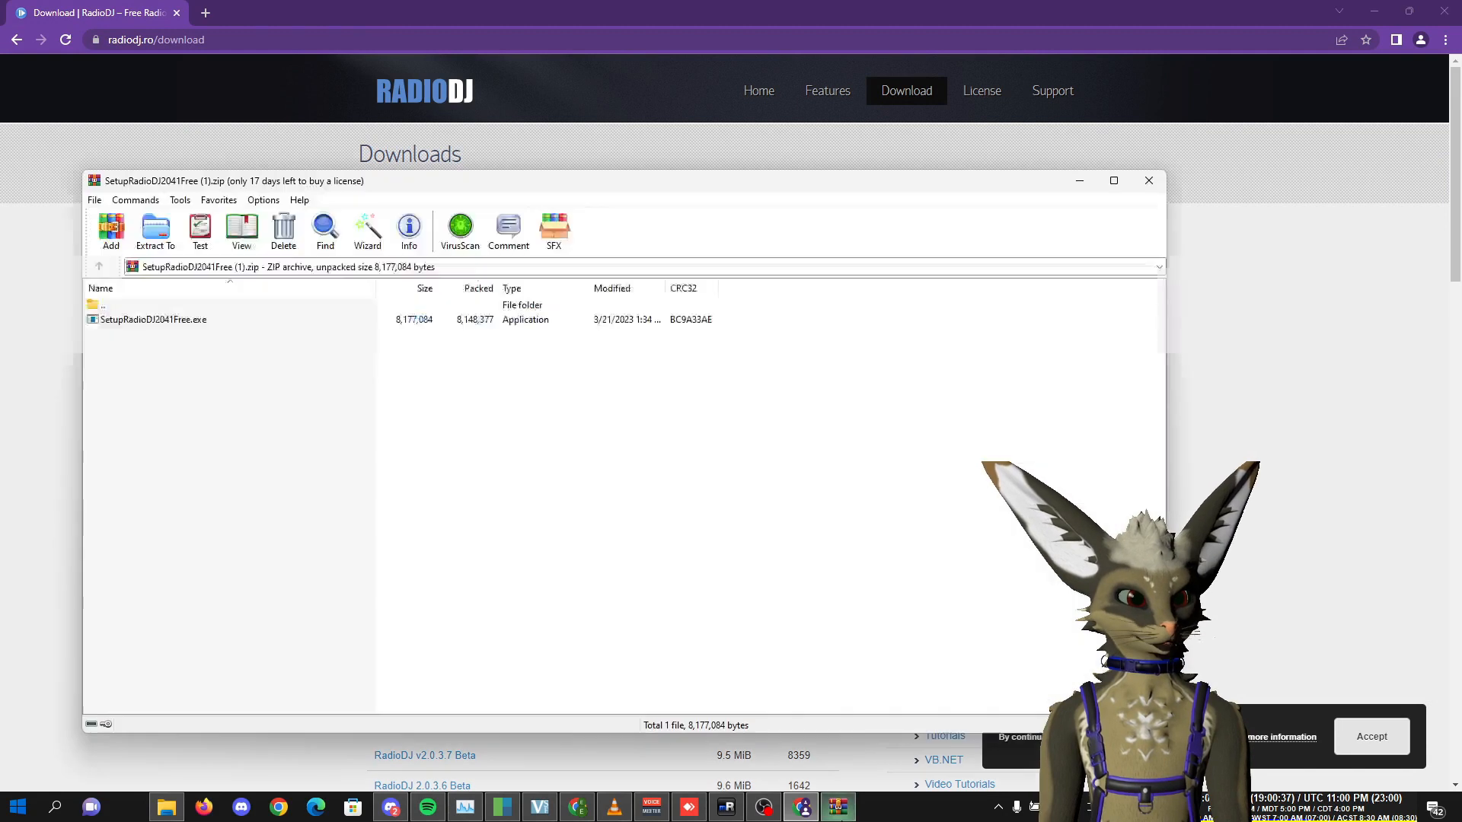
Run SetupRadioDJ2041Free.exe from inside the WinRAR archive.
{"action": "left_click", "coordinate": [152, 318]}
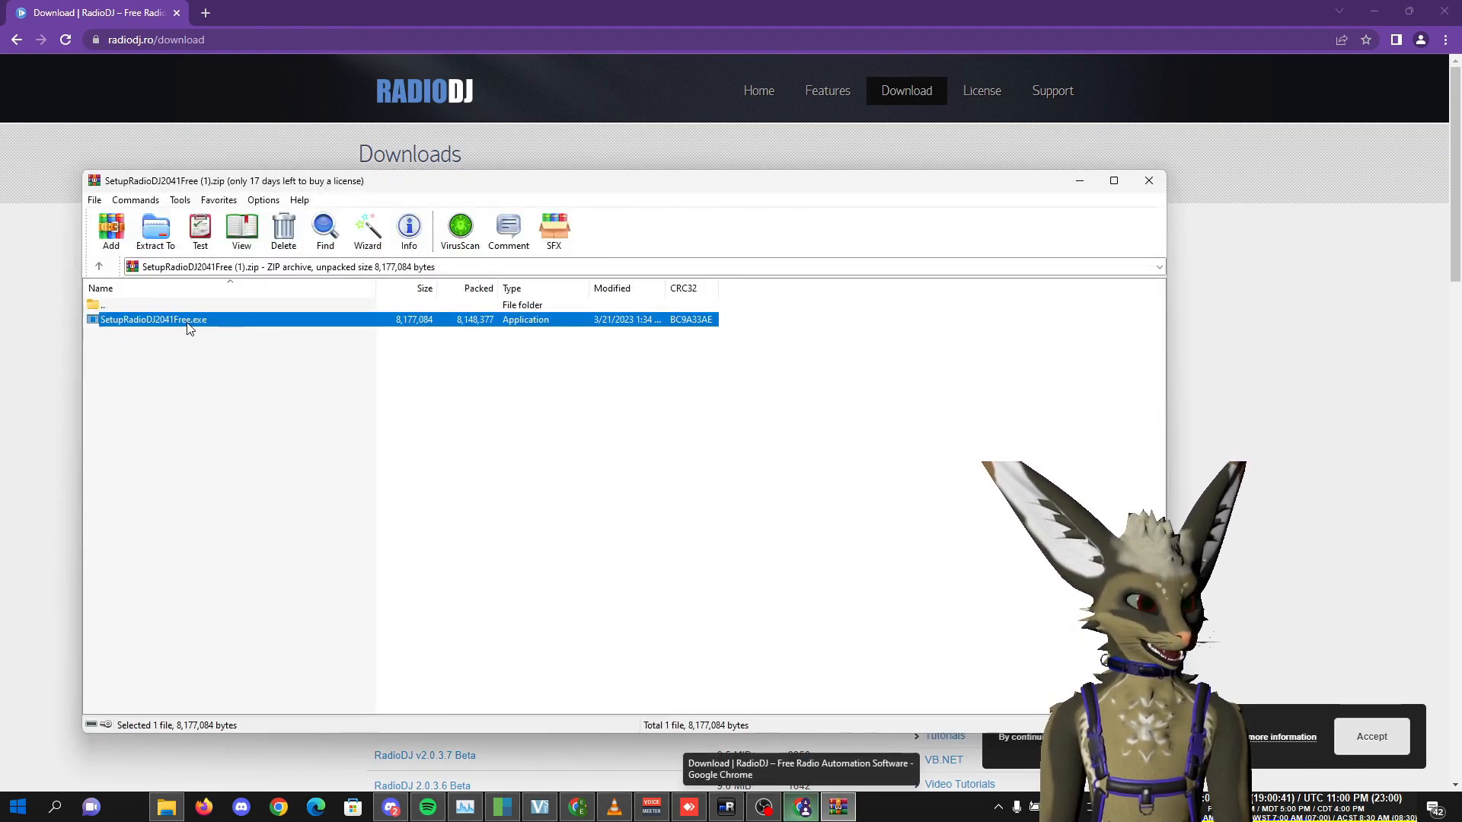
{"action": "double_click", "coordinate": [152, 318]}
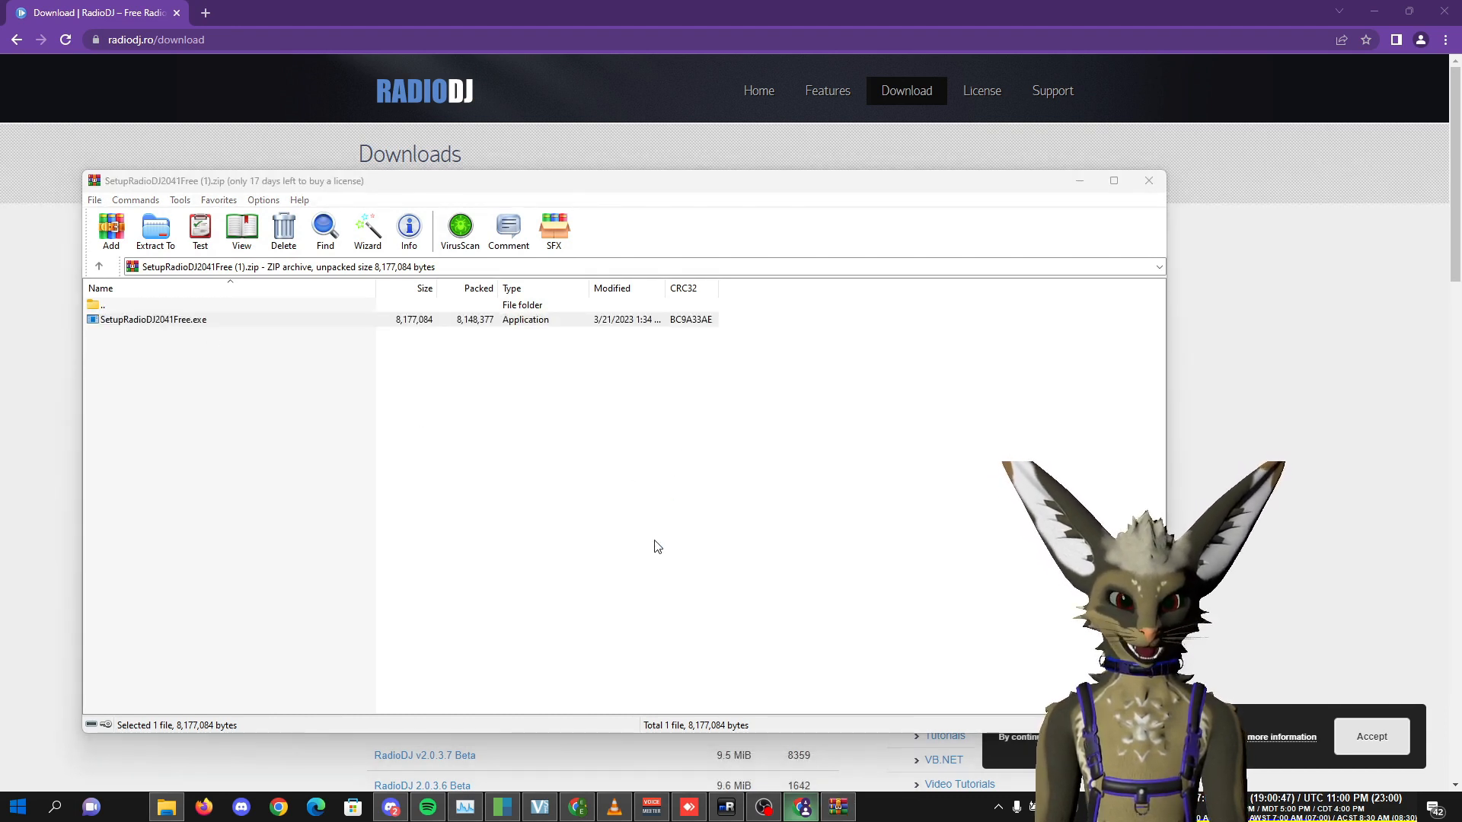
Launch the installer, read through the license and changes list, and proceed to install location.
{"action": "double_click", "coordinate": [152, 320]}
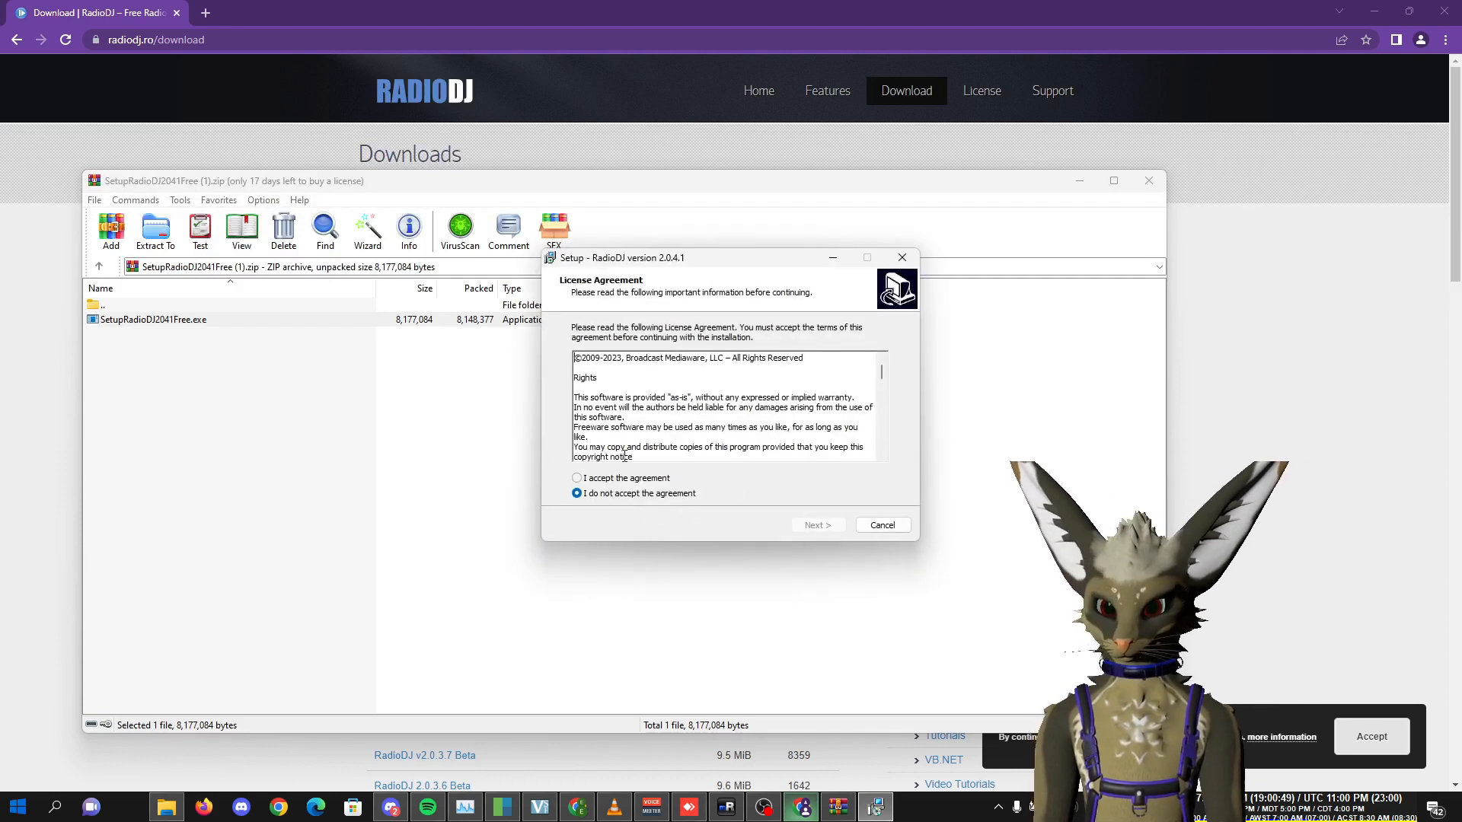
{"action": "scroll", "scroll_direction": "down", "scroll_amount": 3}
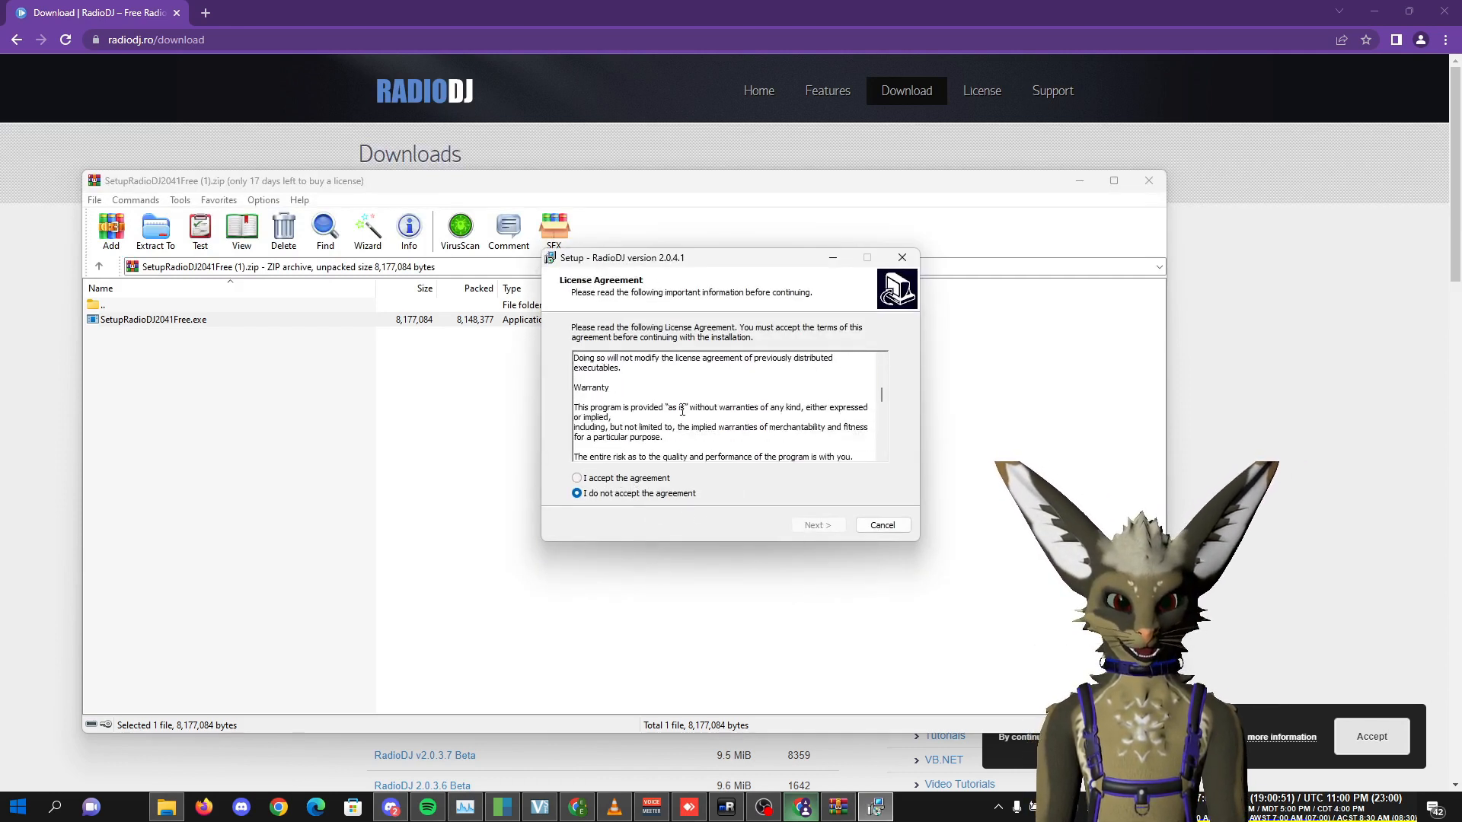
{"action": "scroll", "scroll_direction": "down", "scroll_amount": 3}
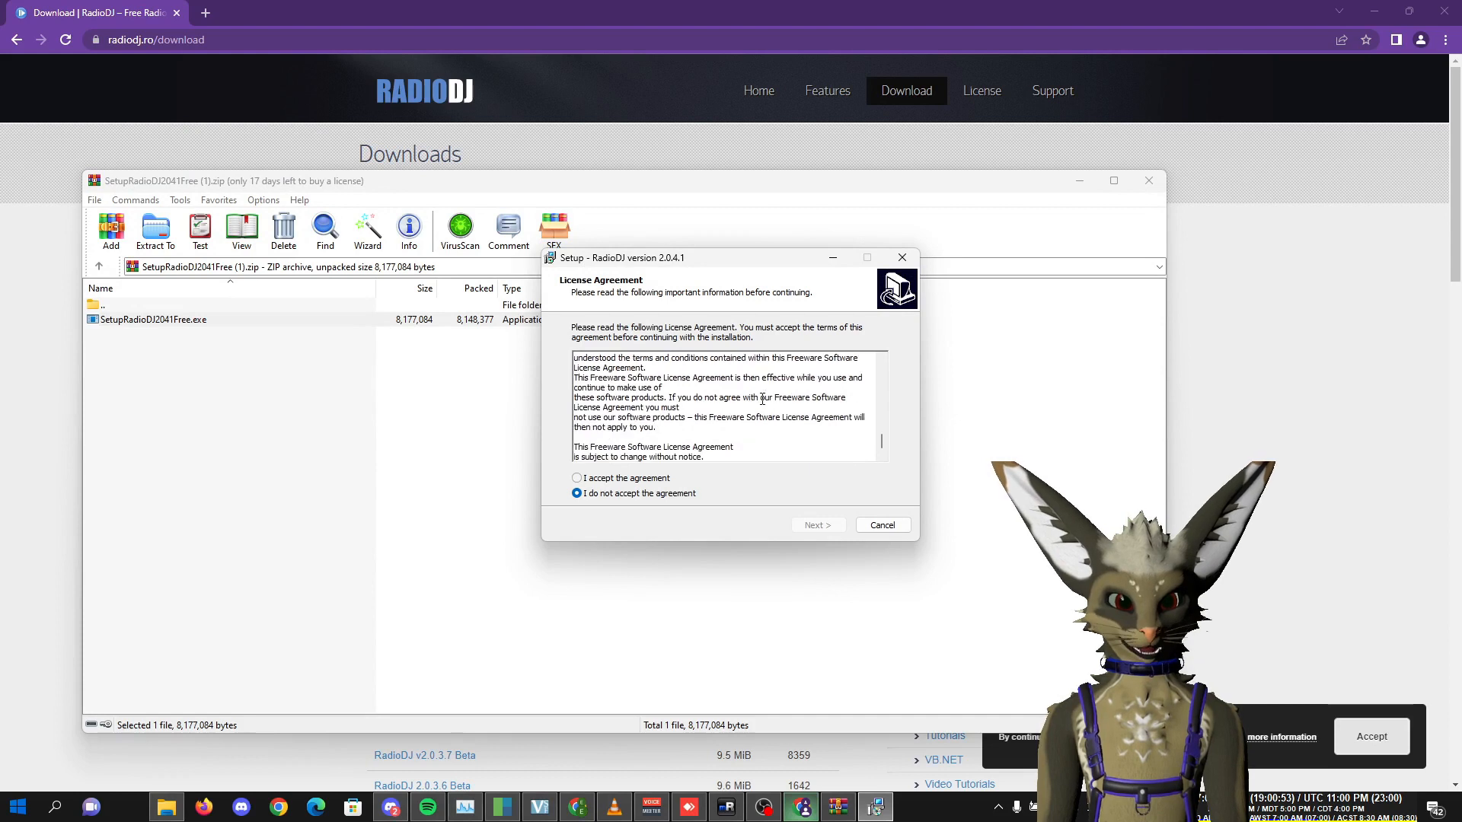
{"action": "mouse_move", "coordinate": [613, 469]}
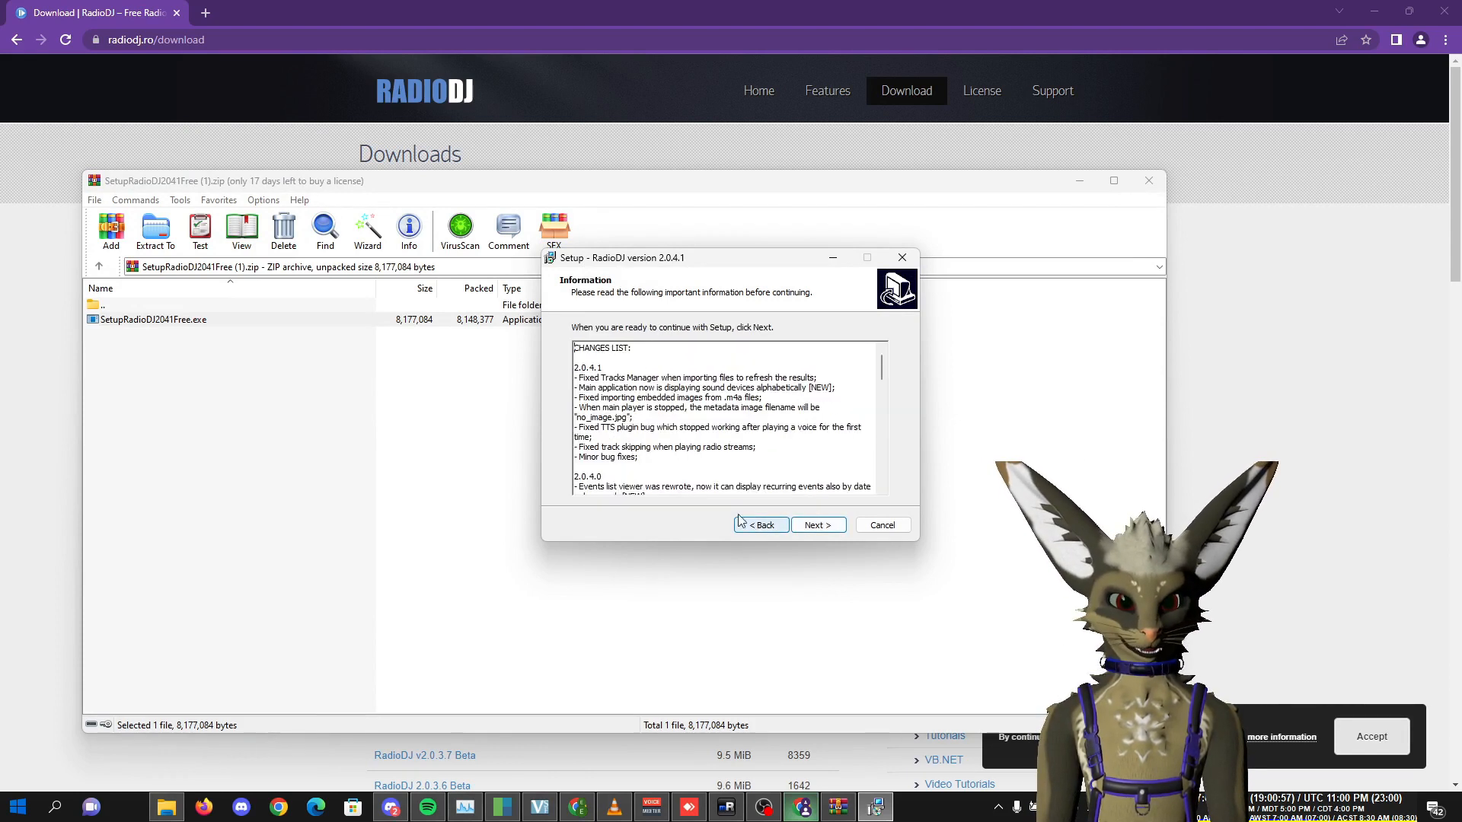
{"action": "scroll", "scroll_direction": "down", "scroll_amount": 3}
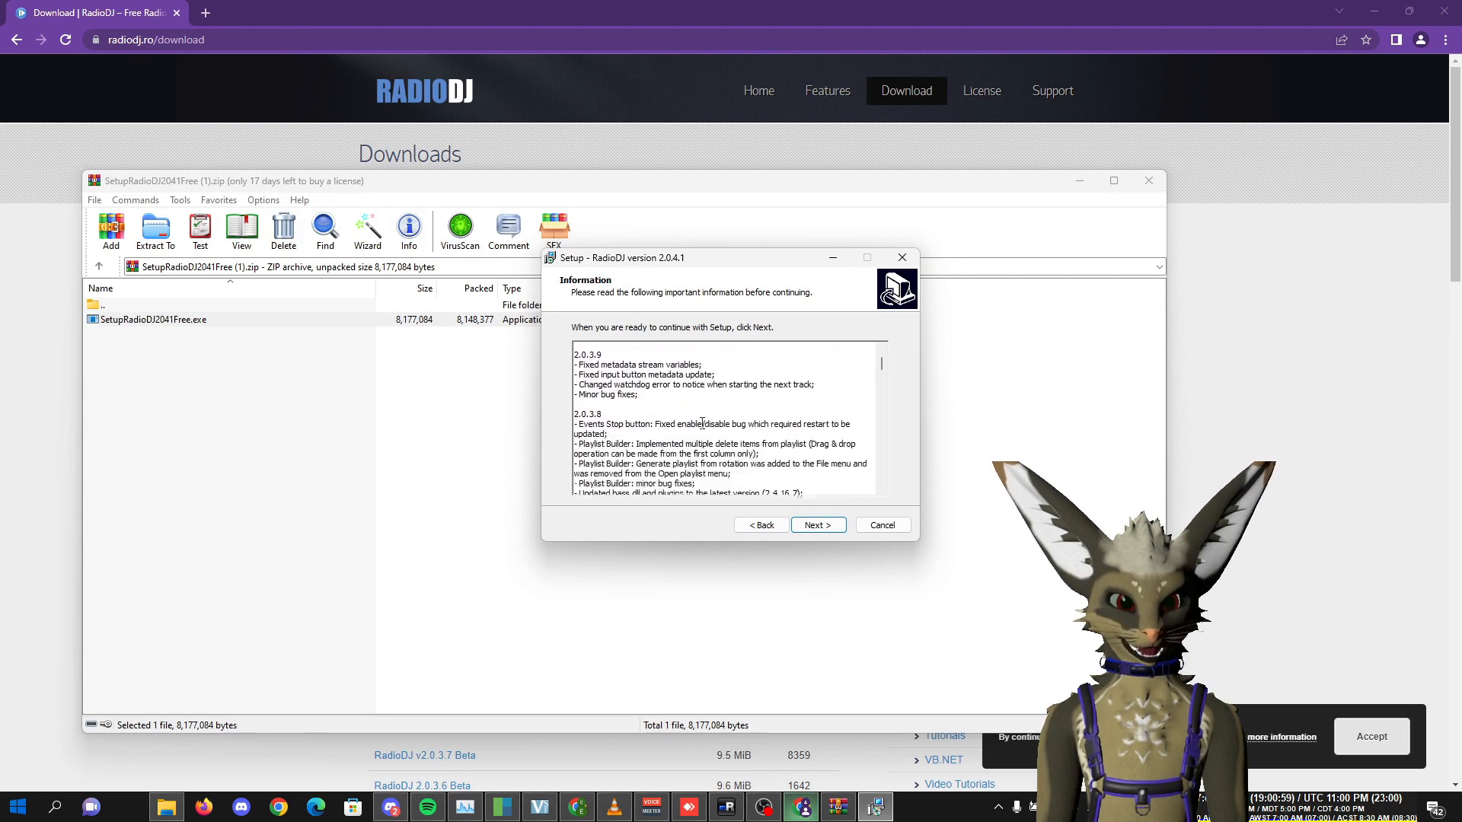
{"action": "scroll", "scroll_direction": "down", "scroll_amount": 3}
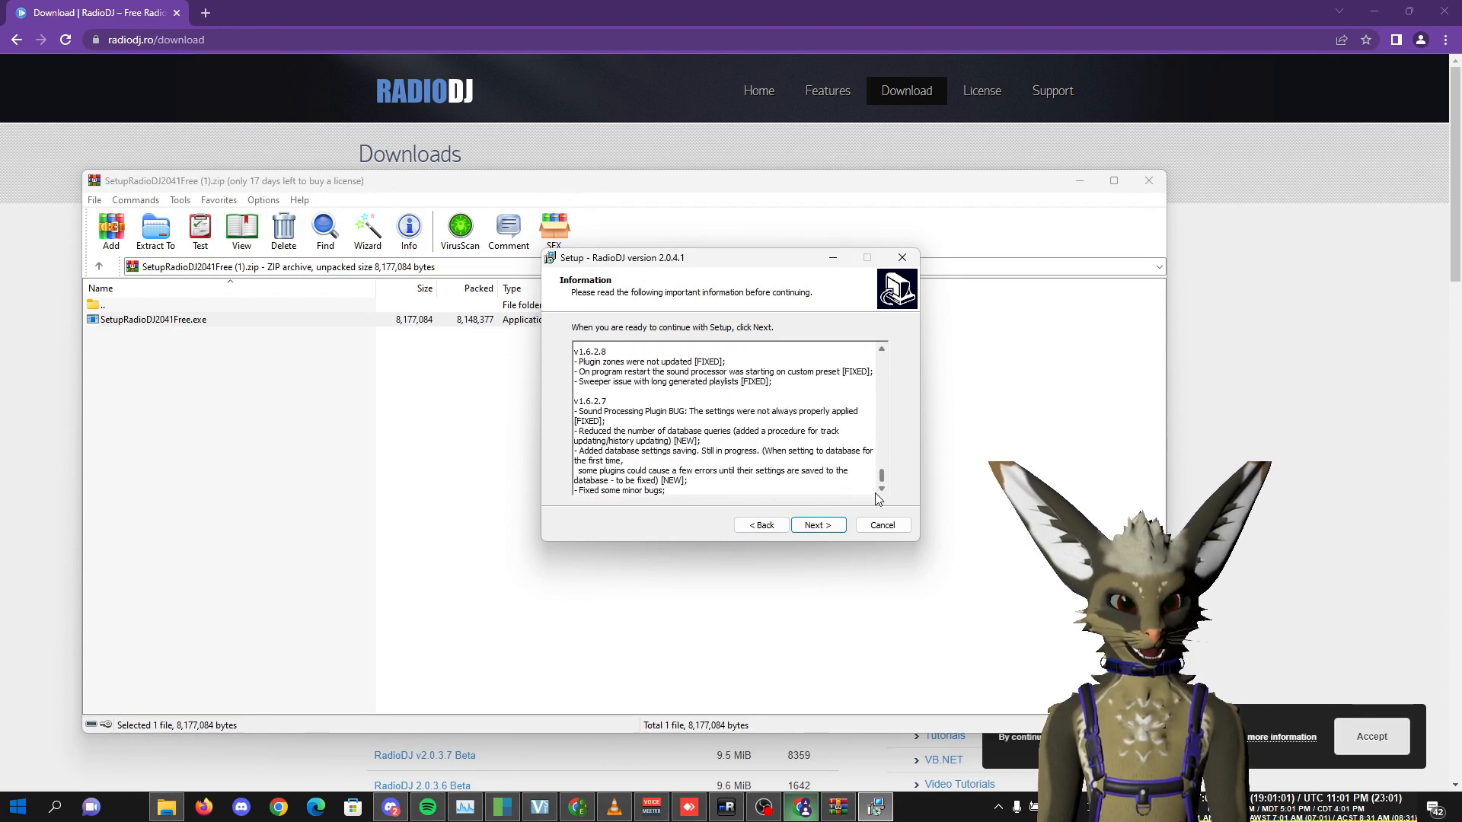
{"action": "scroll", "scroll_direction": "up", "scroll_amount": 3}
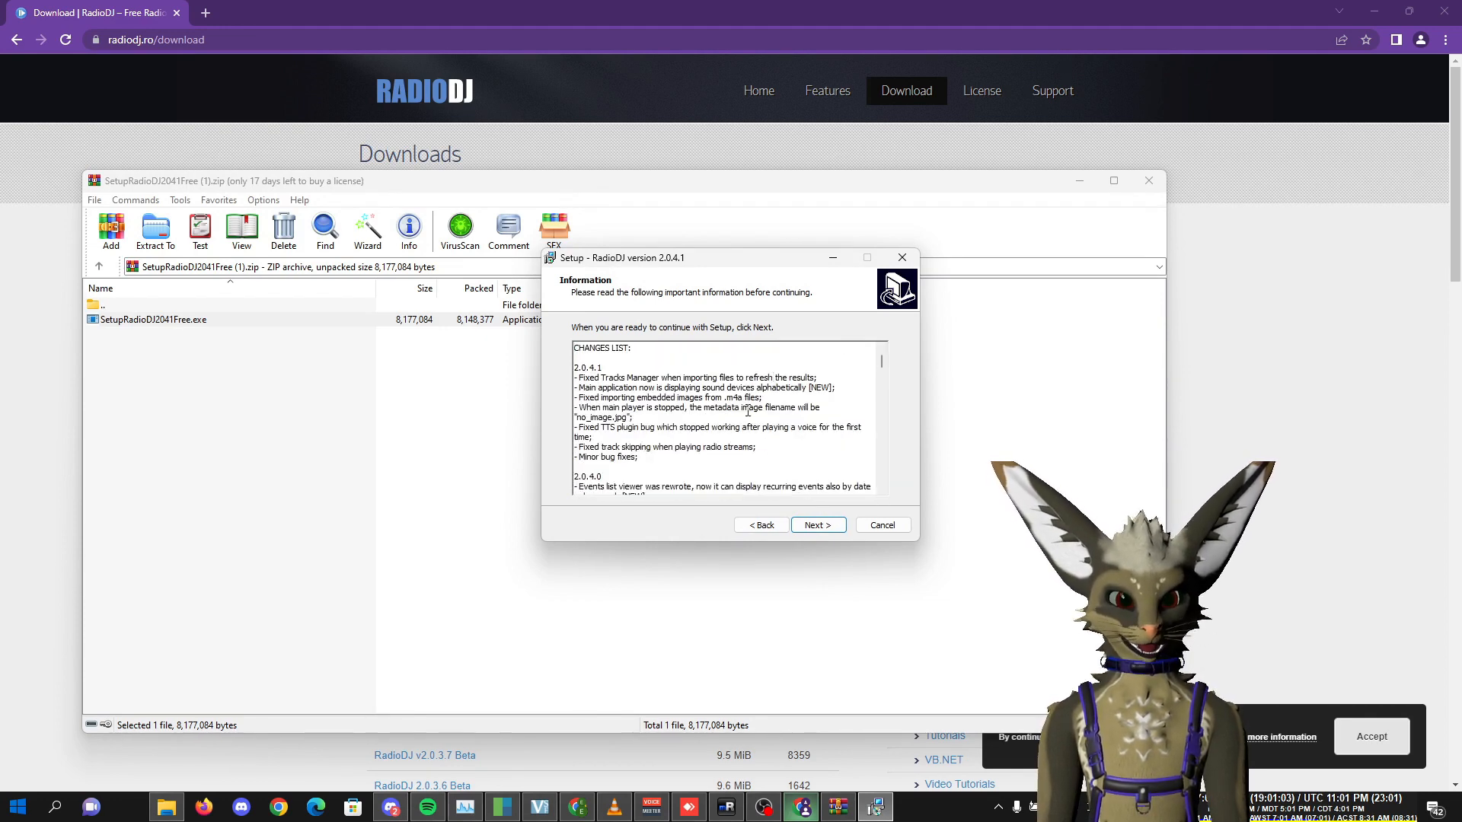
{"action": "left_click", "coordinate": [816, 525]}
{"action": "type", "text": "E:\\RadioDJ"}
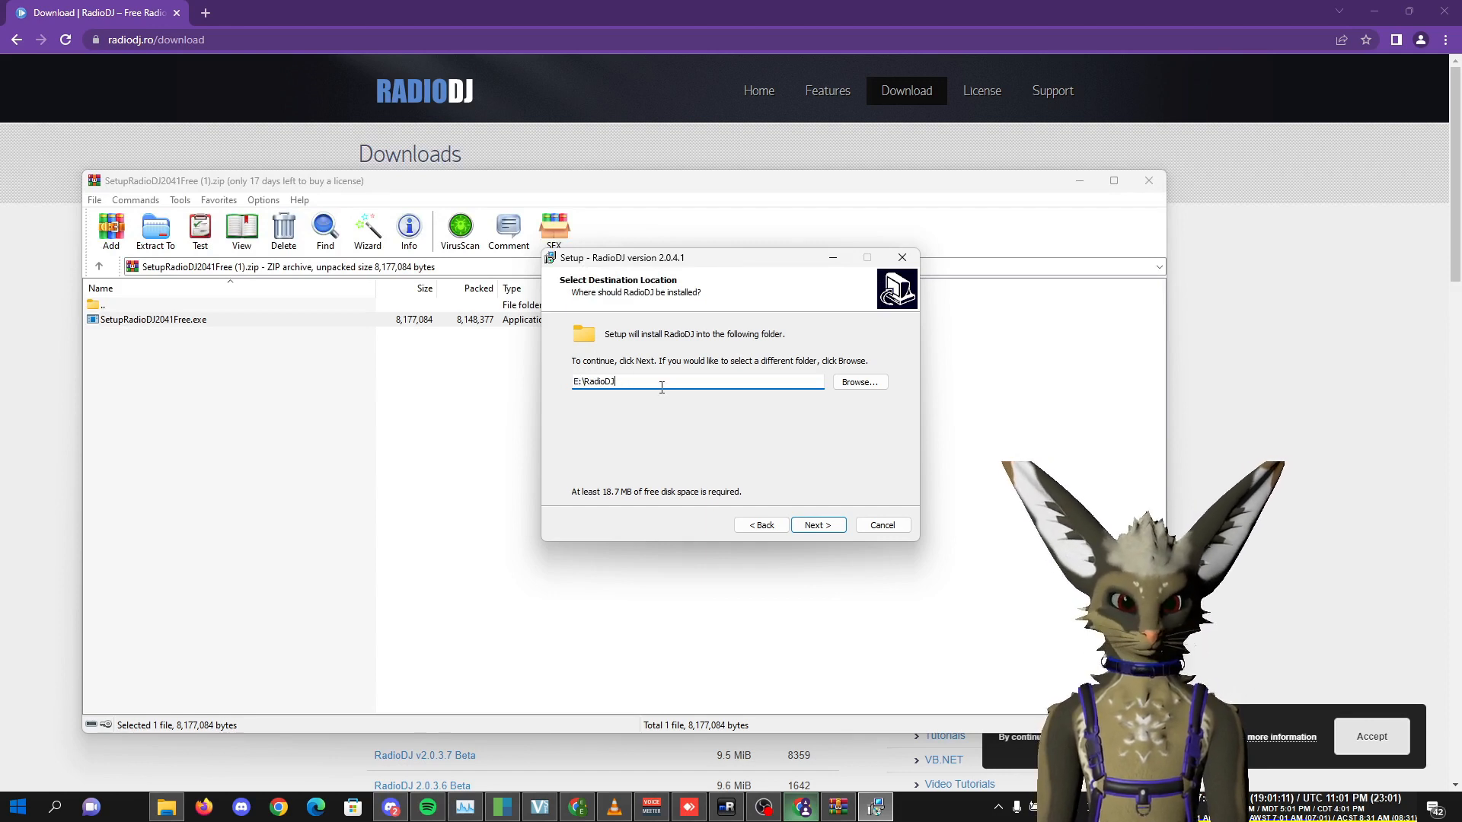
Install into a new E:\RadioDJTutorial folder, creating it, and toggle Start Database Setup at the end.
{"action": "type", "text": "Tutorial"}
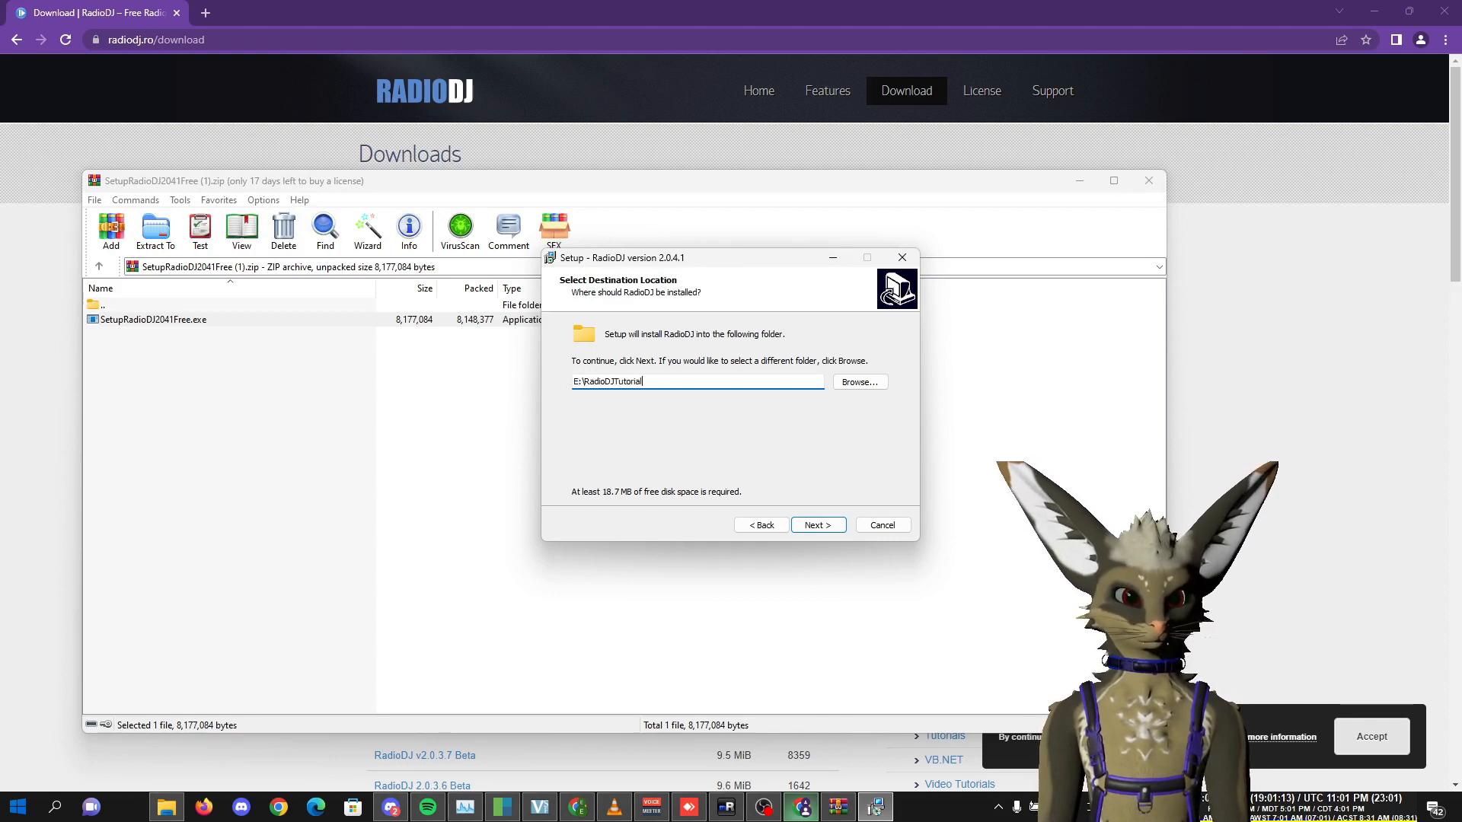
{"action": "left_click", "coordinate": [817, 525]}
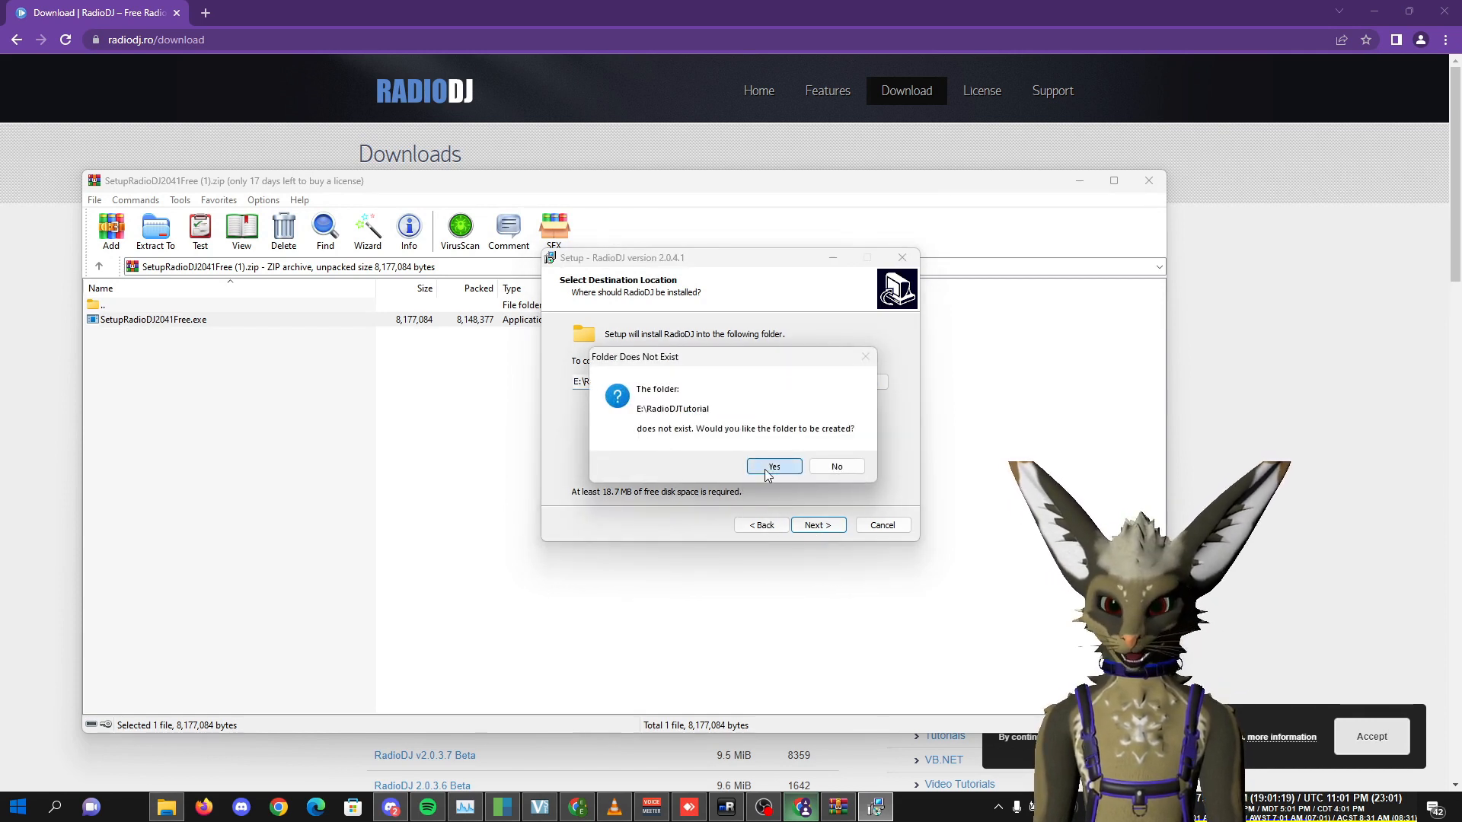
{"action": "left_click", "coordinate": [774, 466]}
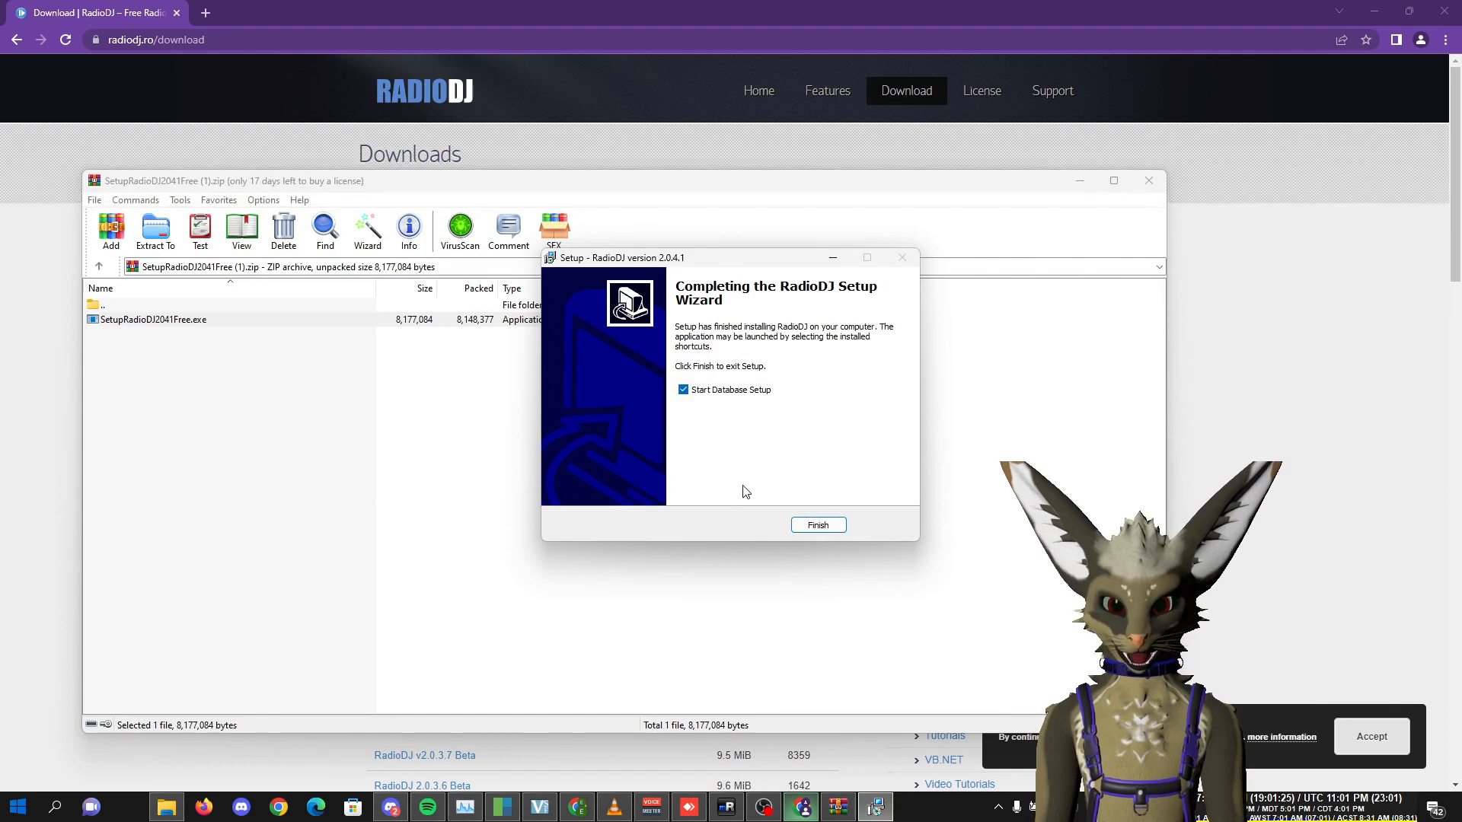
{"action": "mouse_move", "coordinate": [694, 374]}
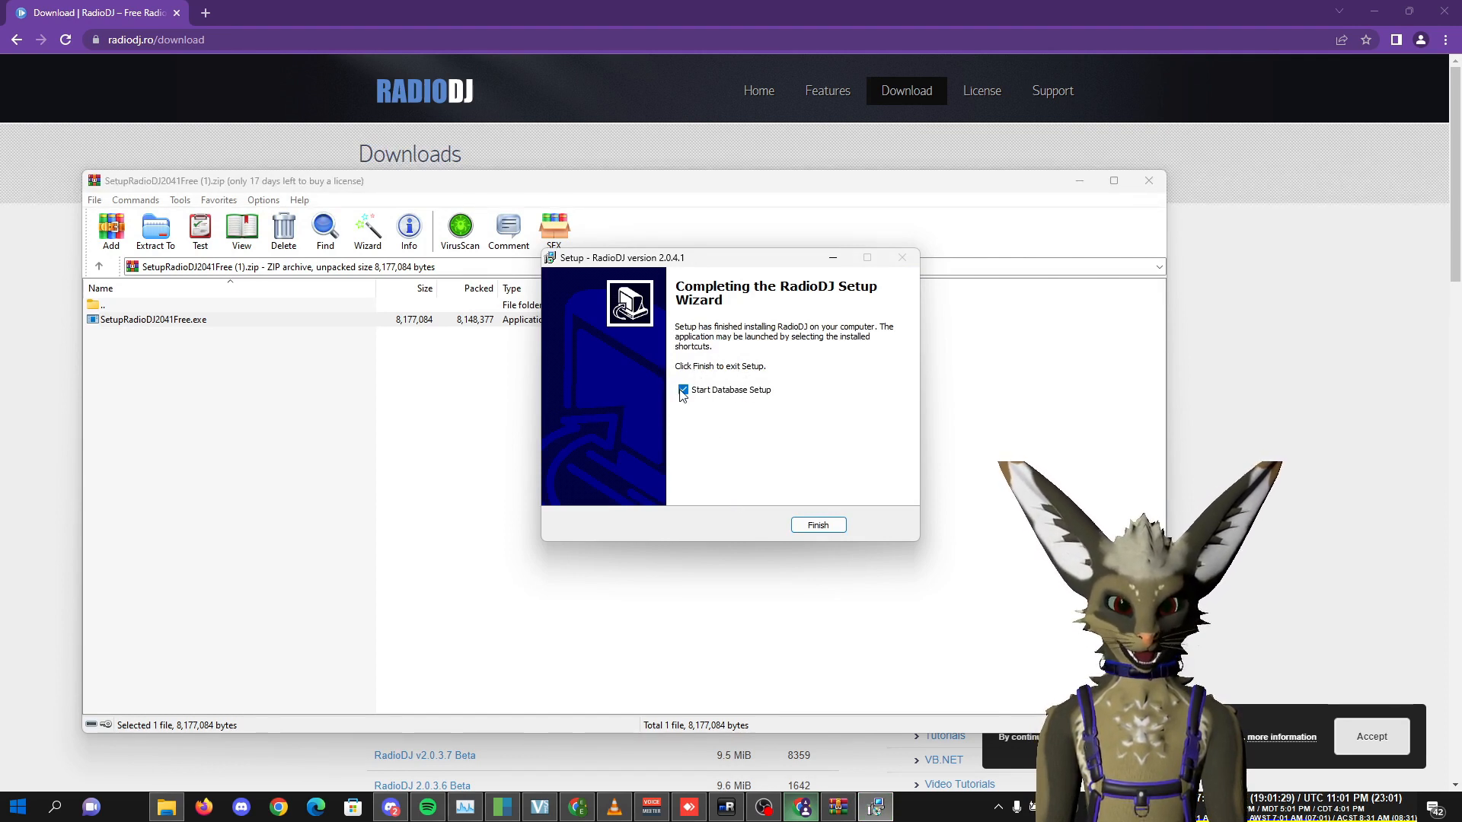
{"action": "left_click", "coordinate": [816, 525]}
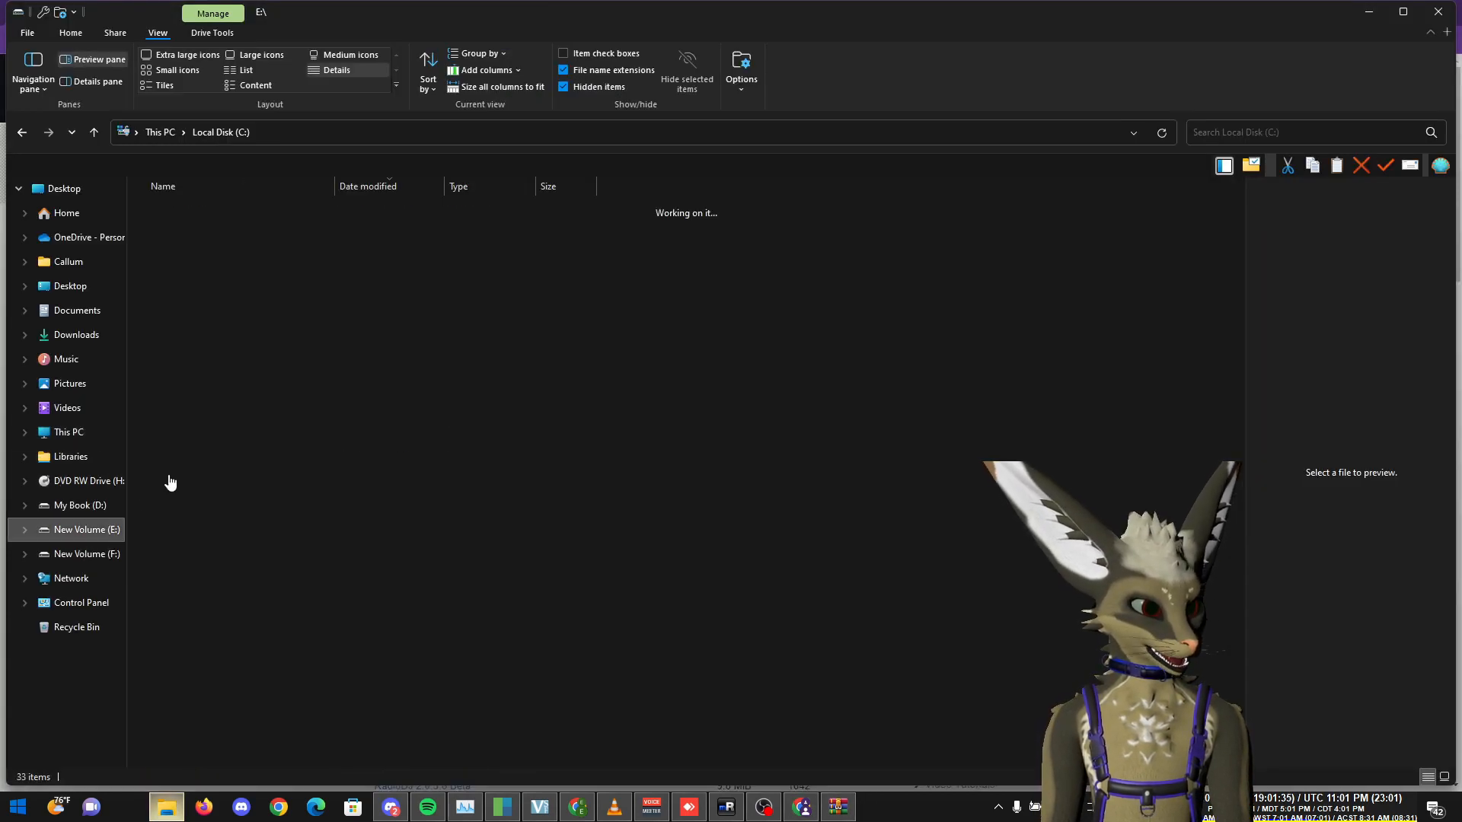
Launch Database Setup.exe from E:\RadioDJTutorial\Setup.
{"action": "left_click", "coordinate": [89, 528]}
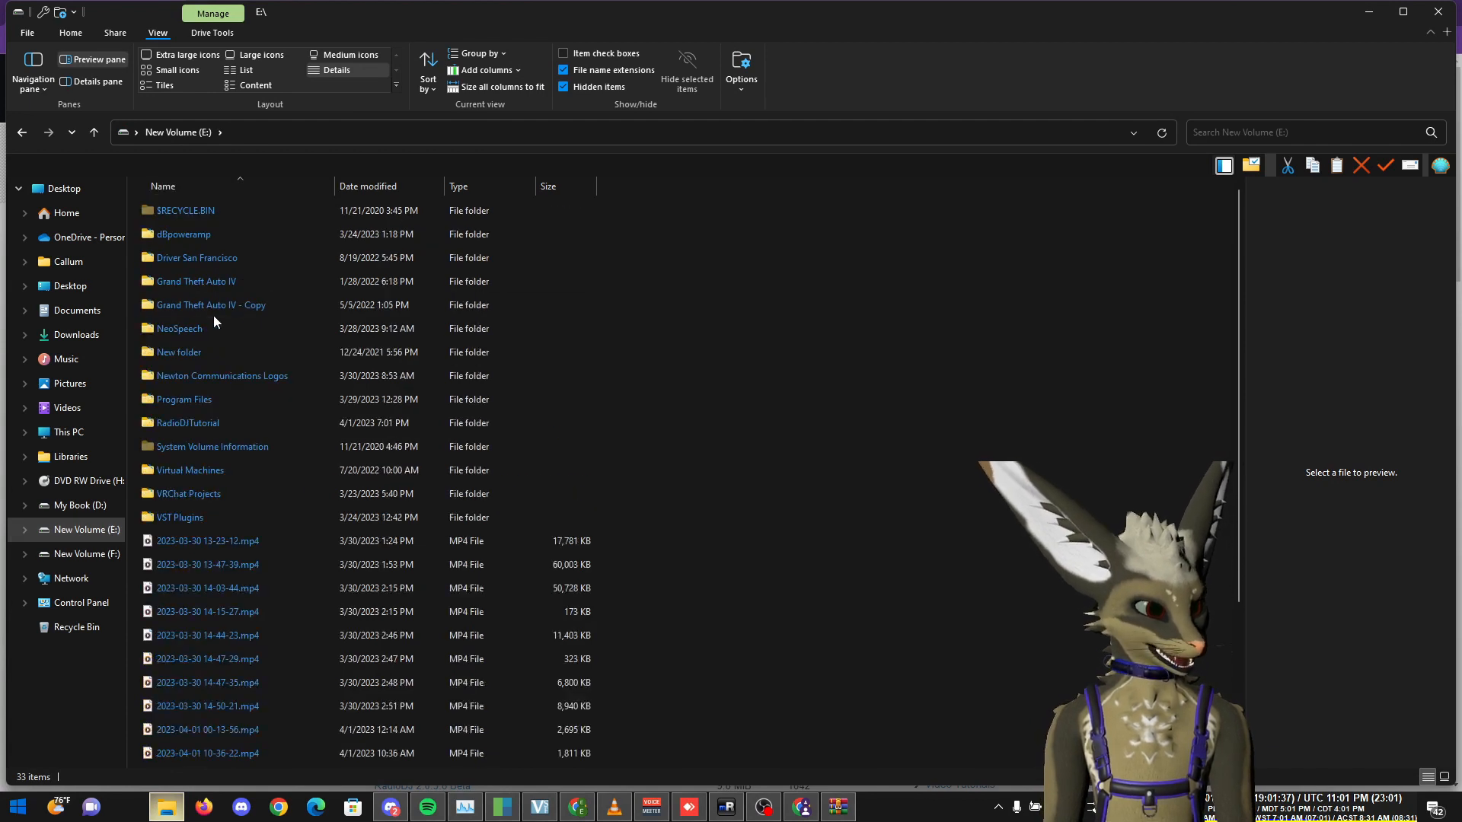
{"action": "left_click", "coordinate": [188, 422]}
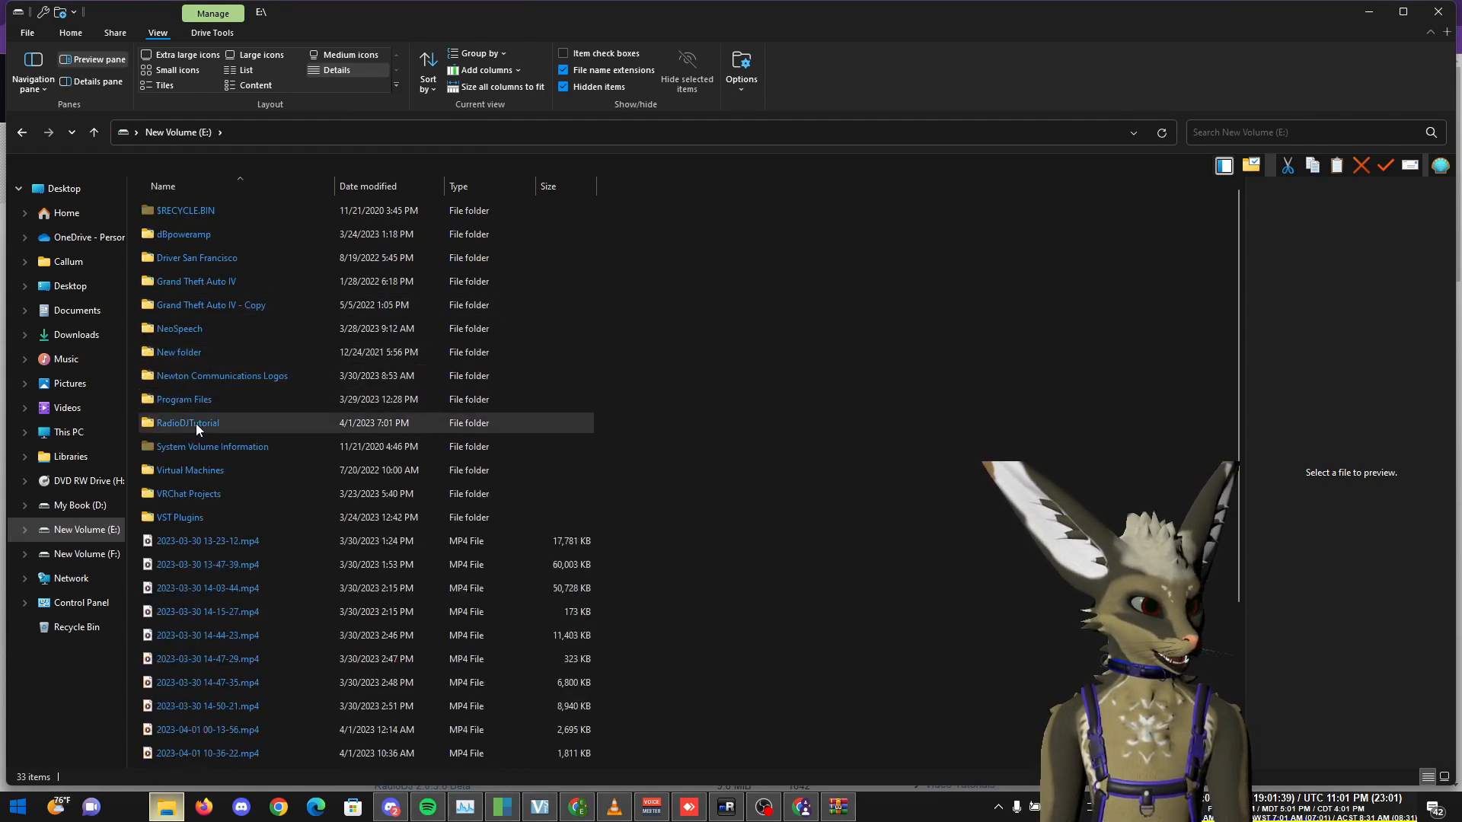
{"action": "left_click", "coordinate": [186, 421]}
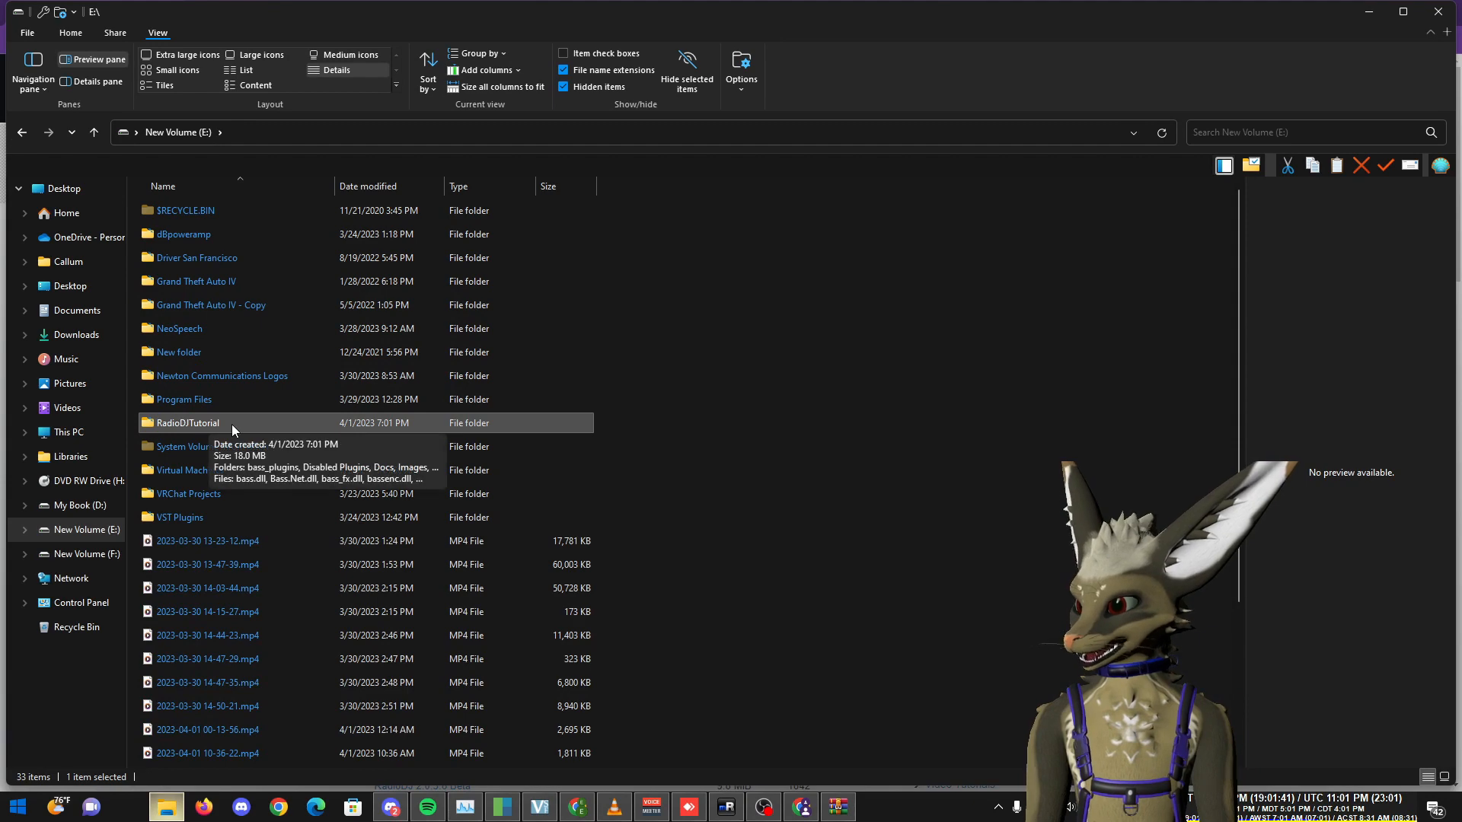
{"action": "double_click", "coordinate": [187, 422]}
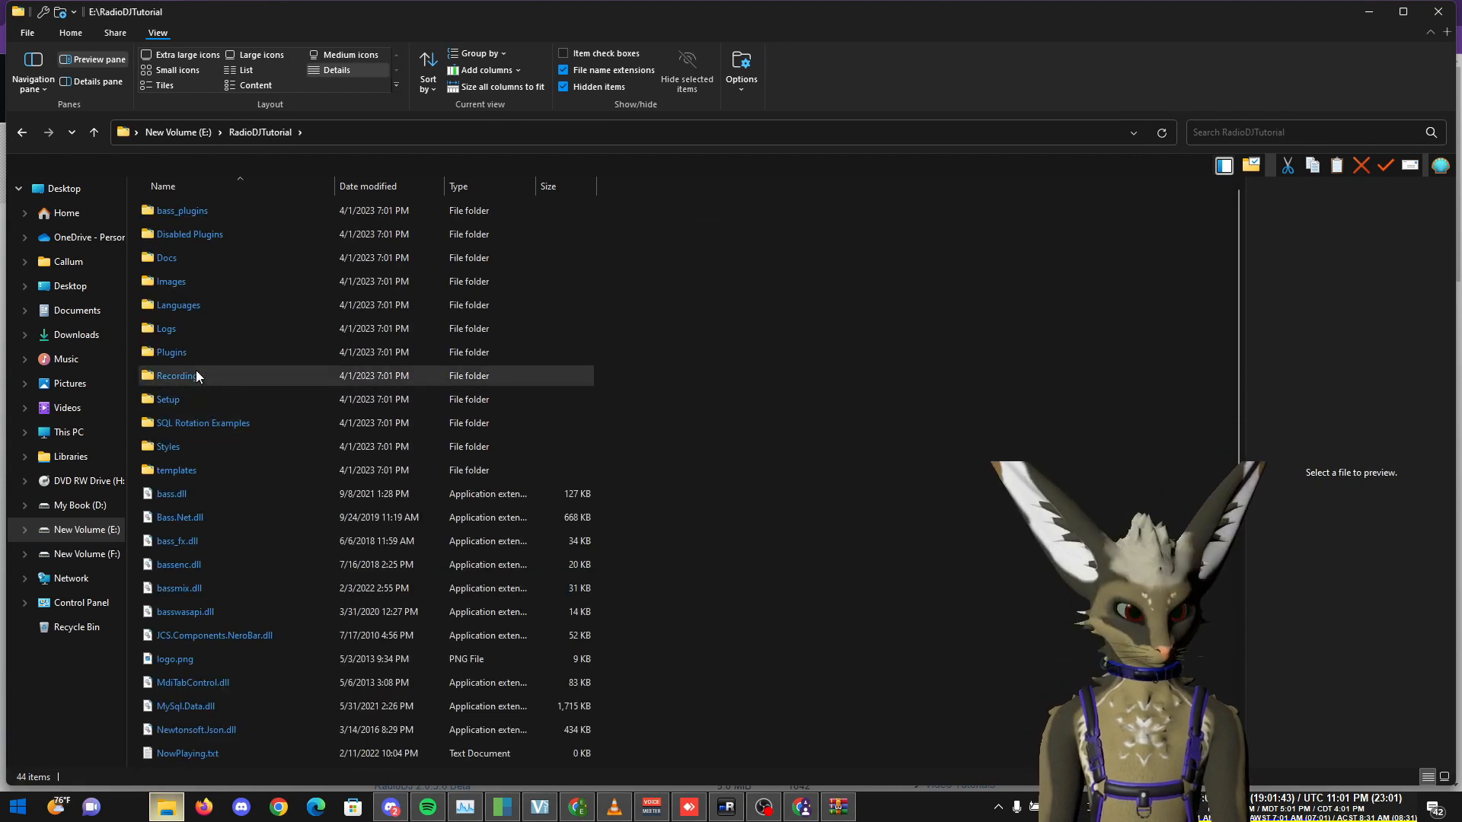
{"action": "double_click", "coordinate": [177, 376]}
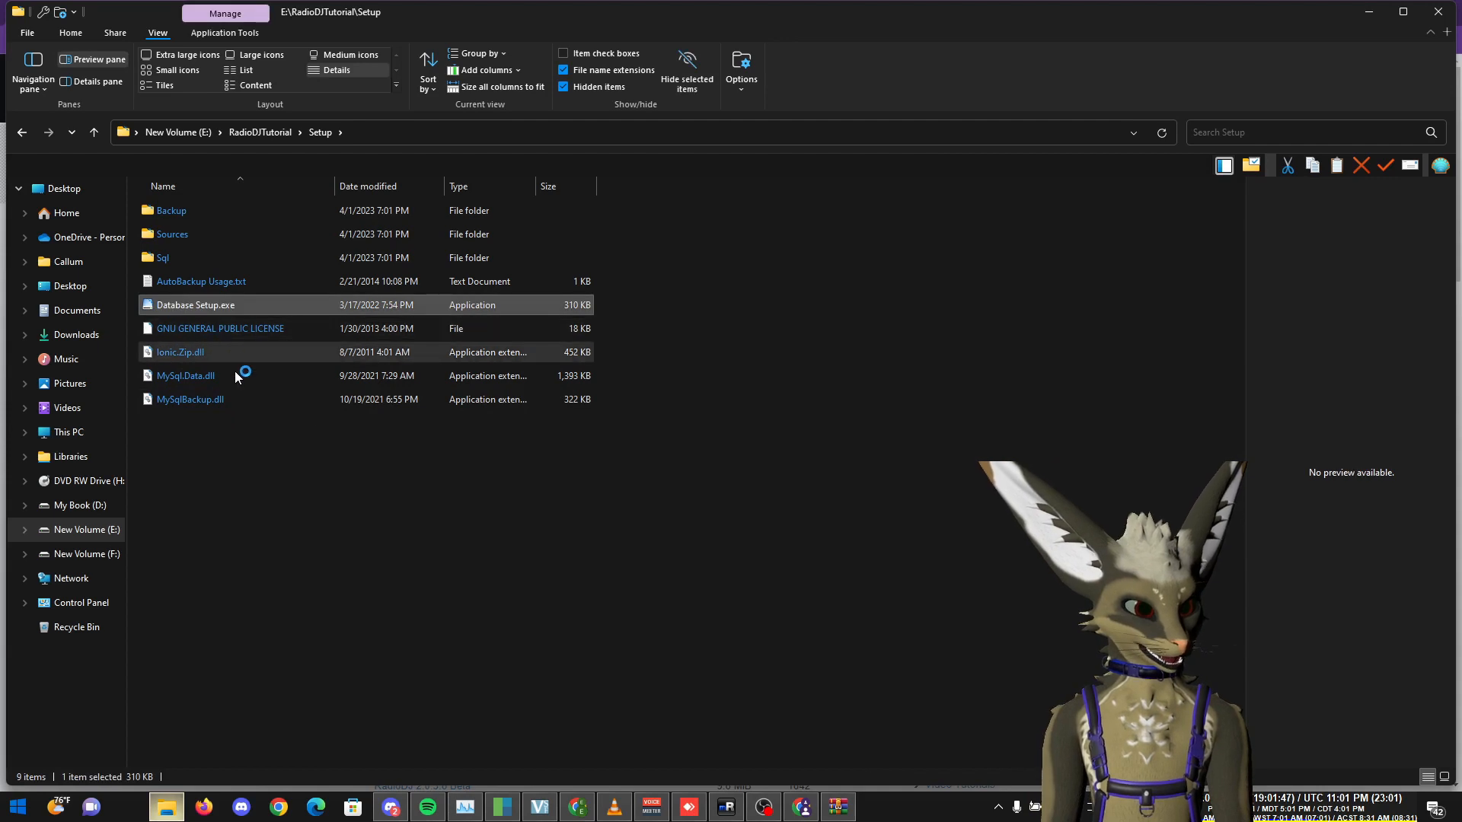
{"action": "mouse_move", "coordinate": [320, 418]}
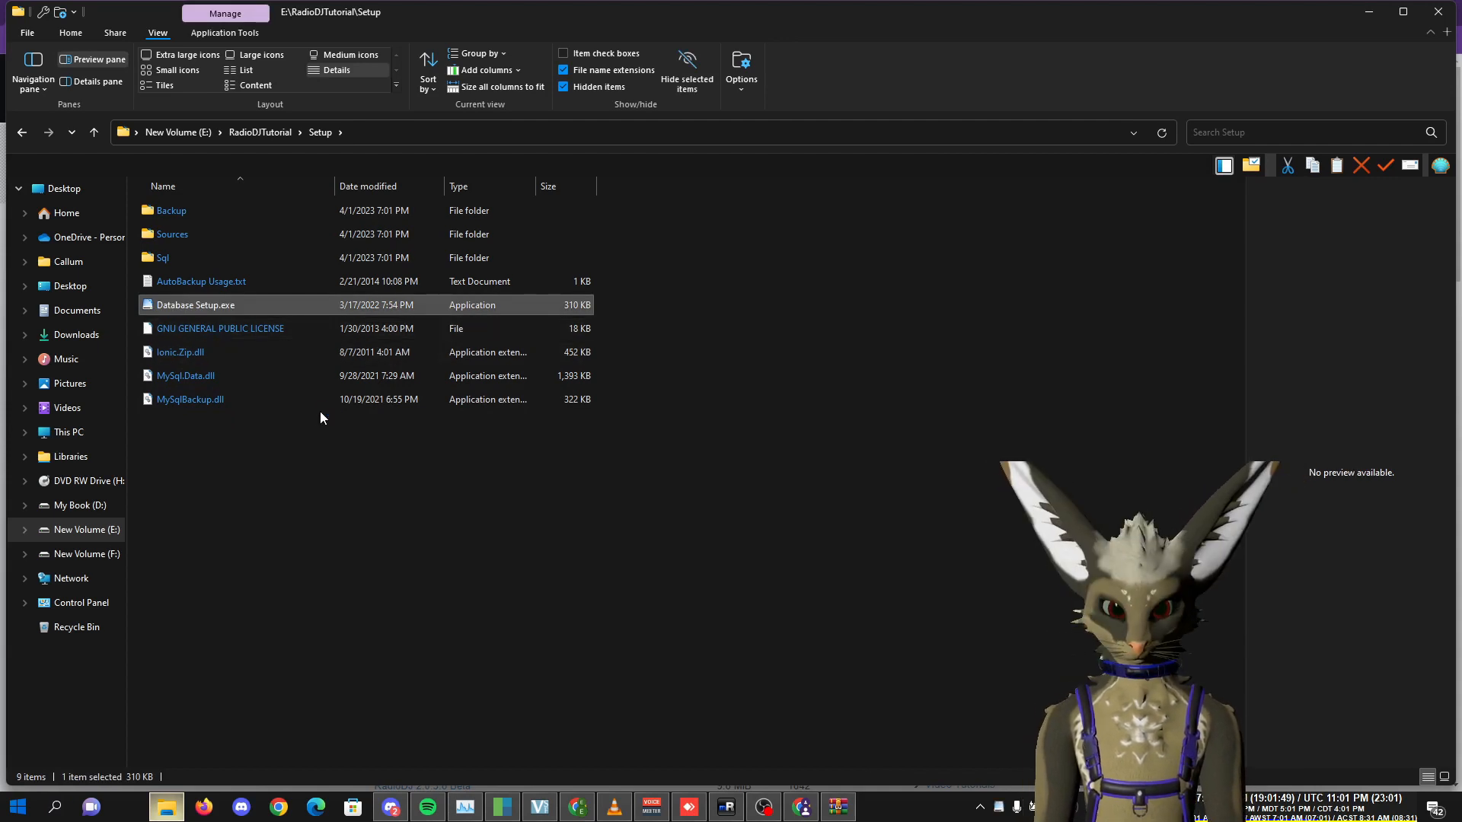
{"action": "double_click", "coordinate": [196, 305]}
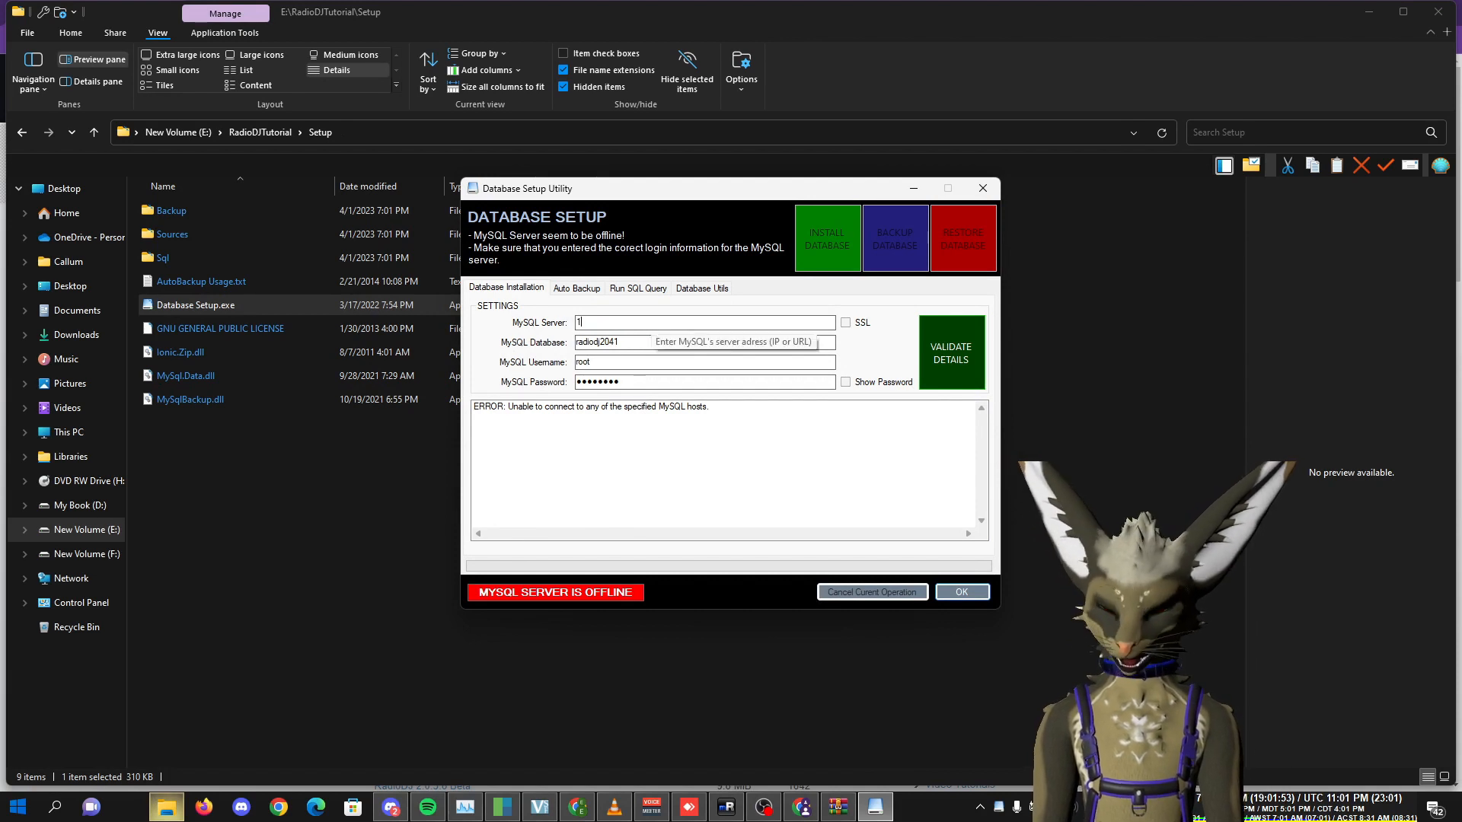
Enter MySQL server 192.168.1.12 and database radiodjtutor... then validate the connection details.
{"action": "type", "text": "192.168.1.12"}
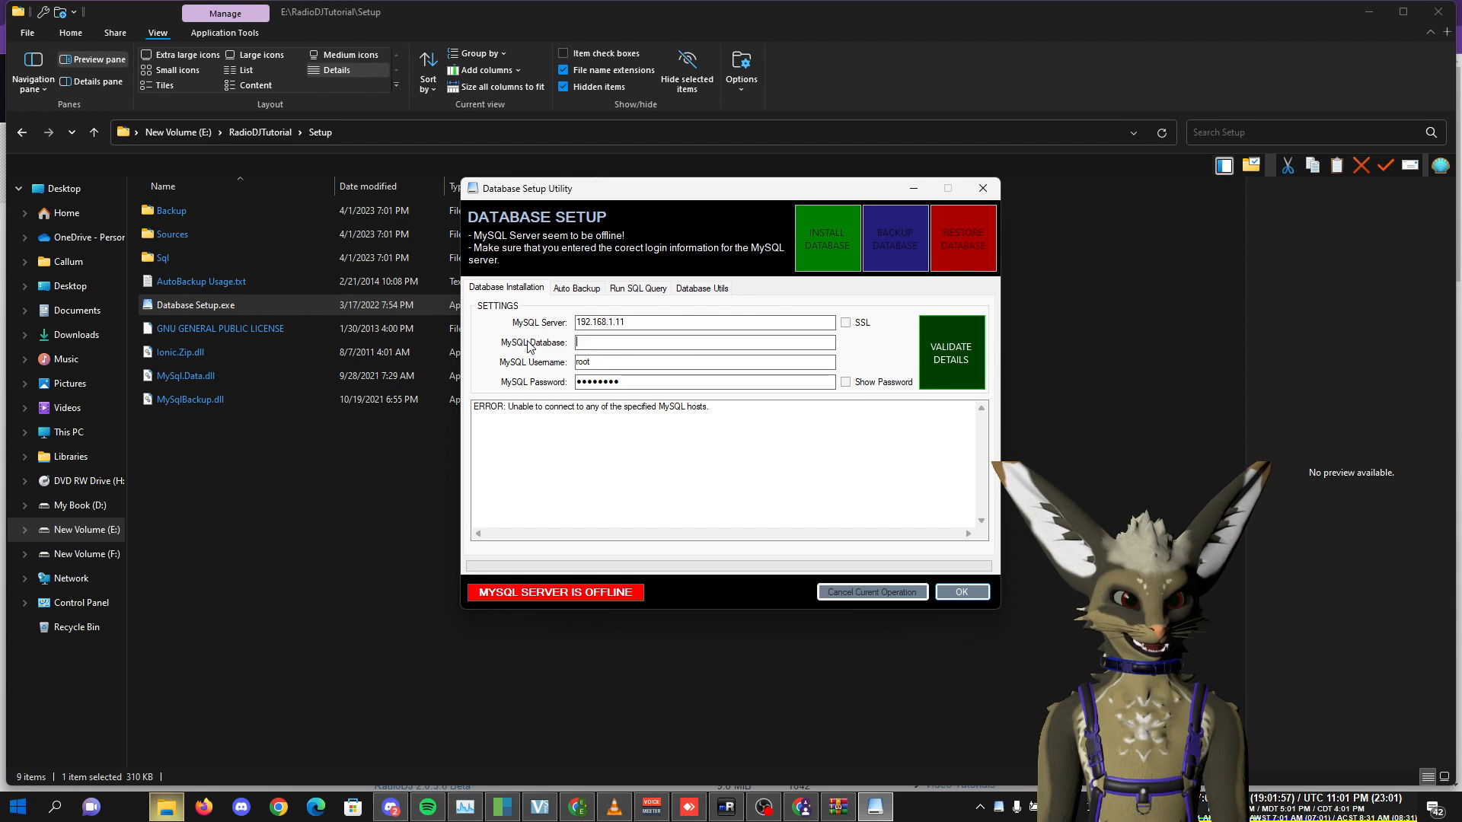
{"action": "type", "text": "radiodjtu"}
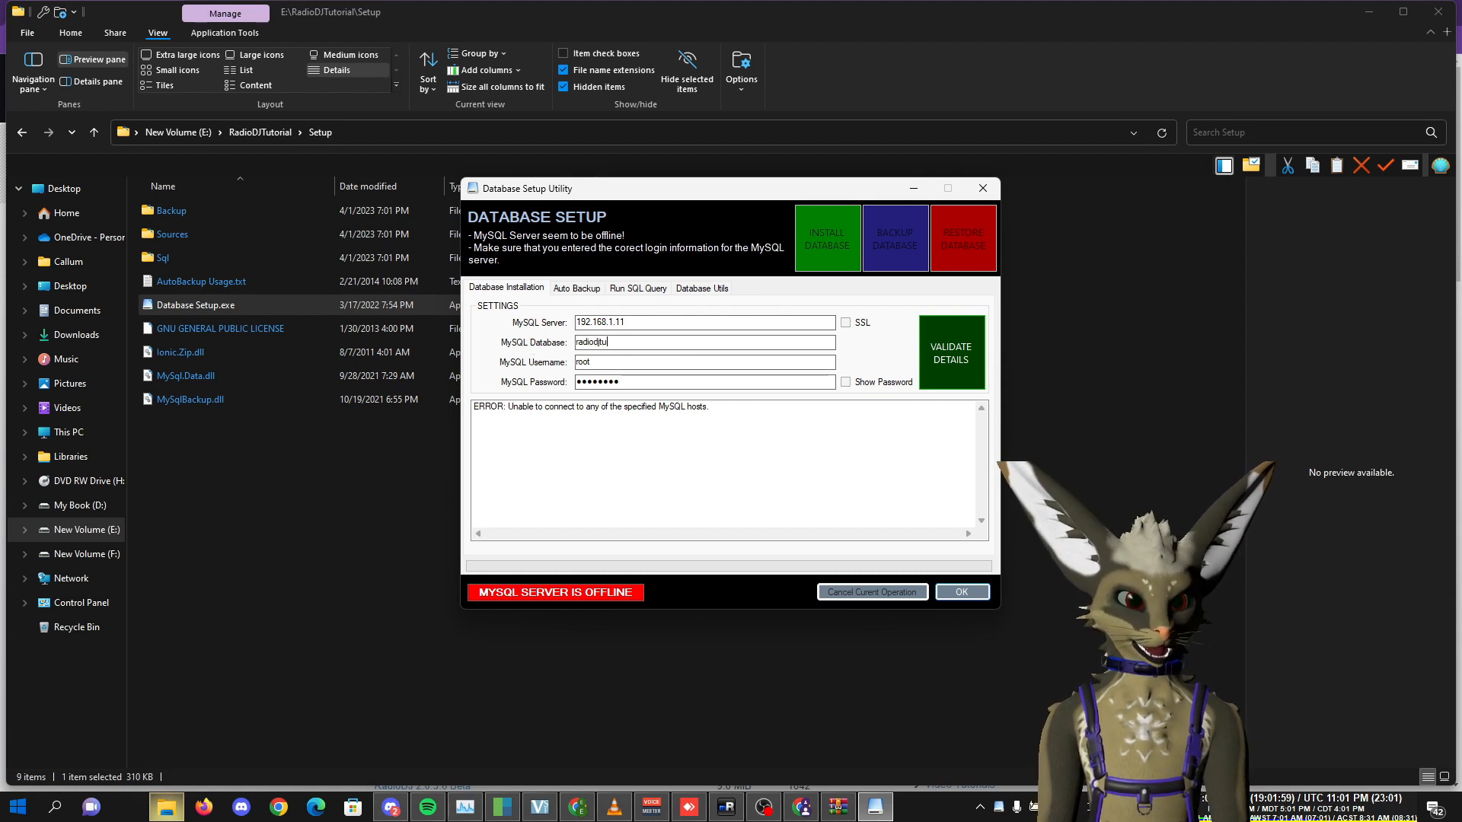
{"action": "type", "text": "torialyt"}
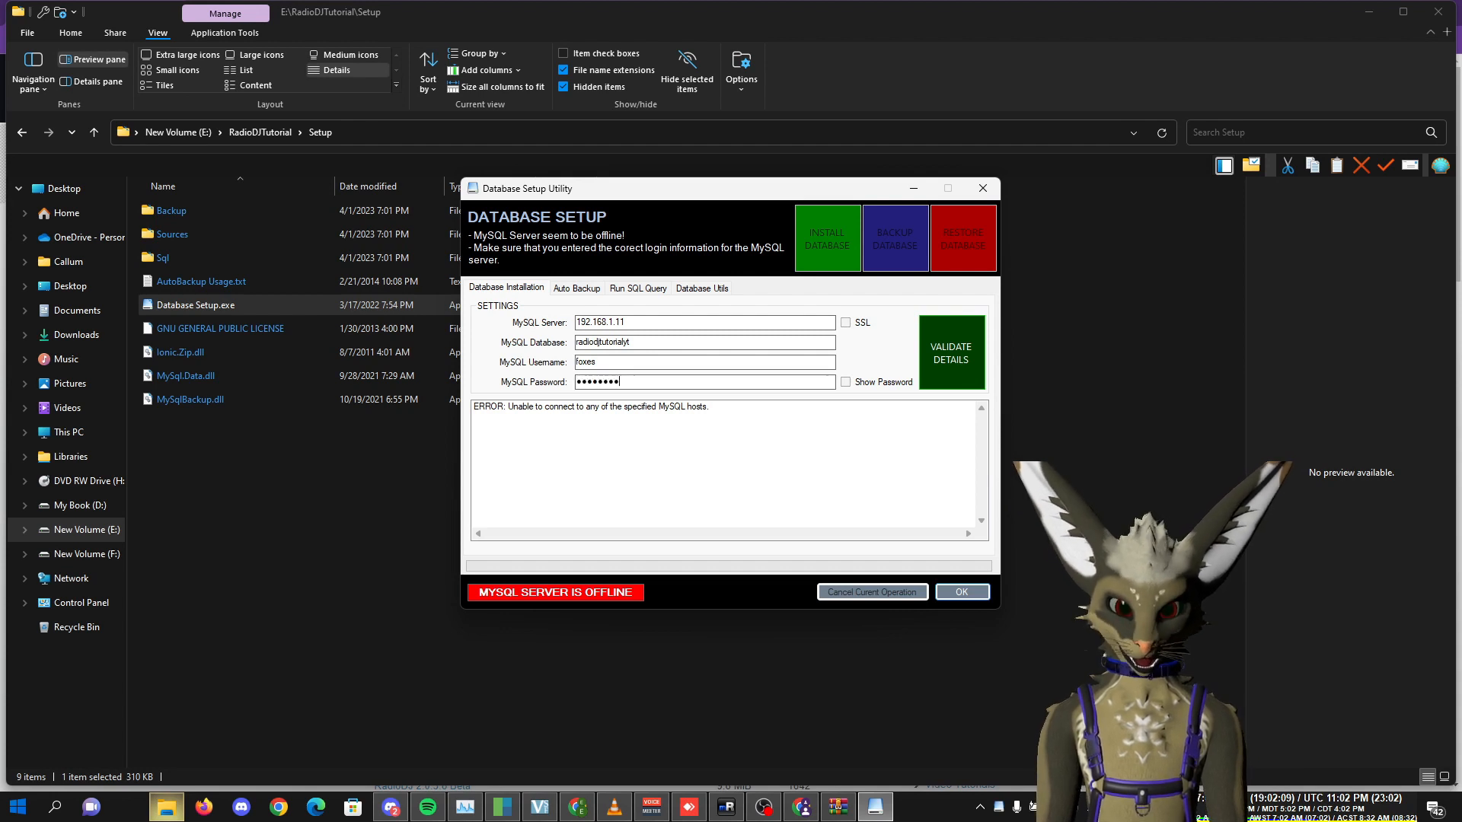
{"action": "left_click", "coordinate": [950, 352]}
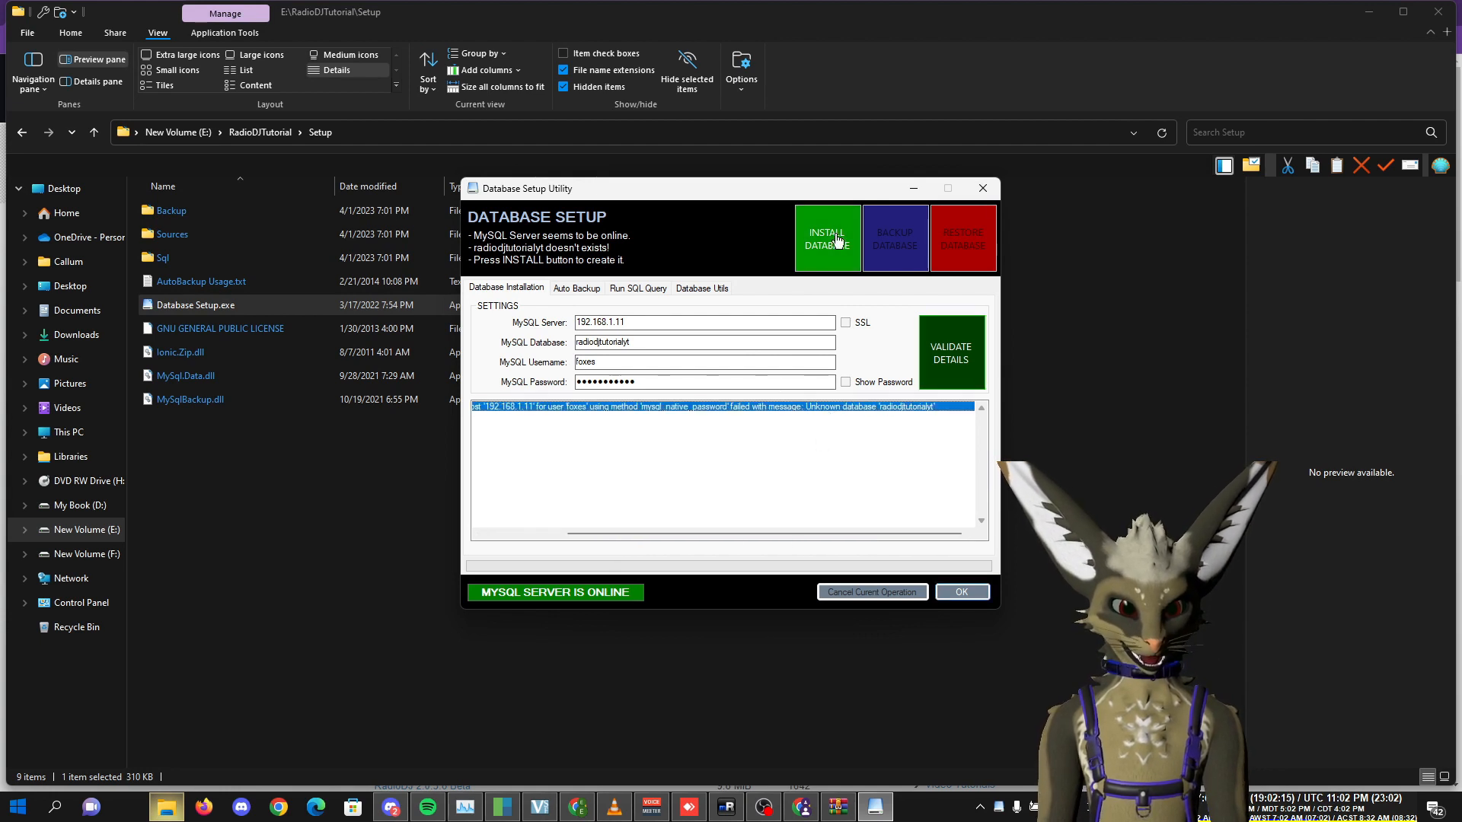
Install the new radio database and confirm the operation.
{"action": "left_click", "coordinate": [826, 239]}
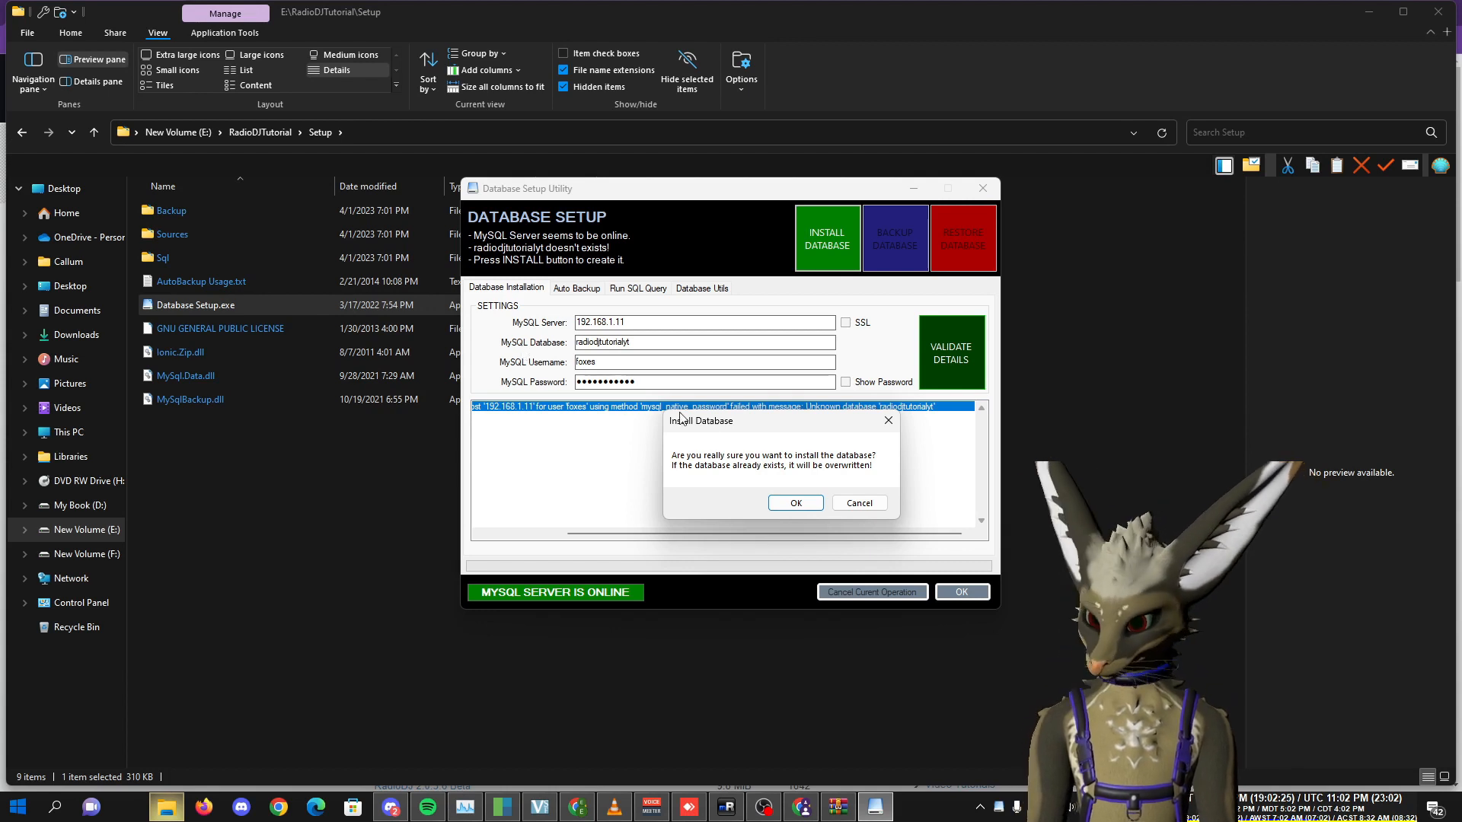
{"action": "left_click", "coordinate": [795, 503]}
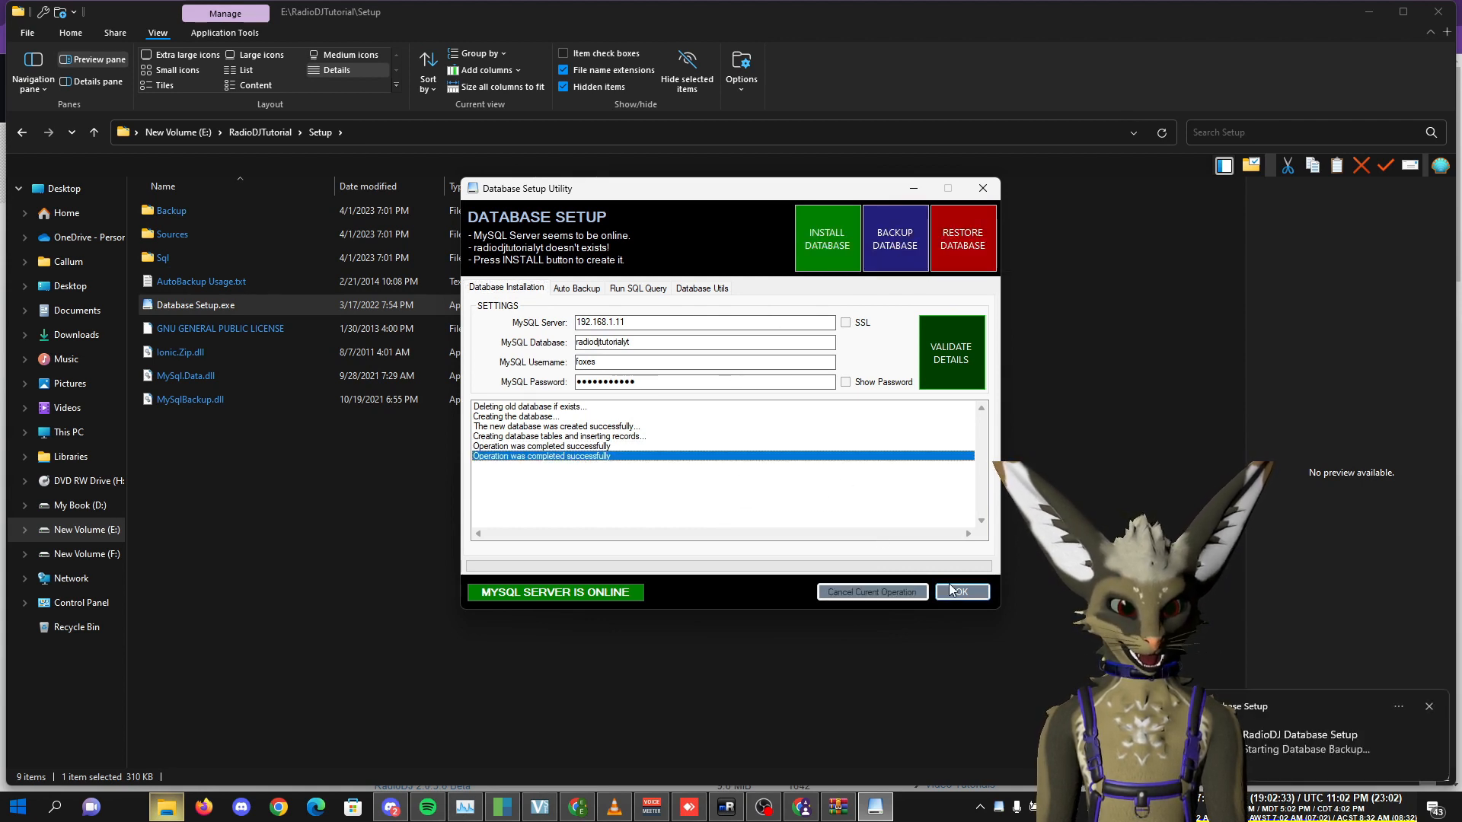
{"action": "mouse_move", "coordinate": [961, 593]}
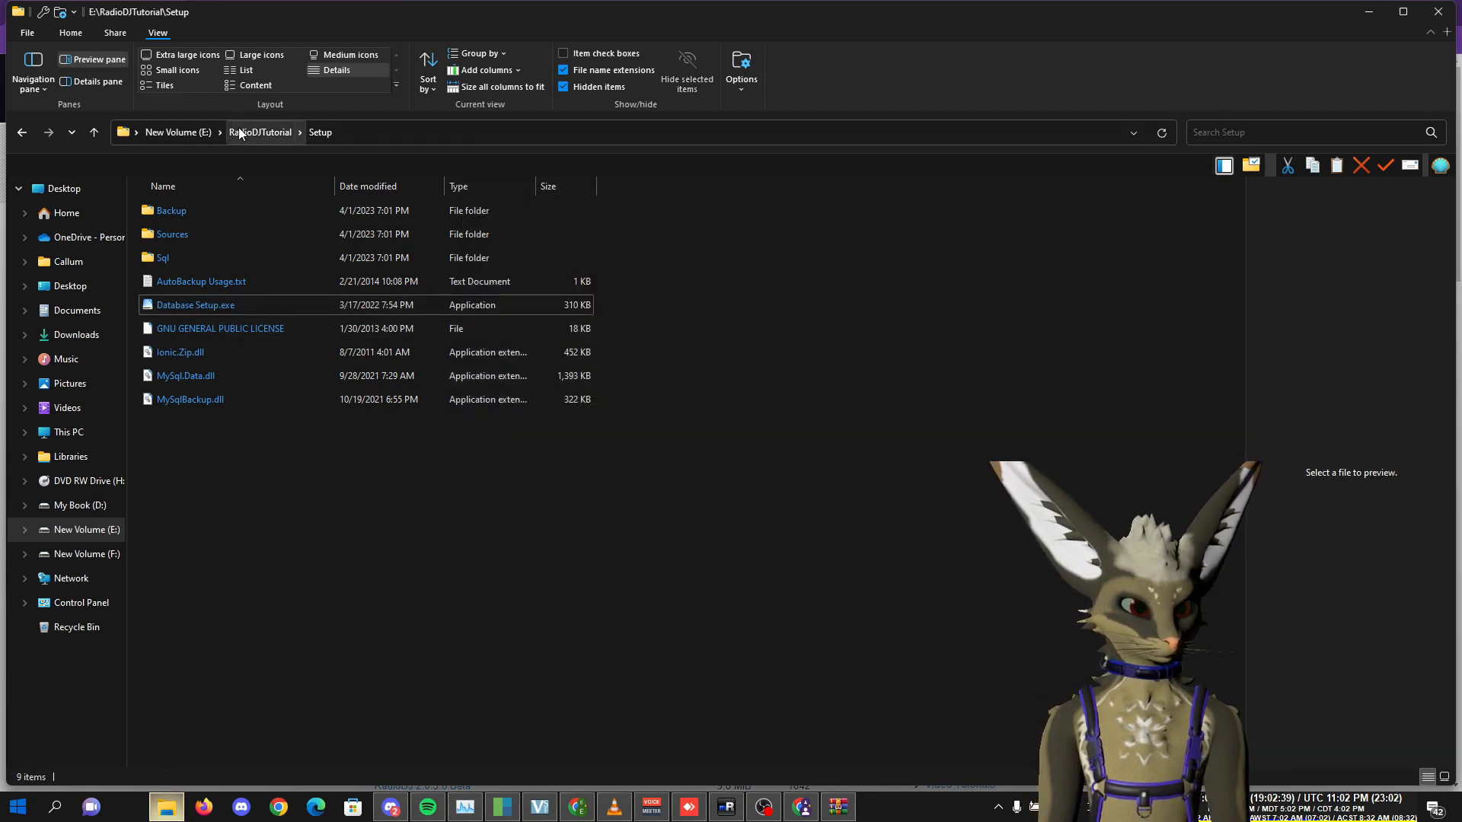
Go back to the RadioDJTutorial folder and launch RadioDJ.exe.
{"action": "left_click", "coordinate": [260, 131]}
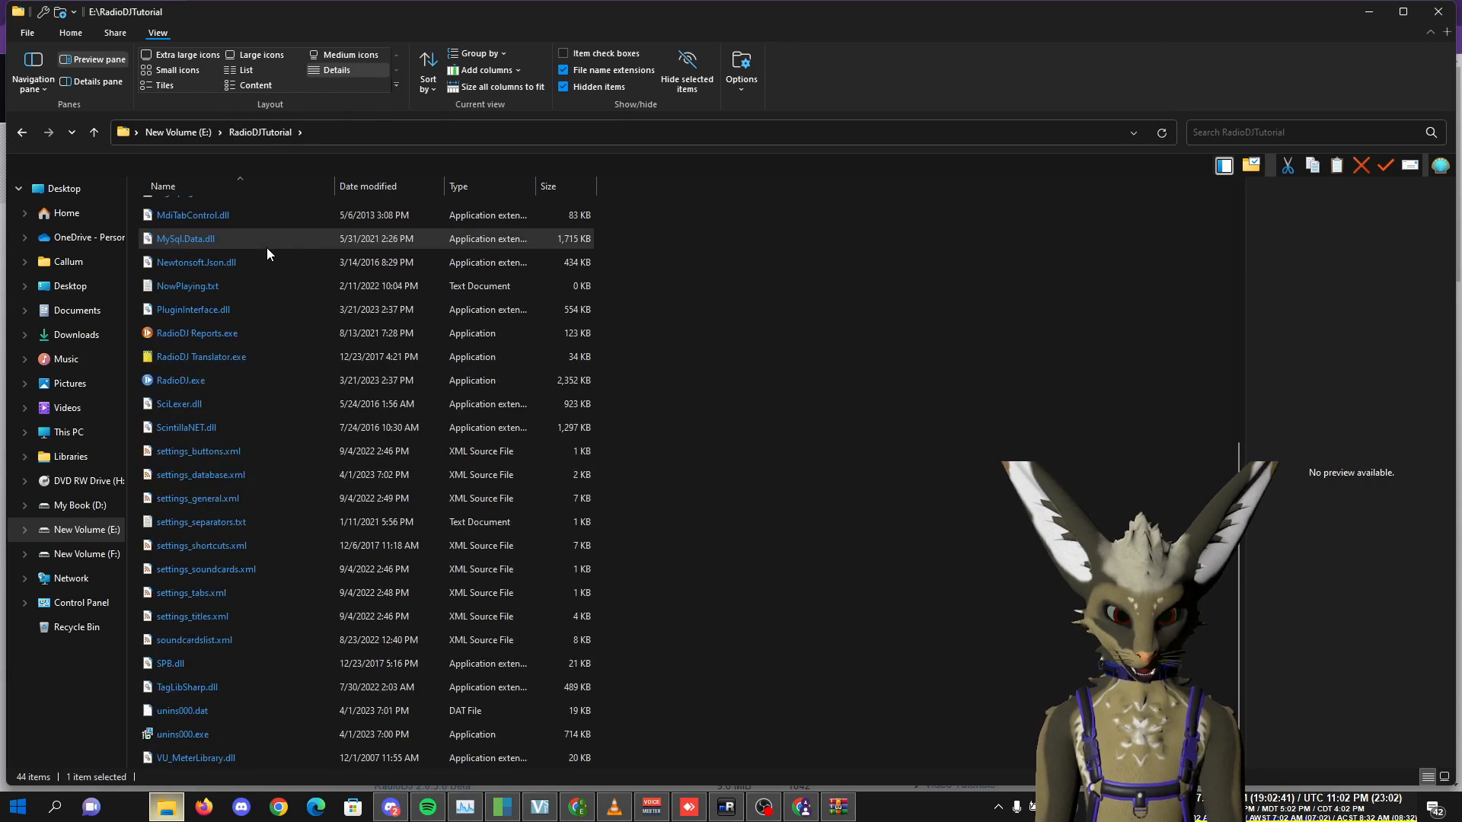
{"action": "left_click", "coordinate": [179, 381]}
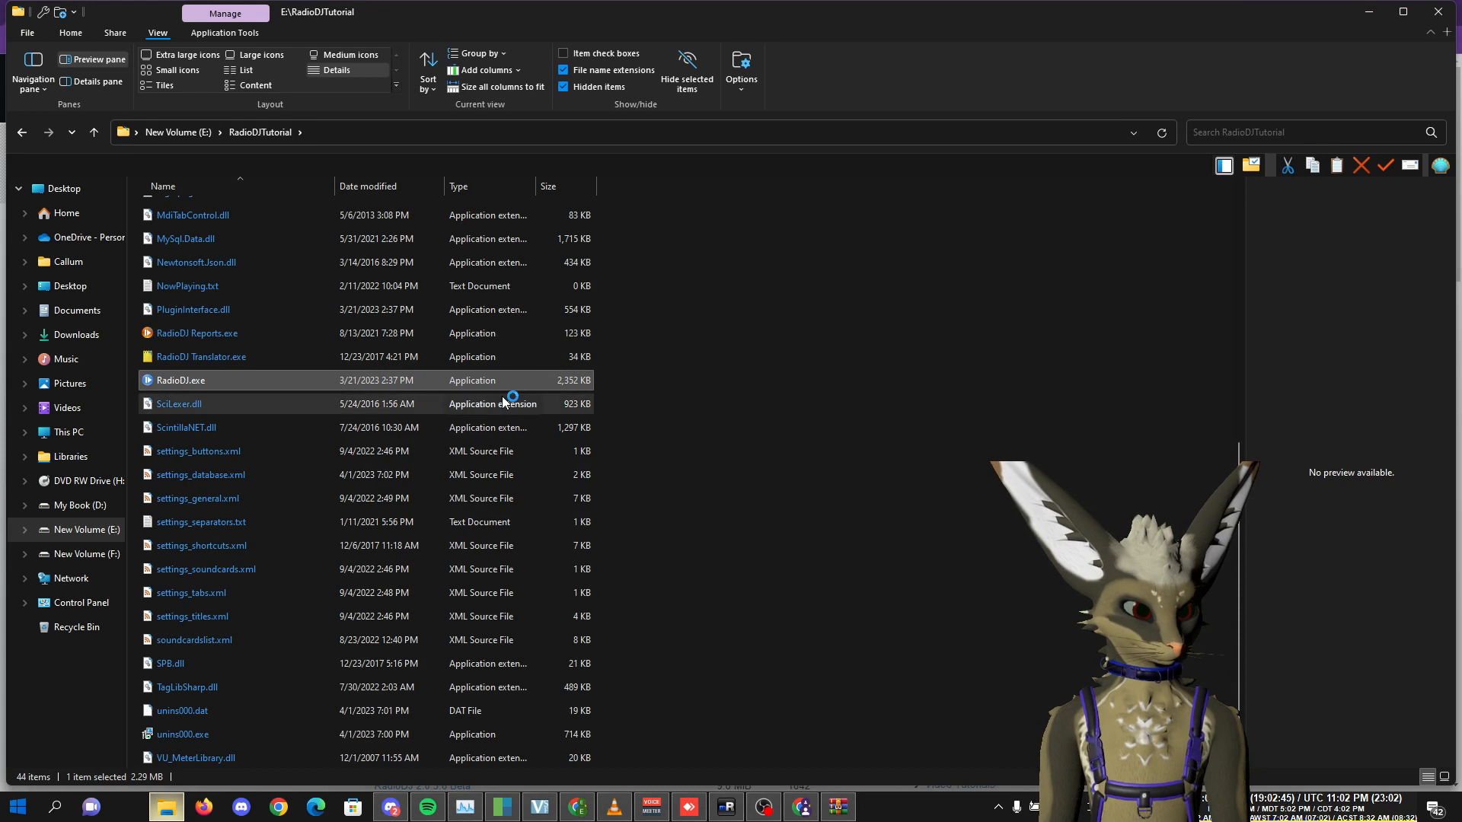
{"action": "left_click", "coordinate": [655, 381]}
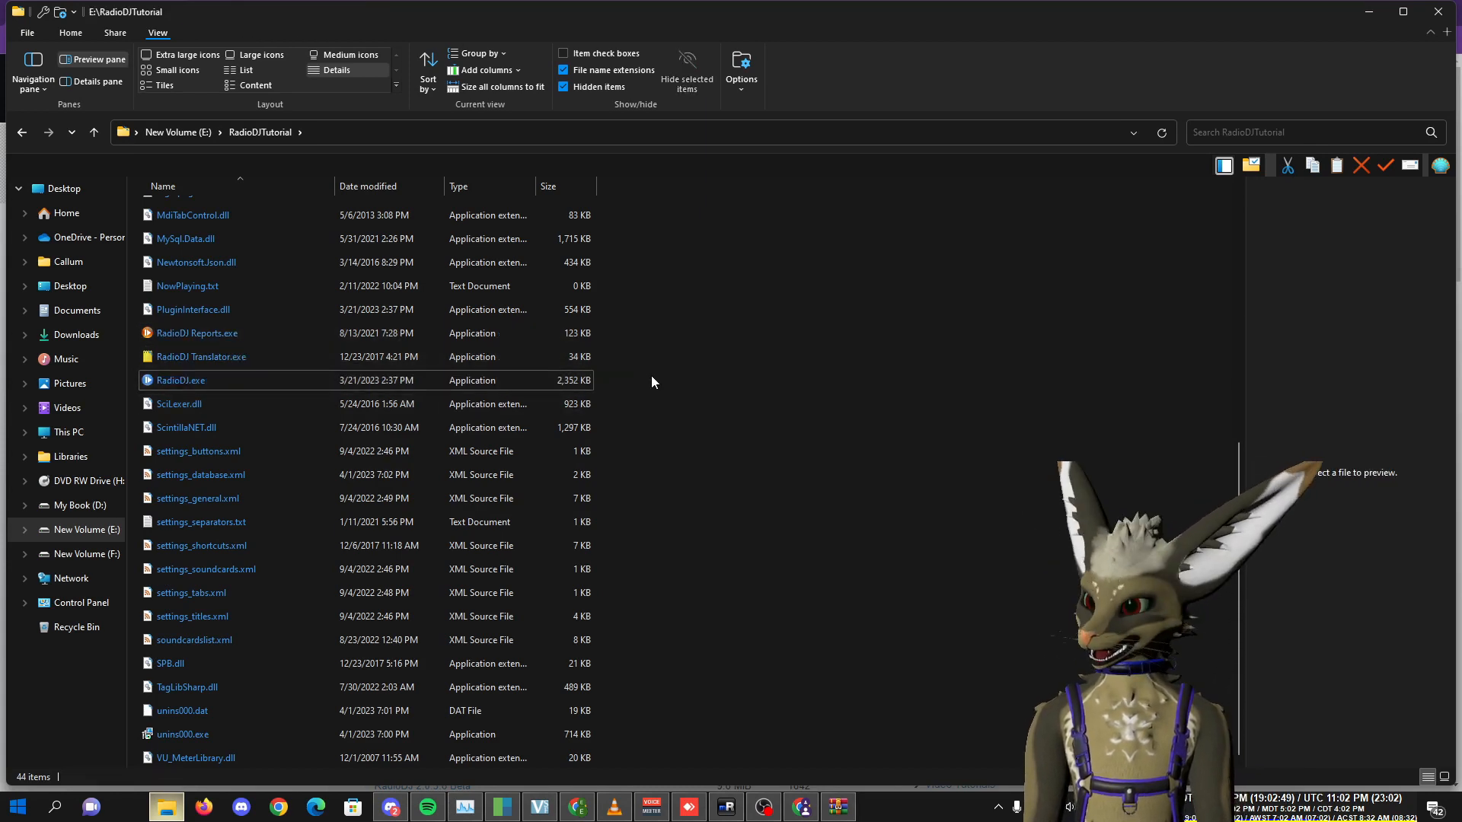
{"action": "double_click", "coordinate": [180, 379]}
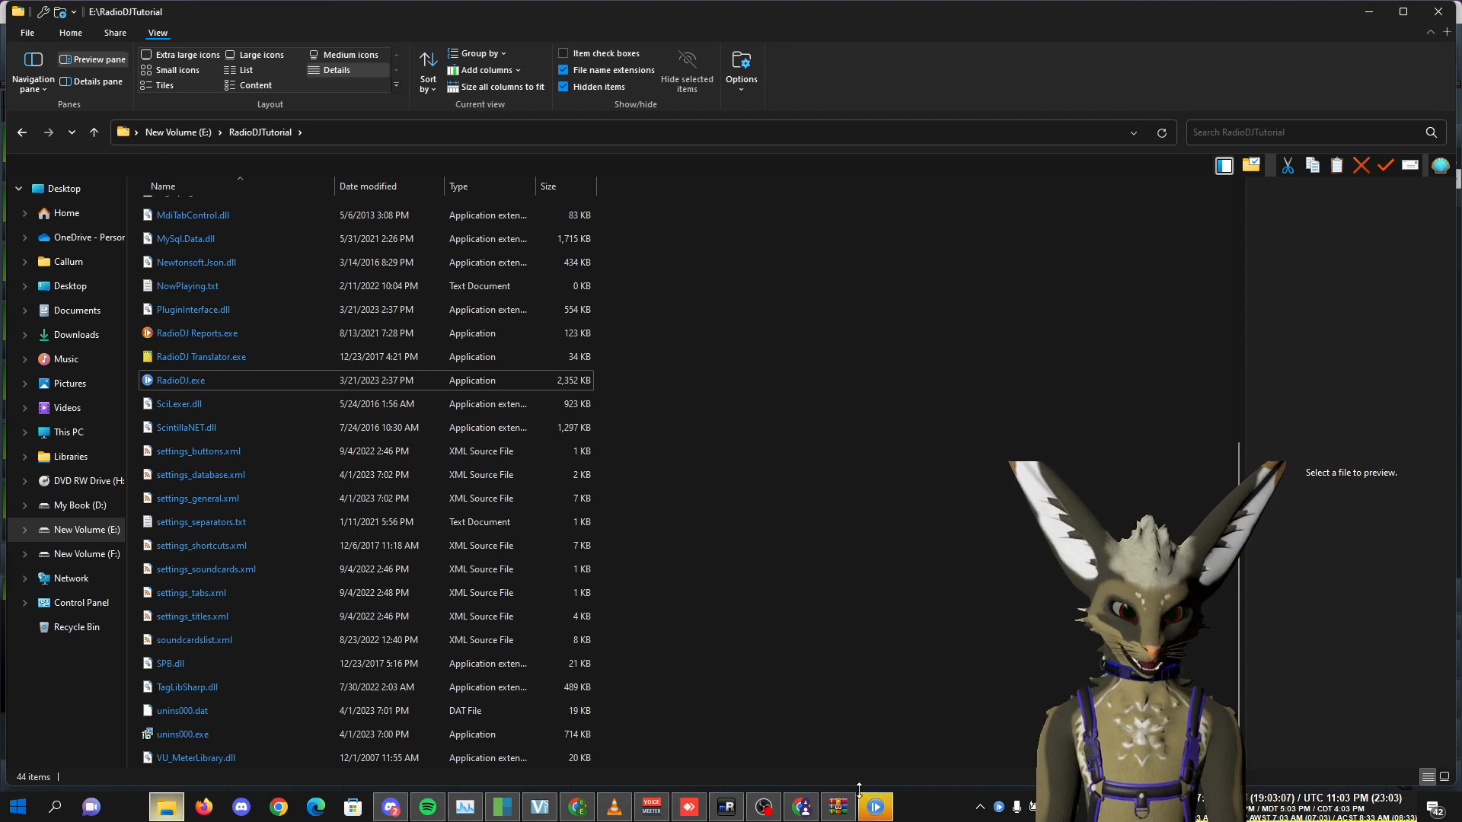
Set RadioDJ's colour scheme to Gray-Blue and close the settings.
{"action": "double_click", "coordinate": [180, 380]}
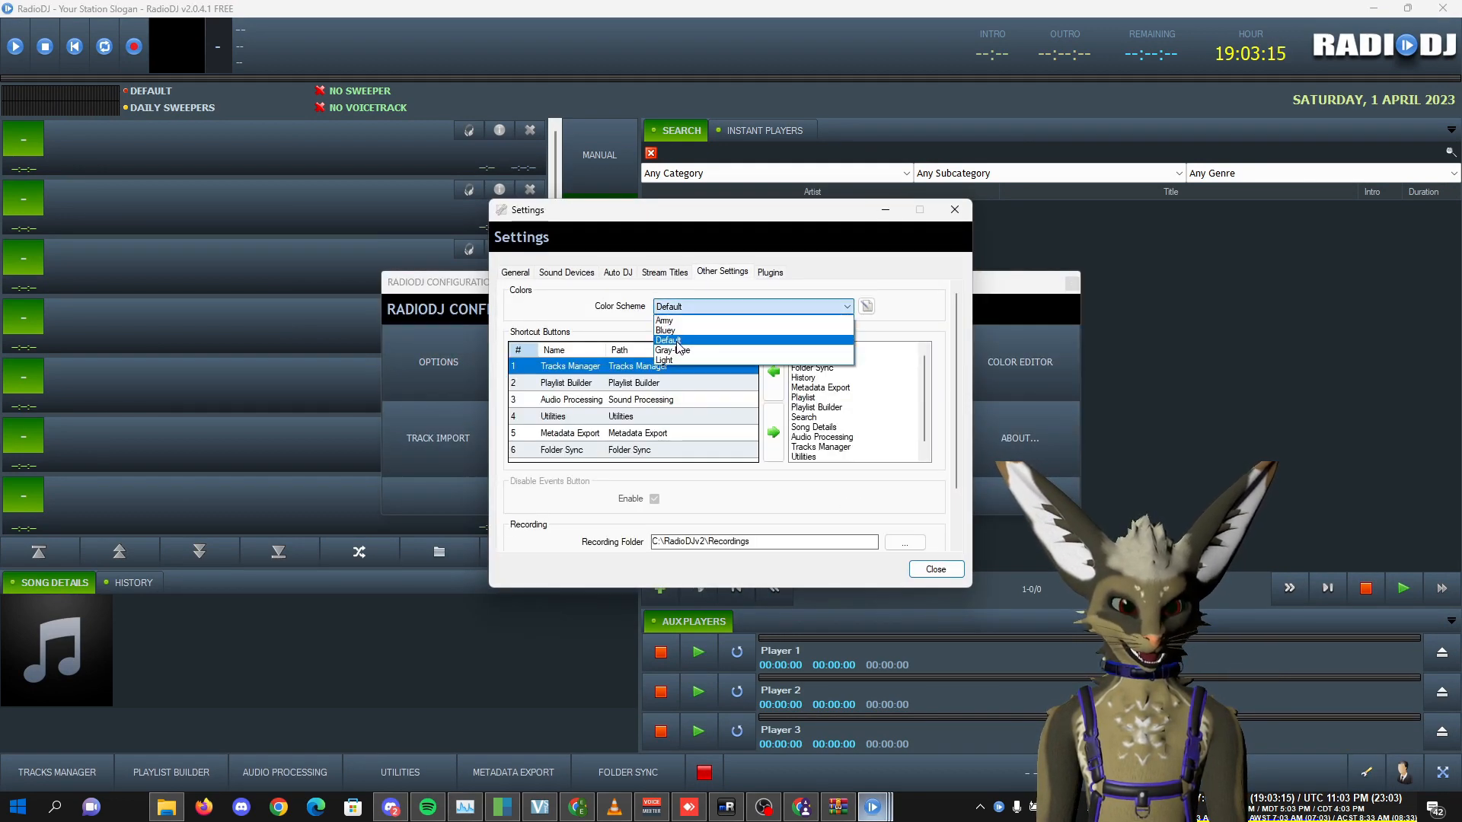
{"action": "left_click", "coordinate": [672, 351]}
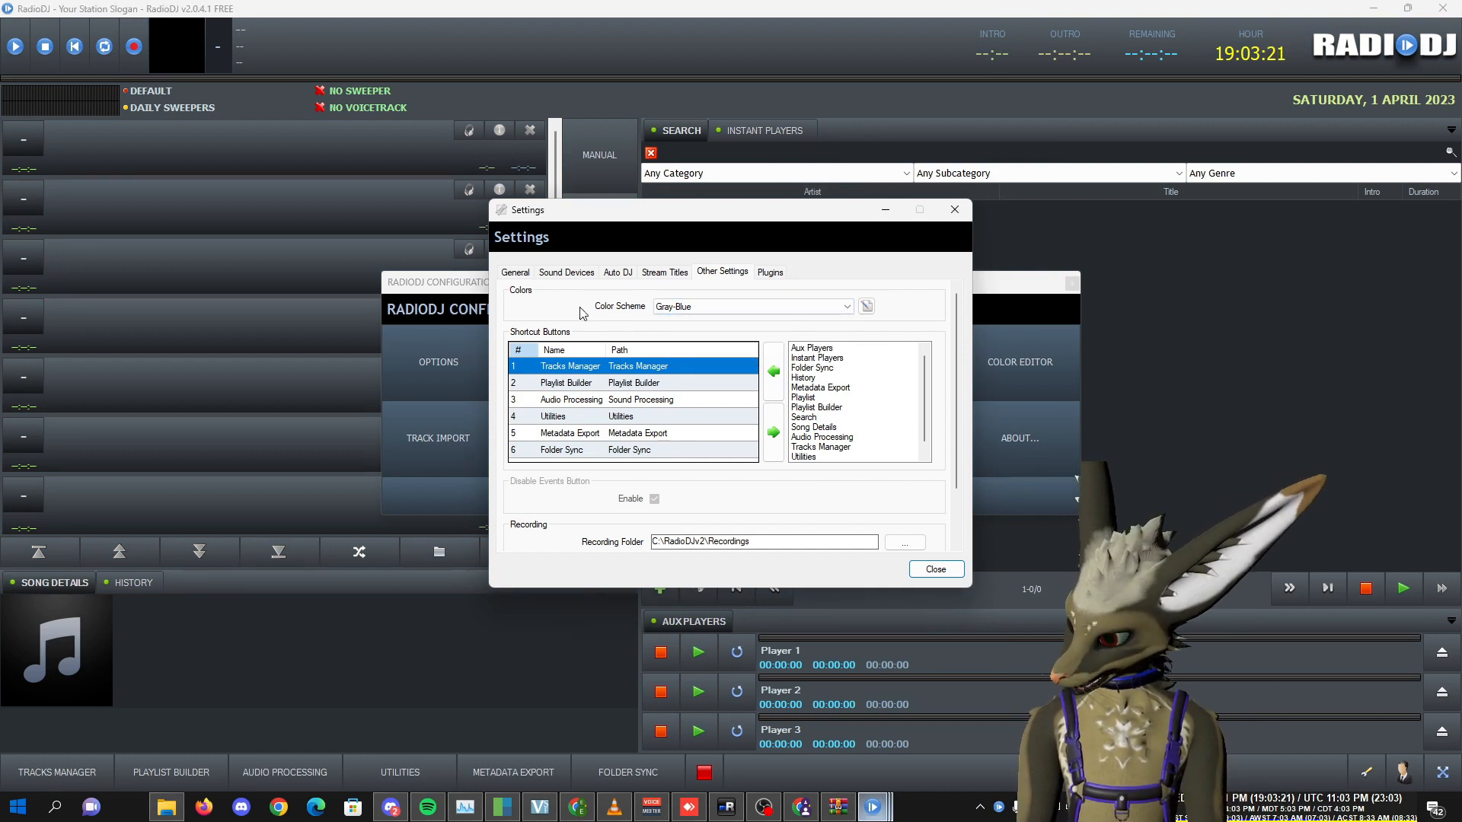
{"action": "left_click", "coordinate": [933, 568]}
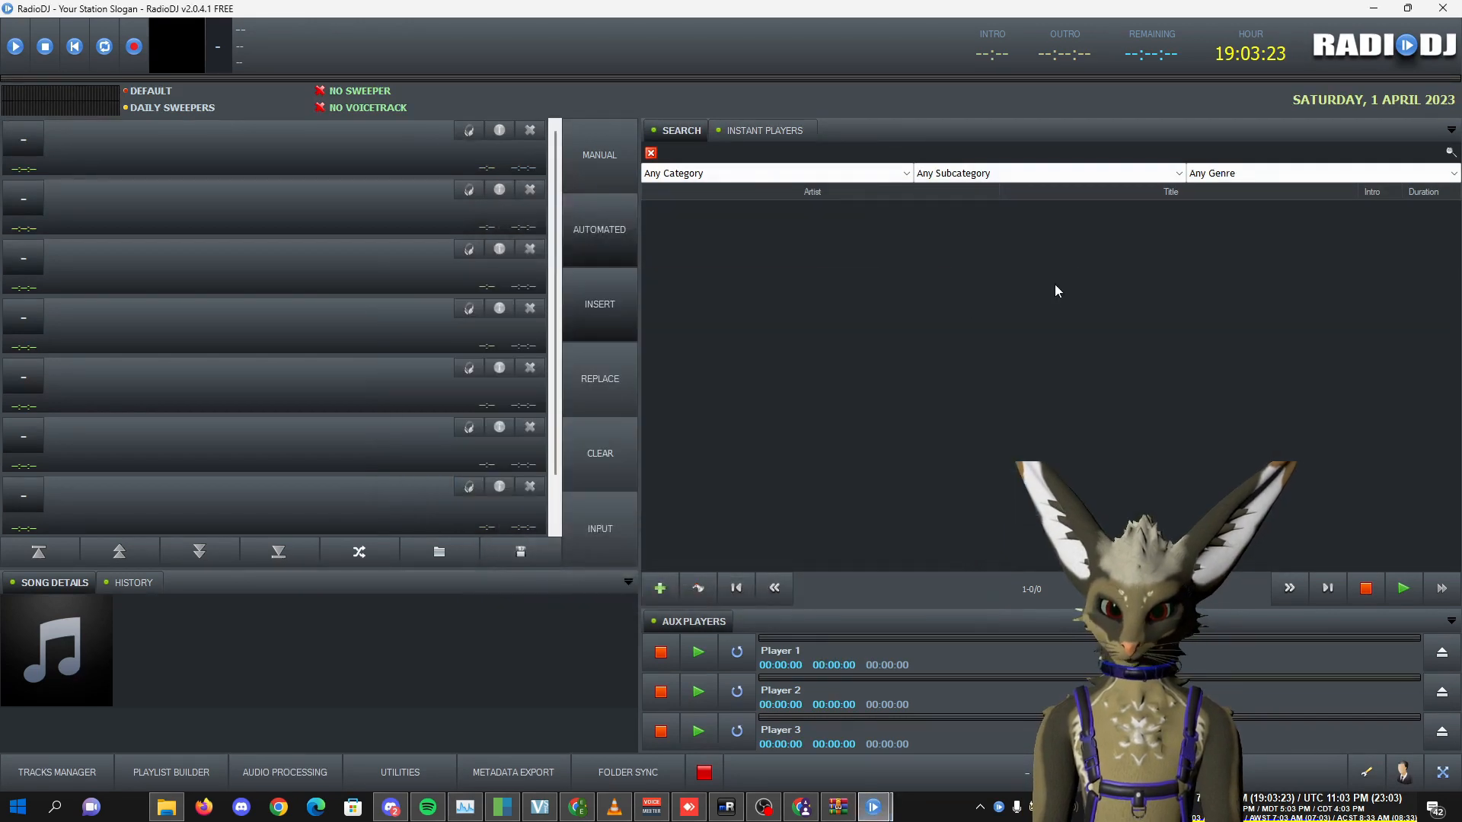
{"action": "mouse_move", "coordinate": [681, 553]}
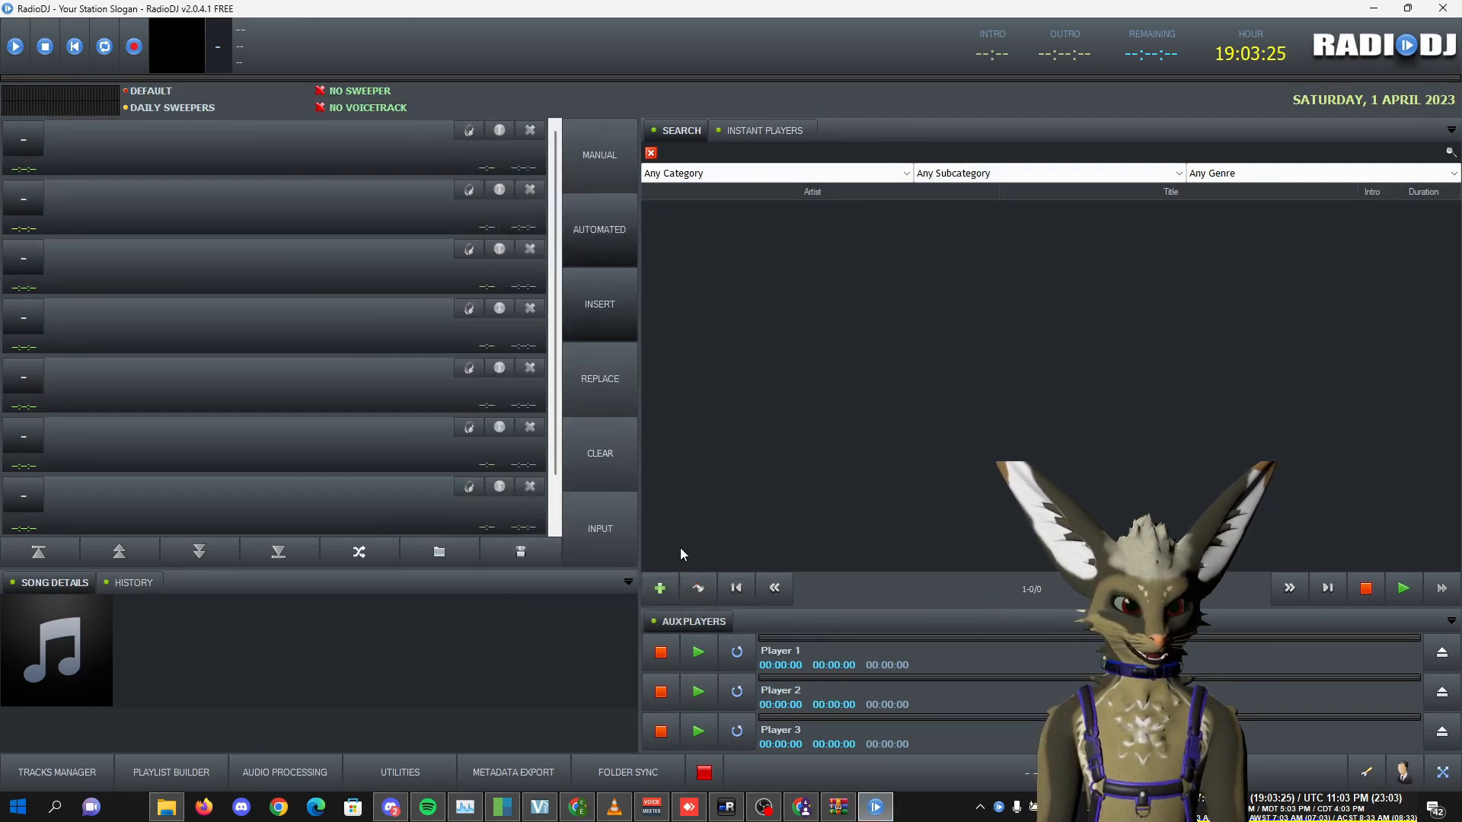
{"action": "mouse_move", "coordinate": [495, 612]}
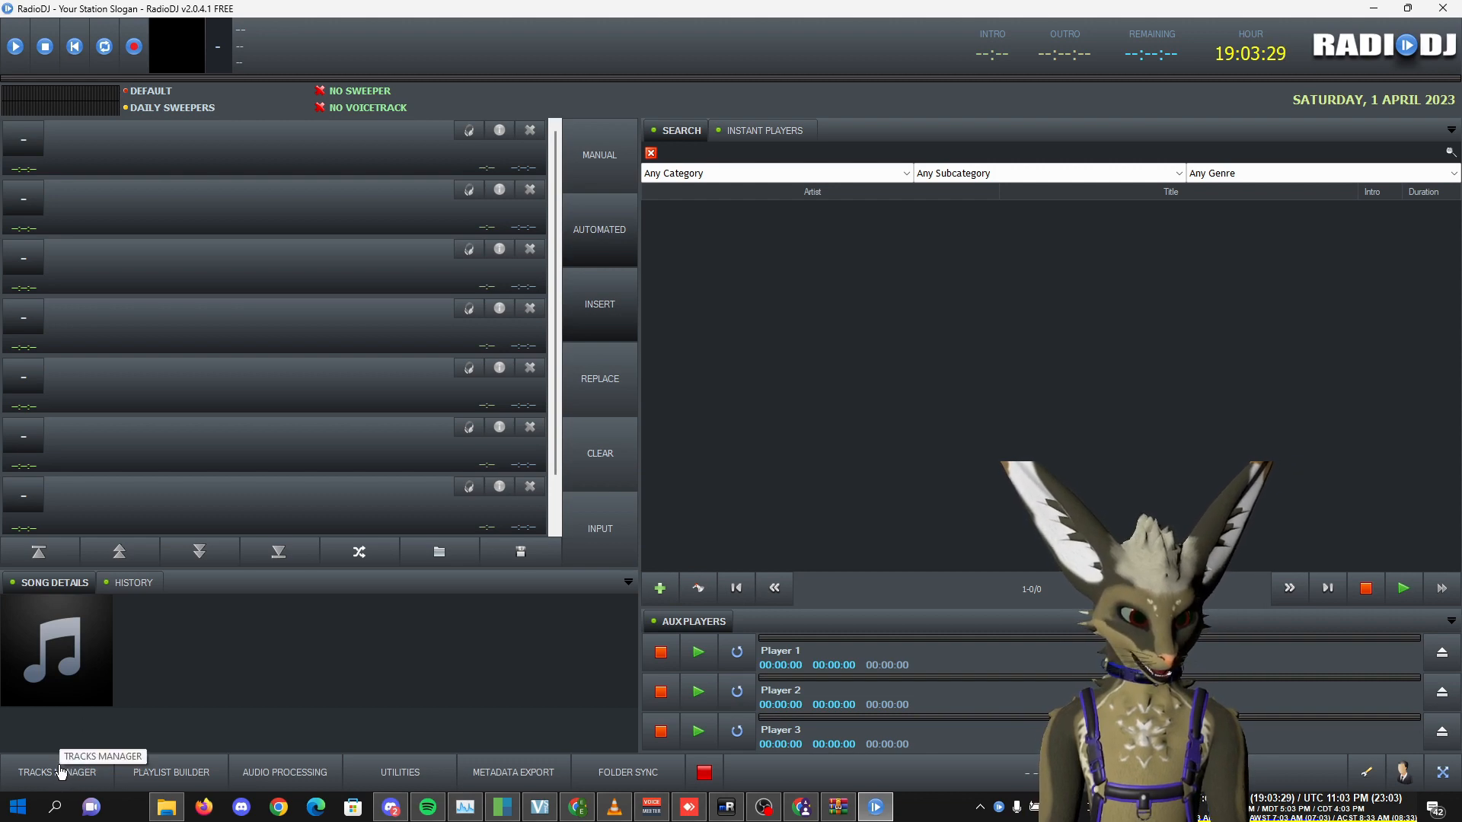
Start a single-file import in Tracks Manager and browse to the Music library.
{"action": "left_click", "coordinate": [56, 772]}
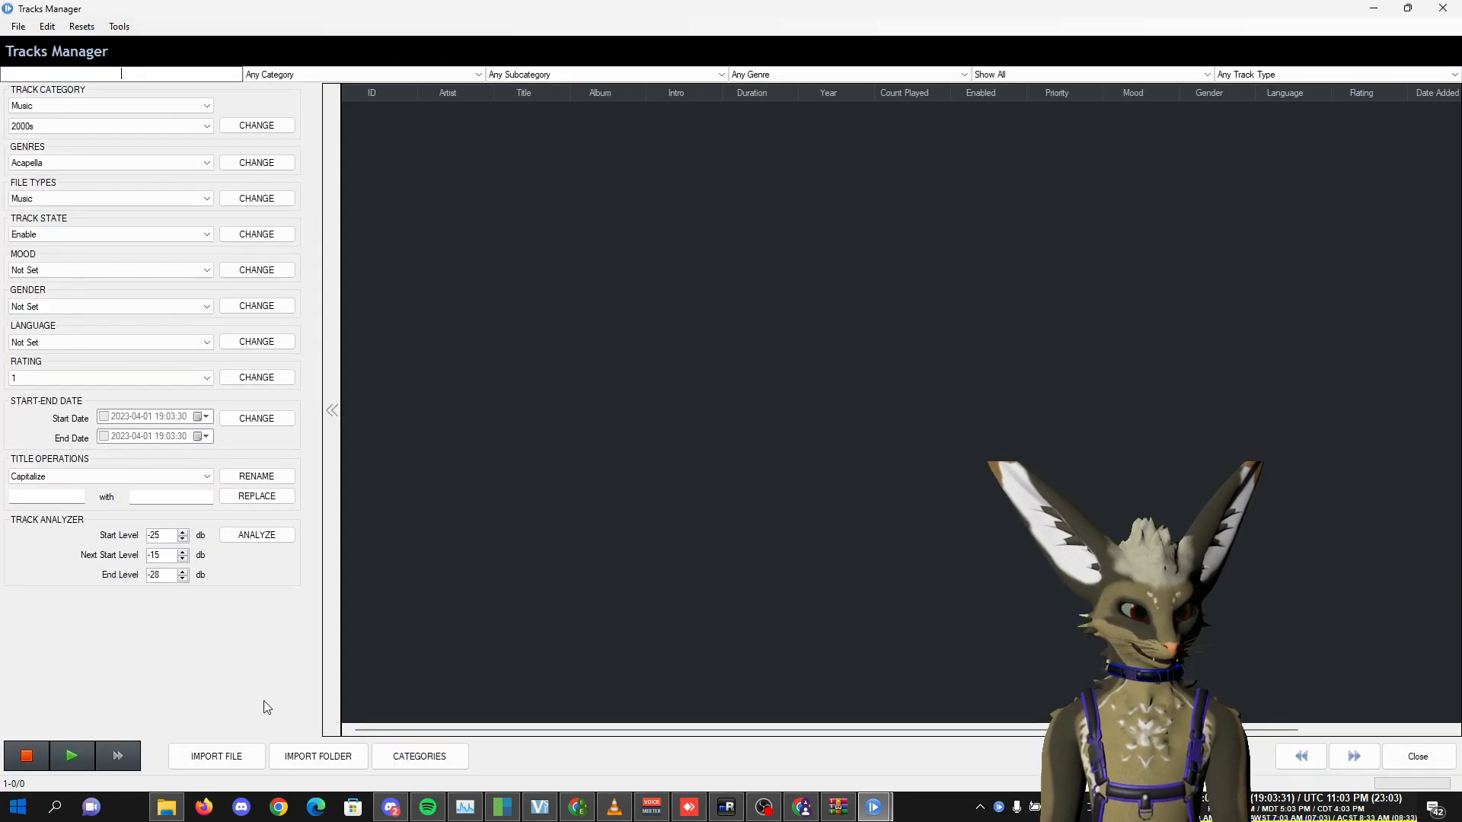
{"action": "left_click", "coordinate": [214, 757]}
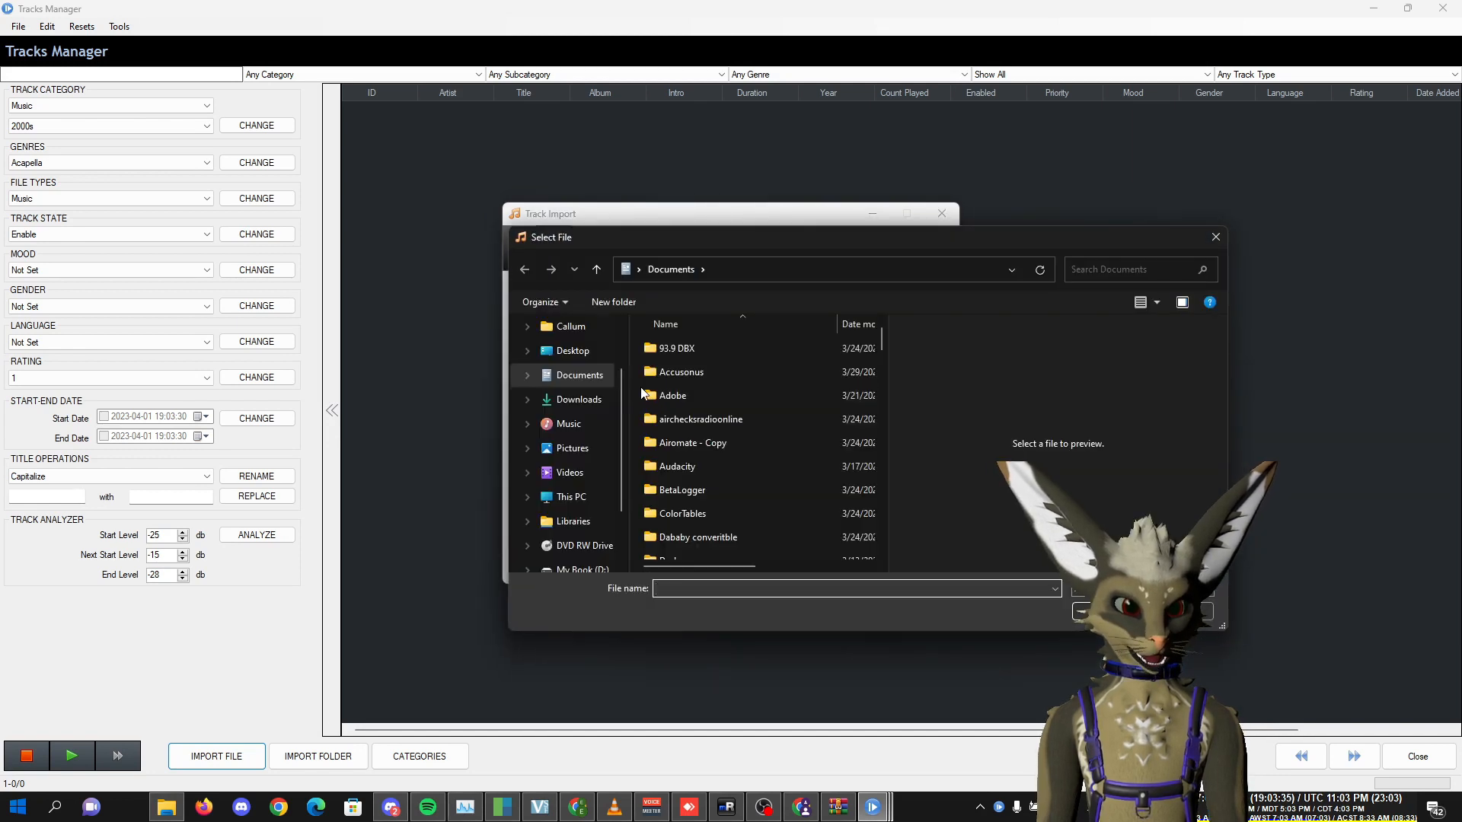
{"action": "double_click", "coordinate": [675, 347]}
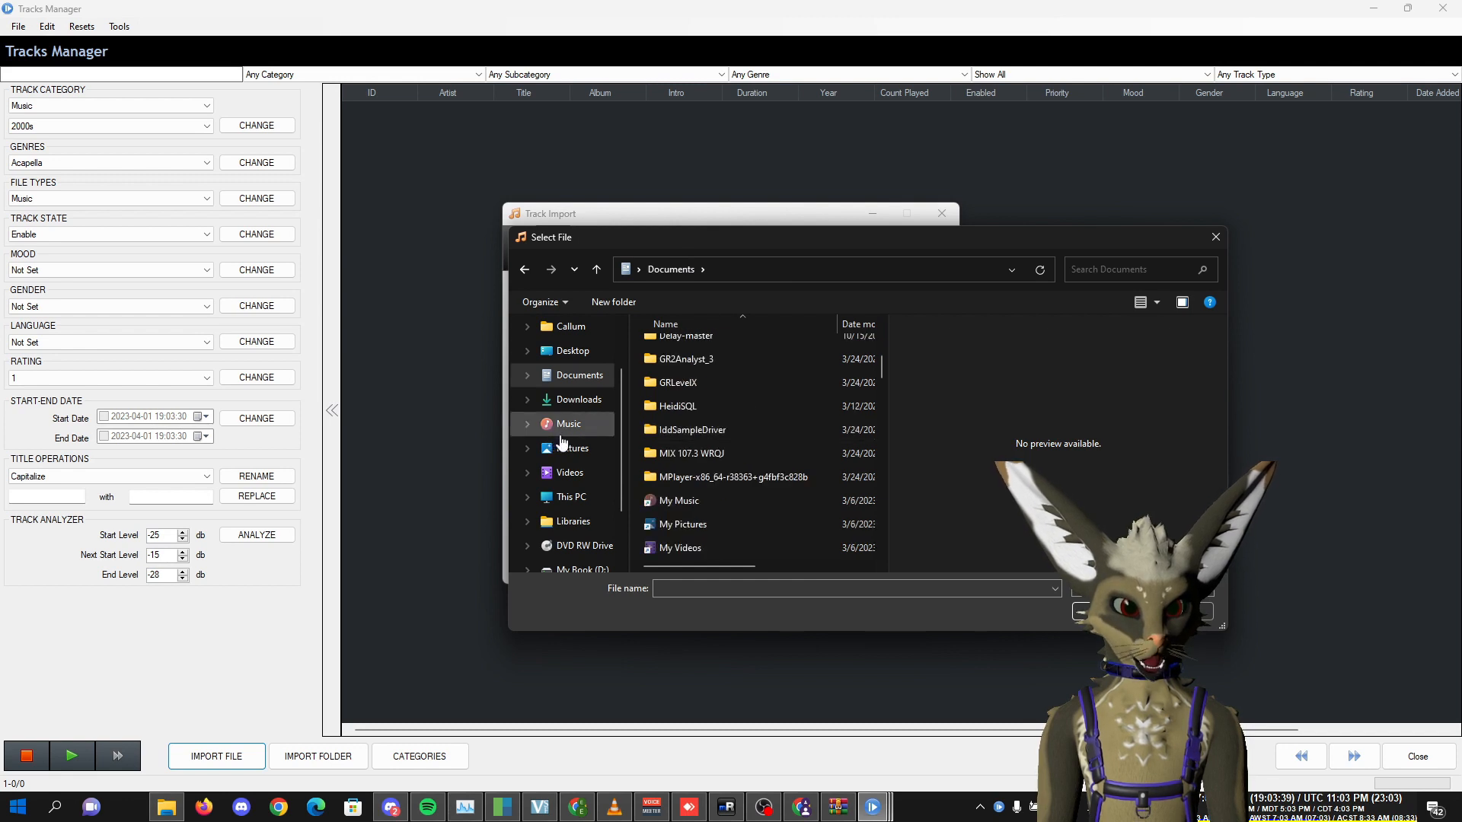
{"action": "left_click", "coordinate": [568, 496]}
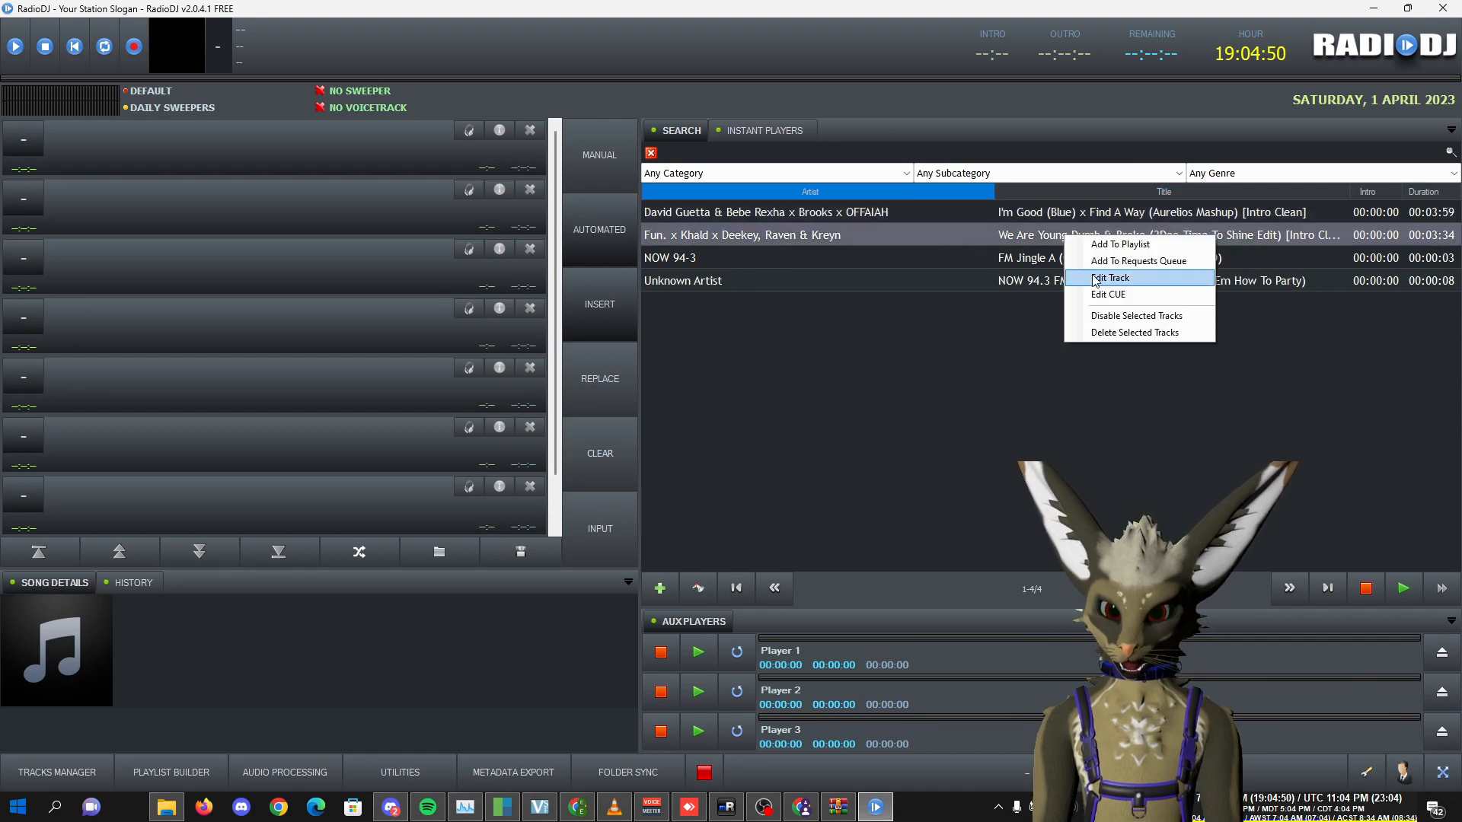
Review We Are Young Dumb & Broke's track settings, keeping Music as the track type.
{"action": "left_click", "coordinate": [1111, 278]}
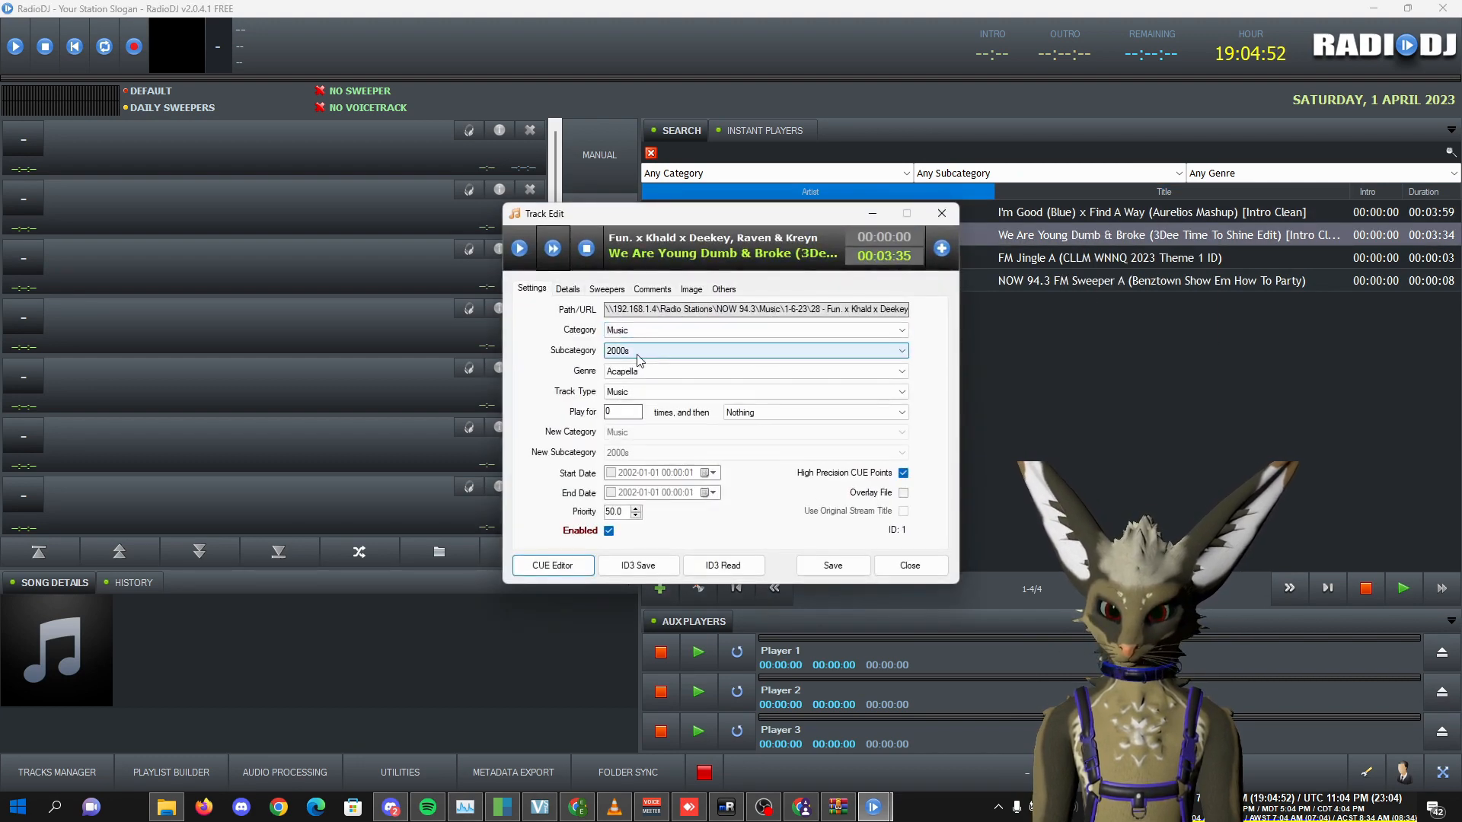
{"action": "left_click_drag", "start_coordinate": [545, 214], "coordinate": [745, 242]}
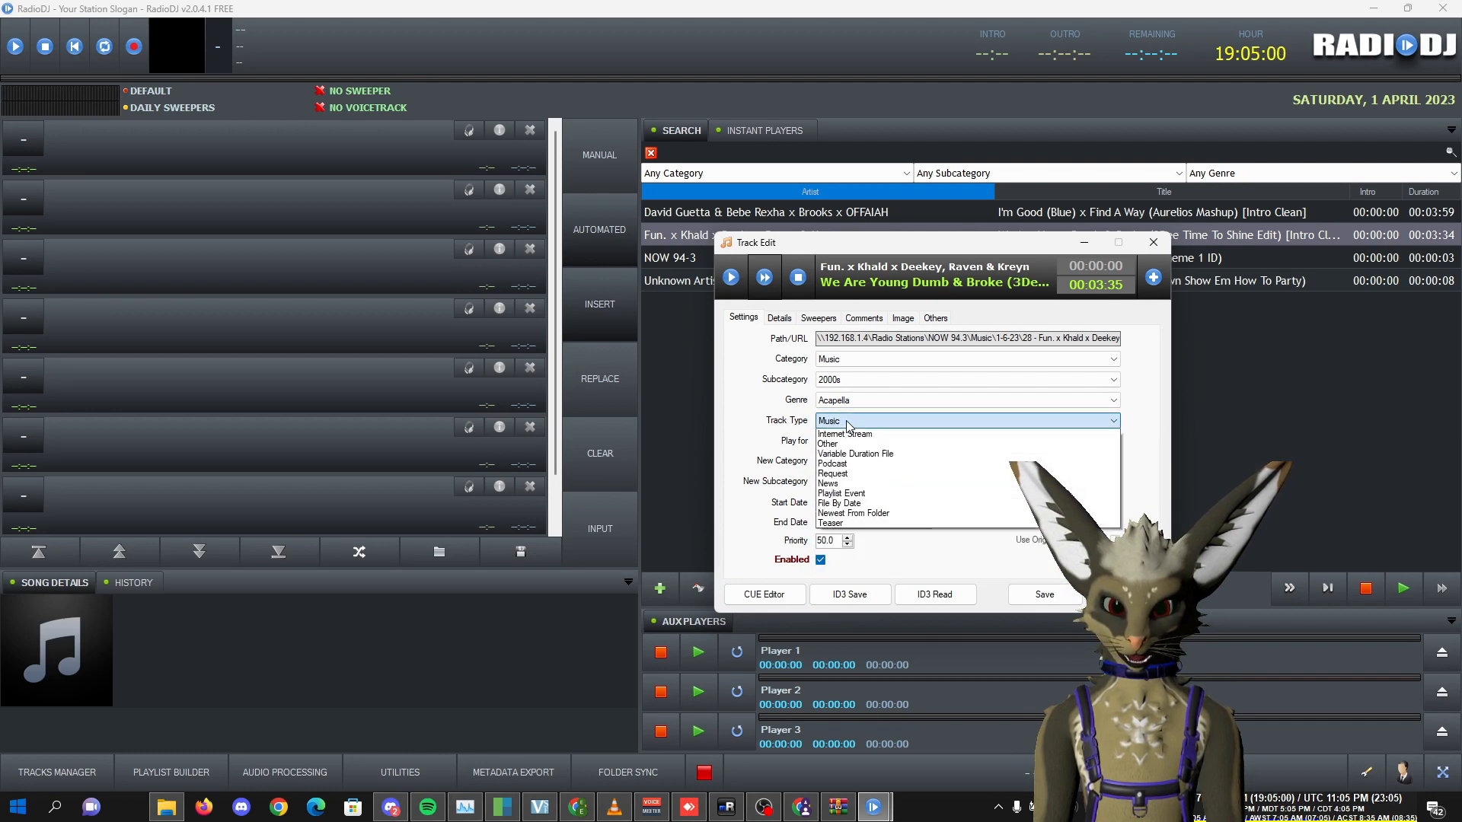
{"action": "left_click", "coordinate": [1152, 242]}
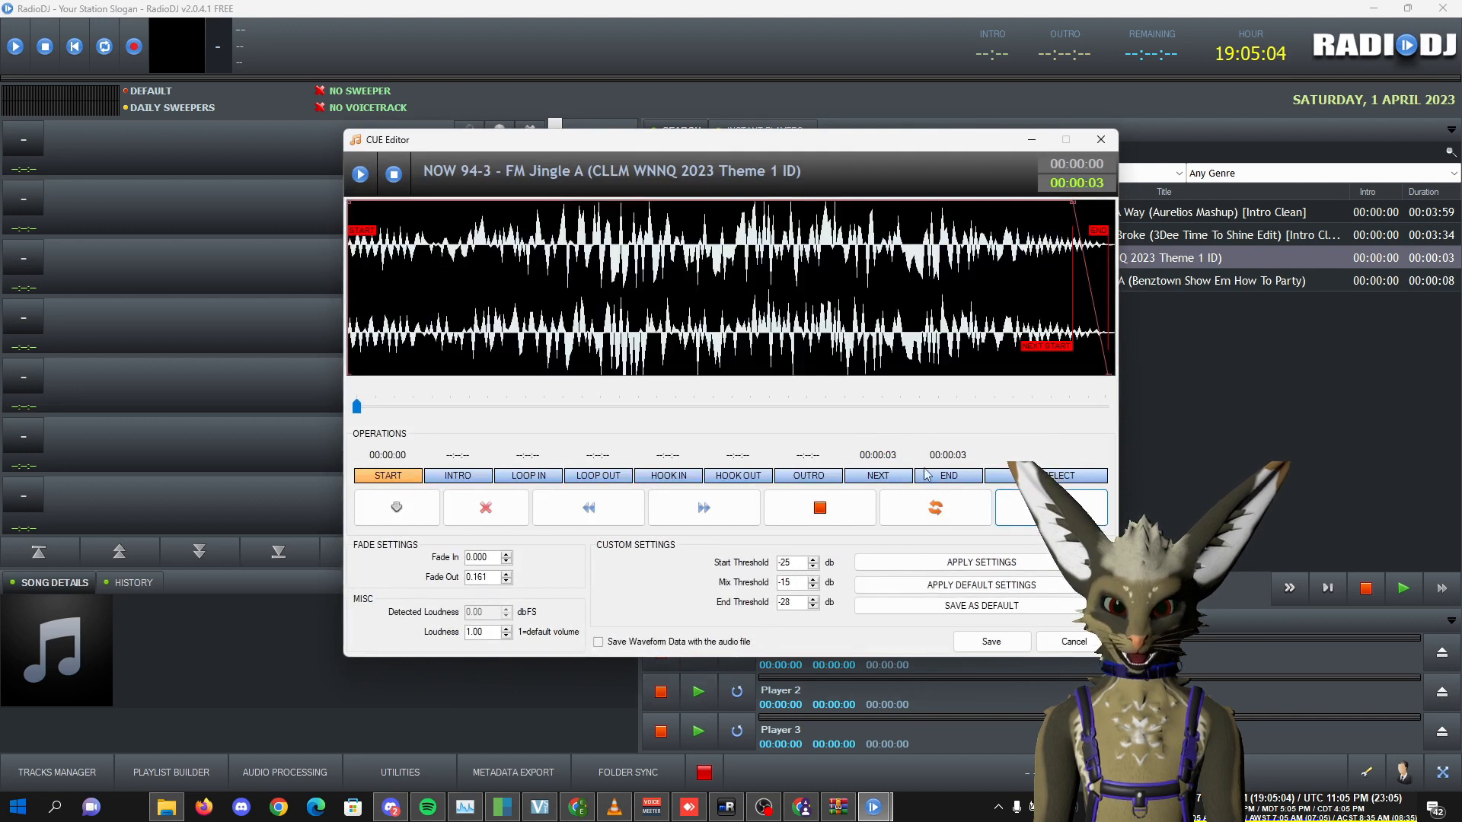
Save FM Jingle A's trimmed cues, set and save Sweeper A's end marker, leave the music track's cues unchanged.
{"action": "left_click", "coordinate": [877, 475]}
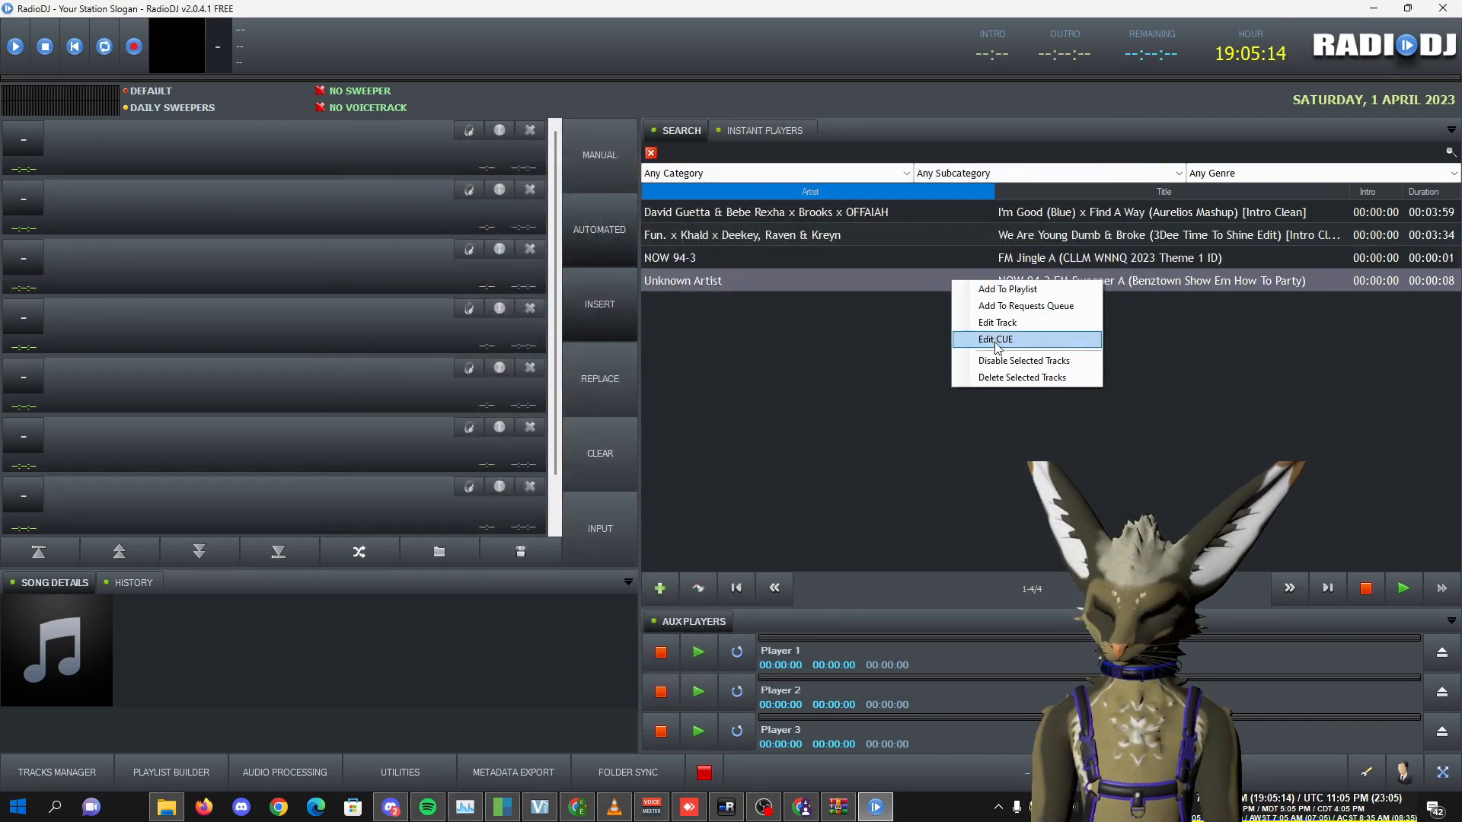
{"action": "left_click", "coordinate": [995, 338]}
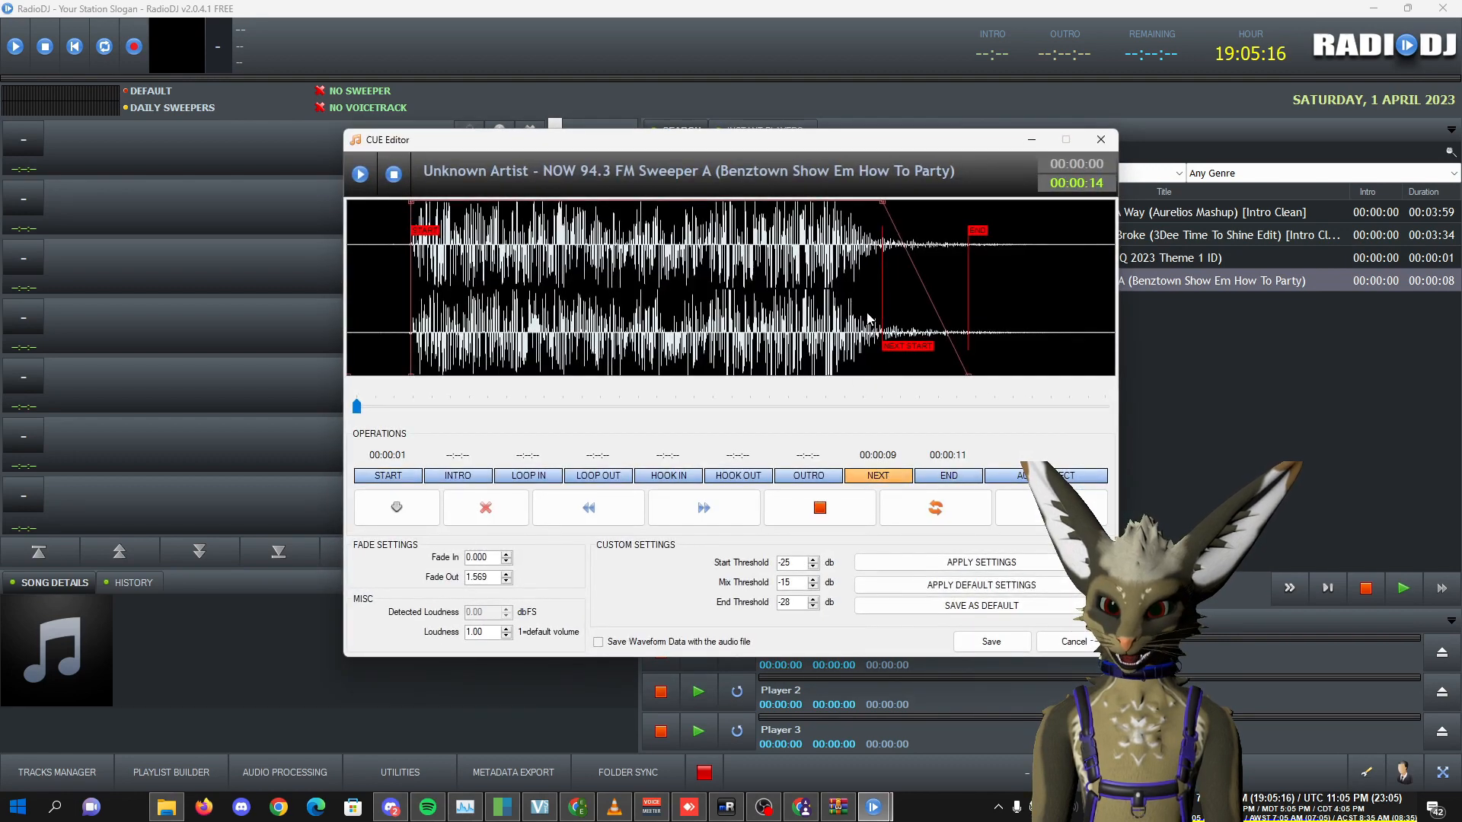
{"action": "left_click", "coordinate": [947, 475]}
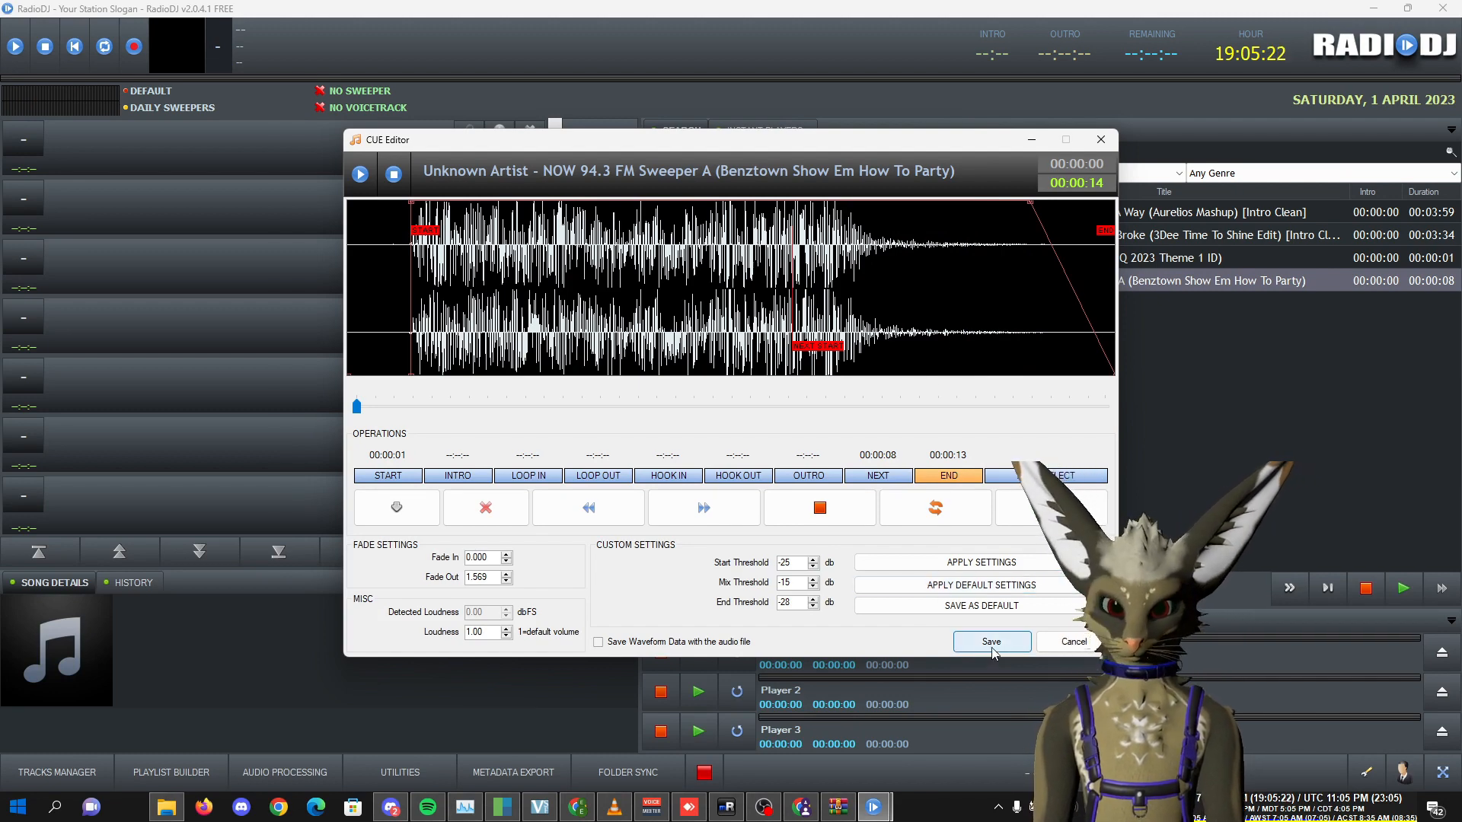
{"action": "left_click", "coordinate": [991, 642]}
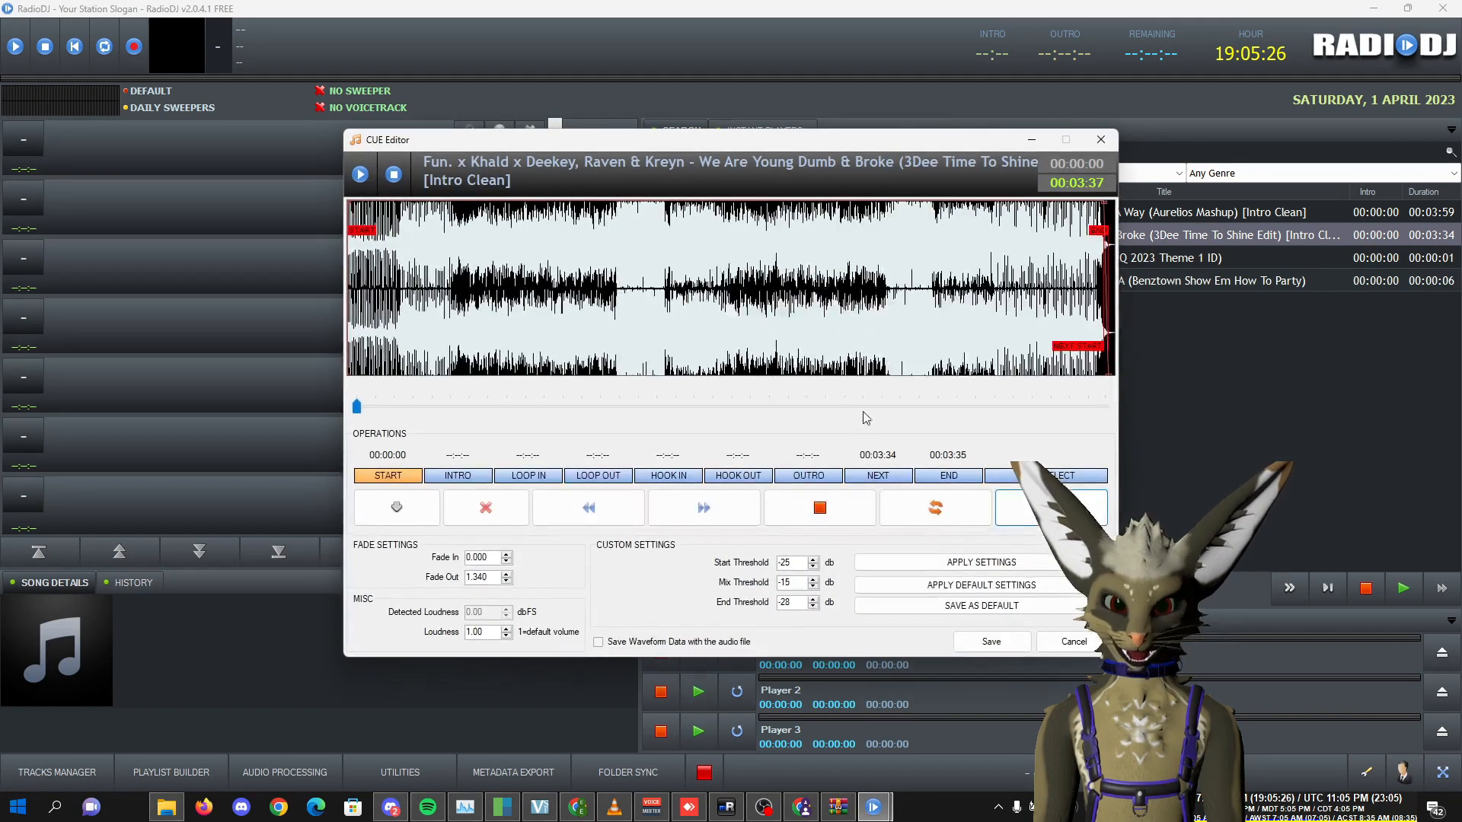
{"action": "mouse_move", "coordinate": [1101, 140]}
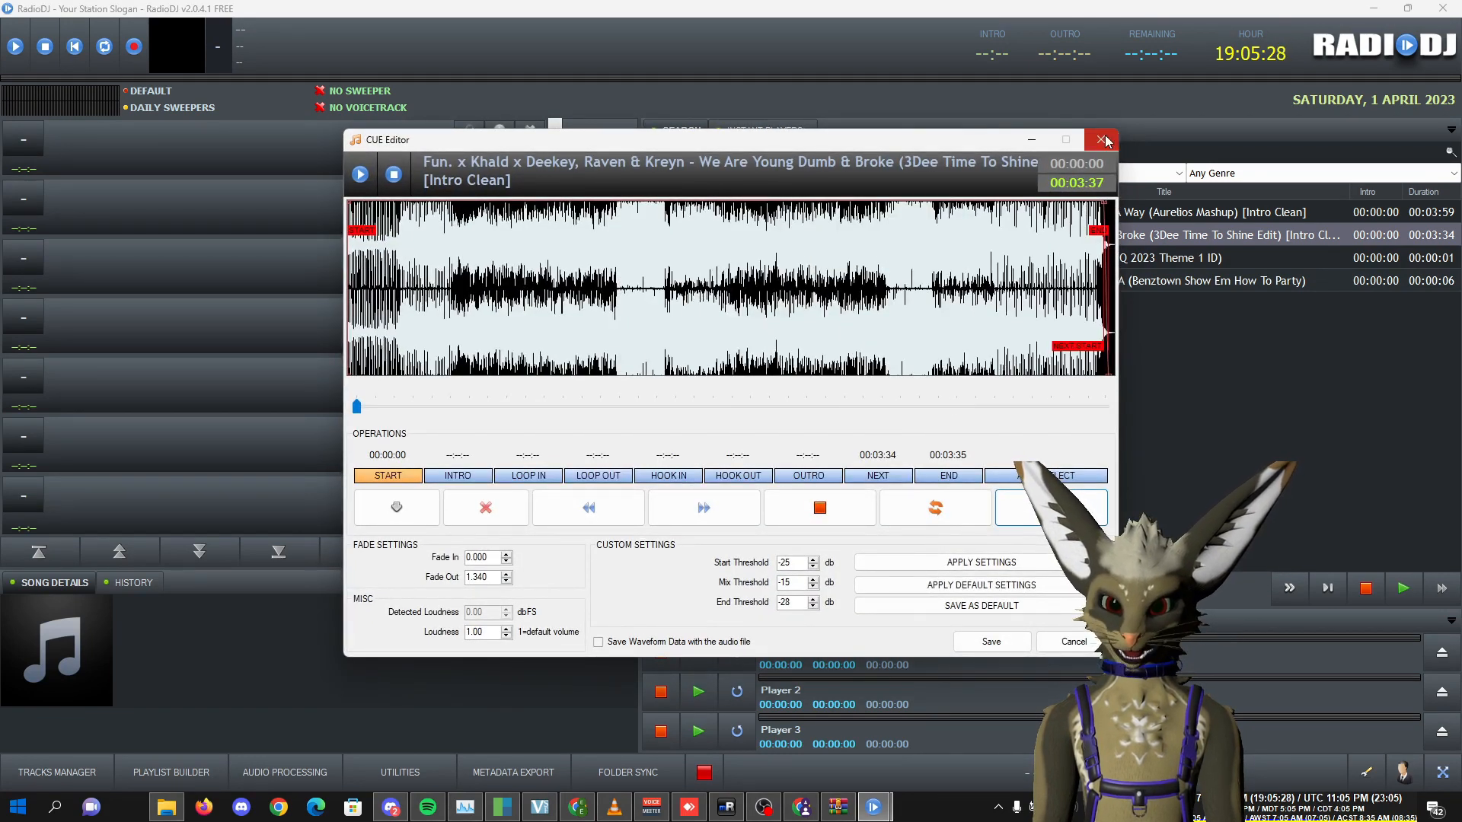
{"action": "left_click", "coordinate": [1104, 140]}
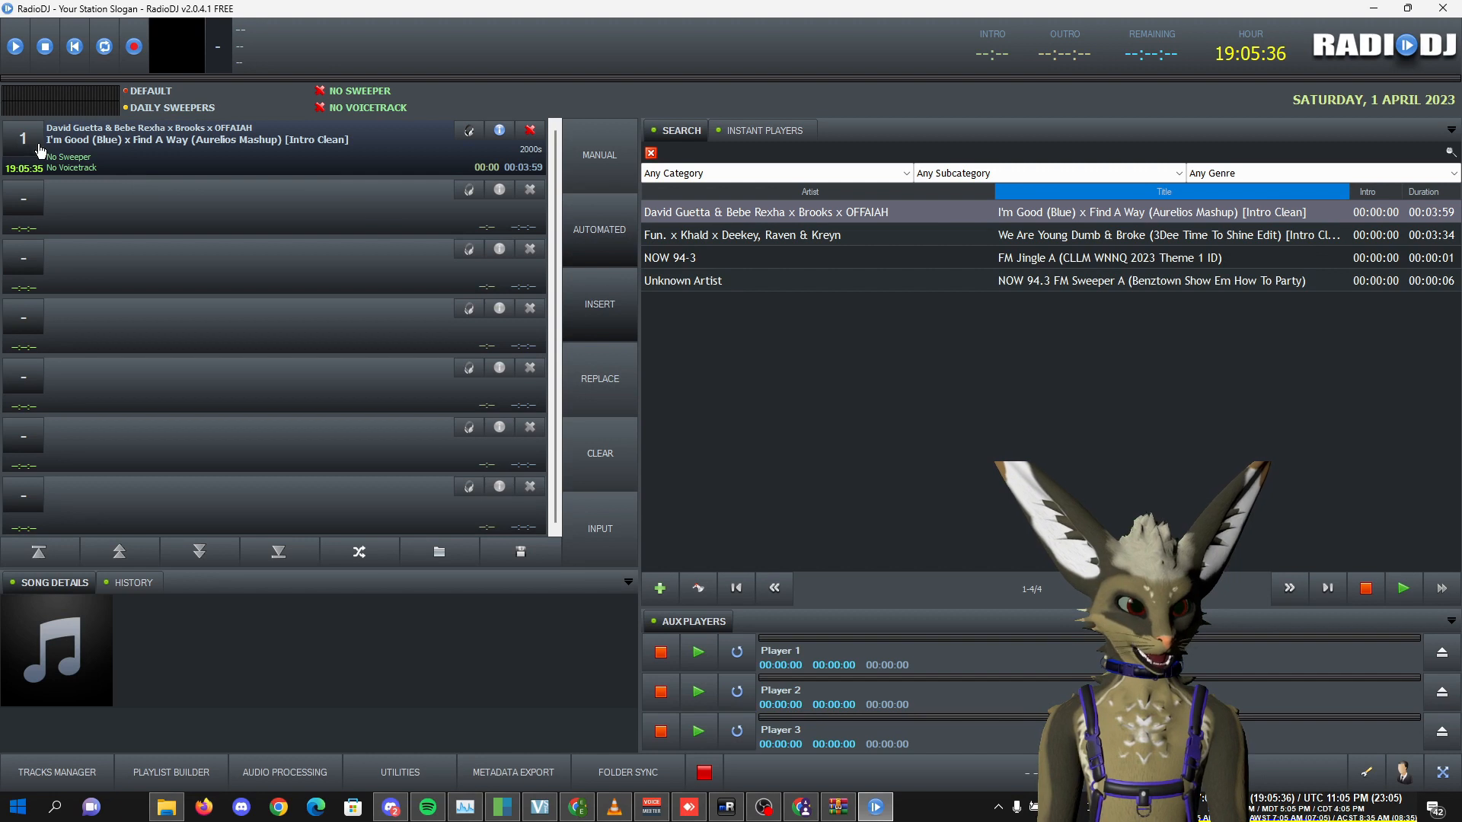
Start playing I'm Good (Blue) x Find A Way from the playlist.
{"action": "left_click", "coordinate": [14, 45]}
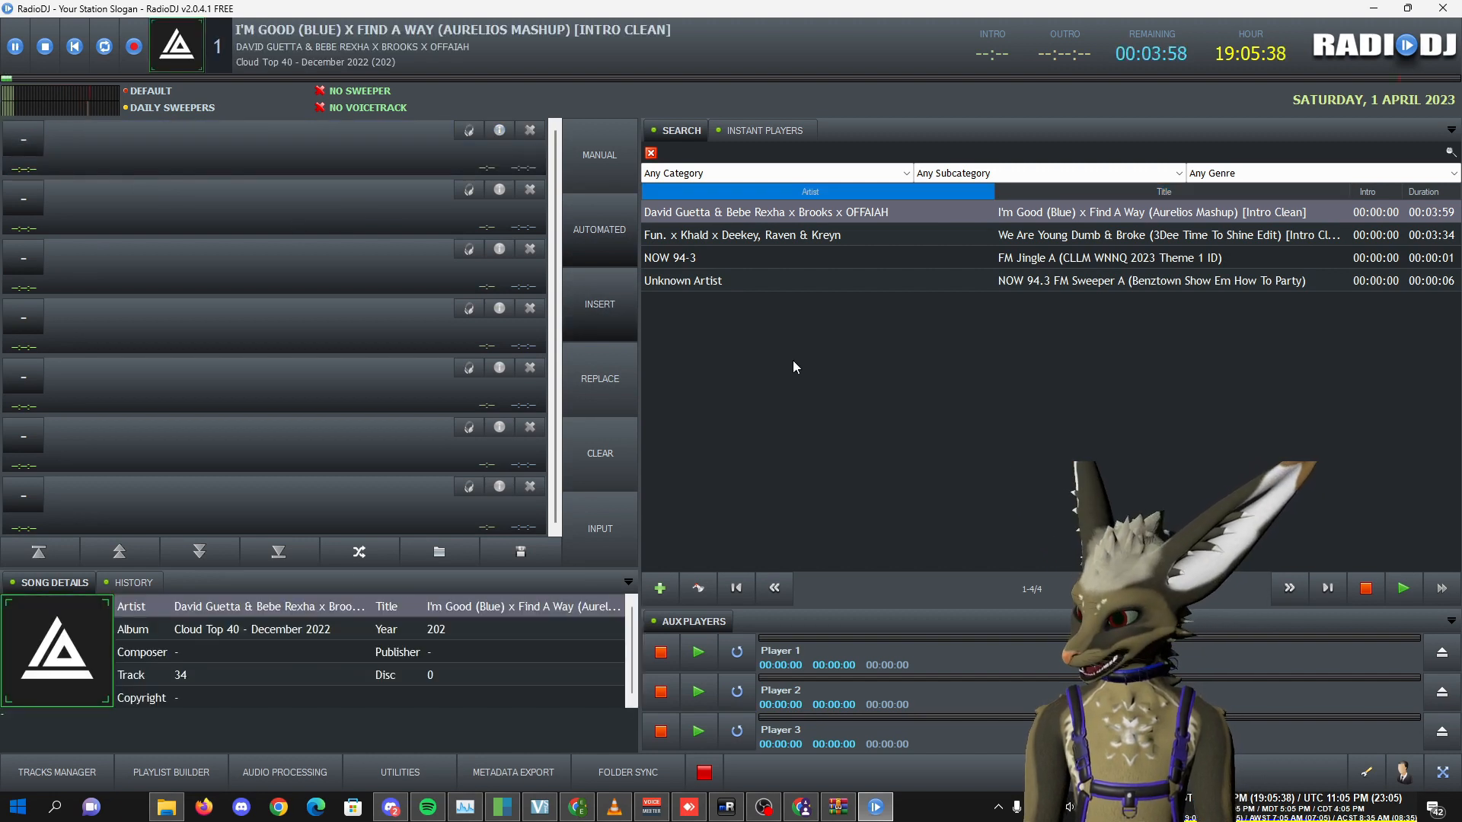
{"action": "mouse_move", "coordinate": [918, 397]}
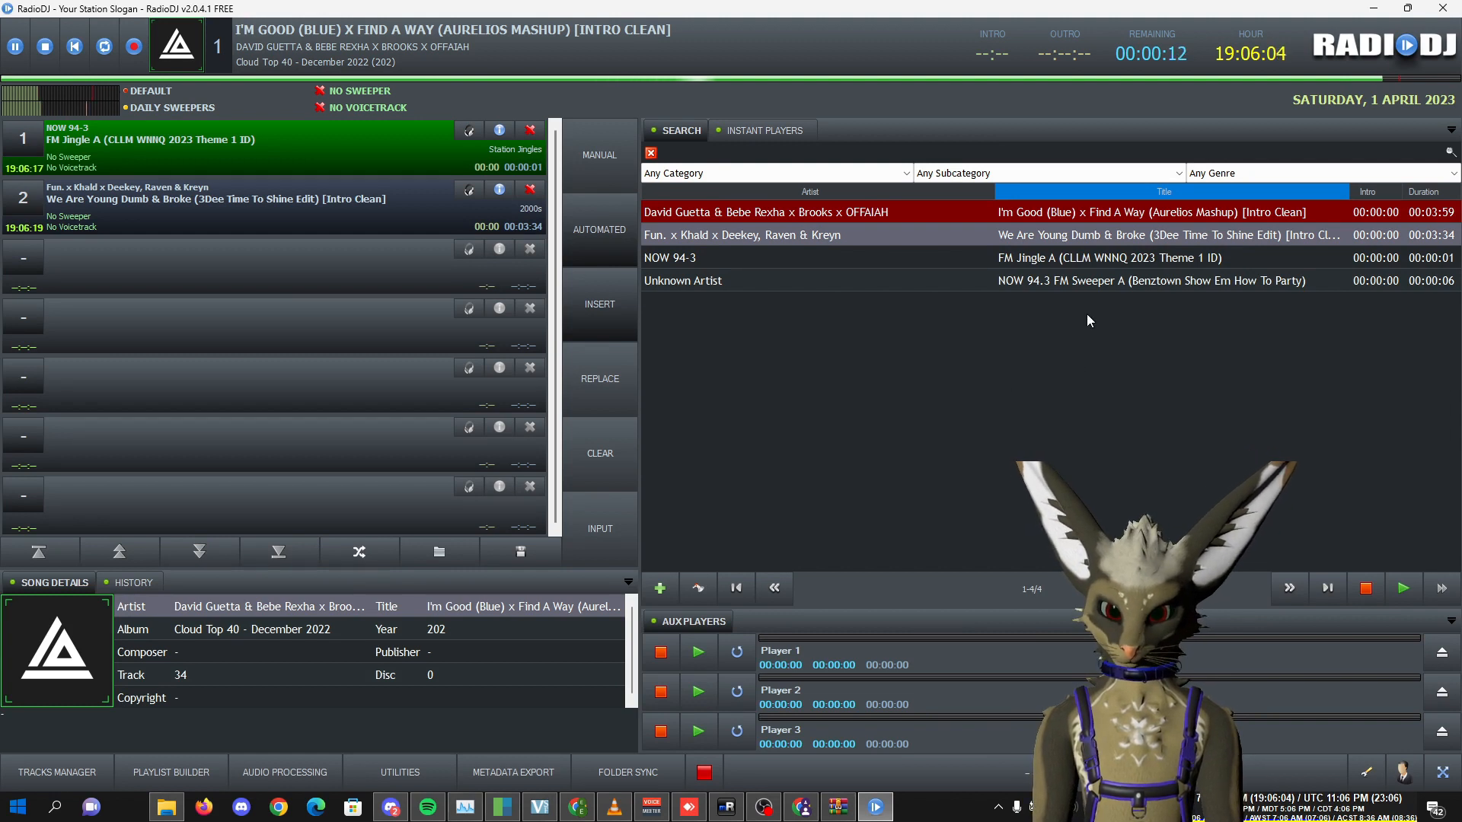
{"action": "mouse_move", "coordinate": [1117, 379]}
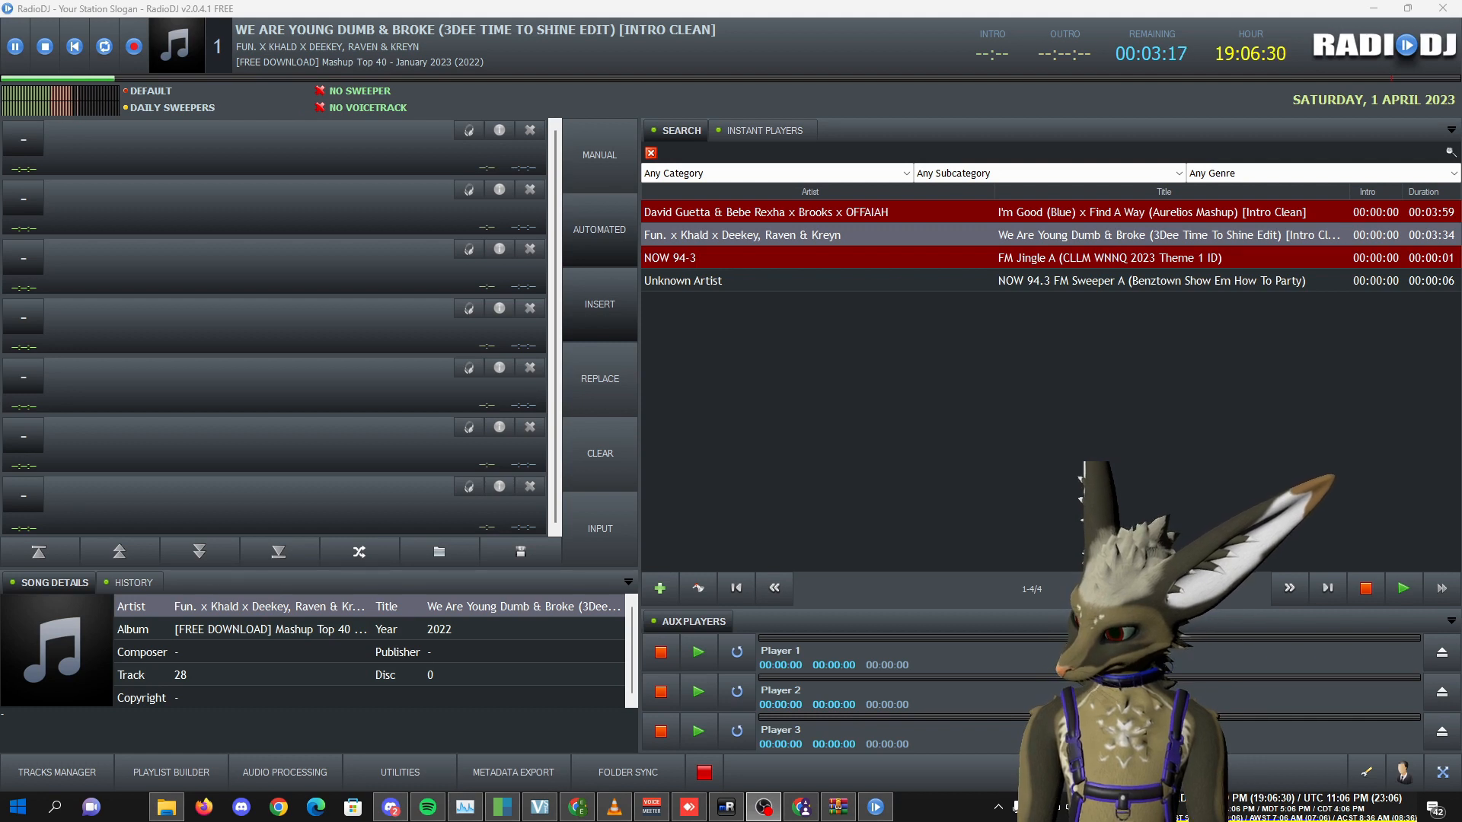
{"action": "mouse_move", "coordinate": [233, 144]}
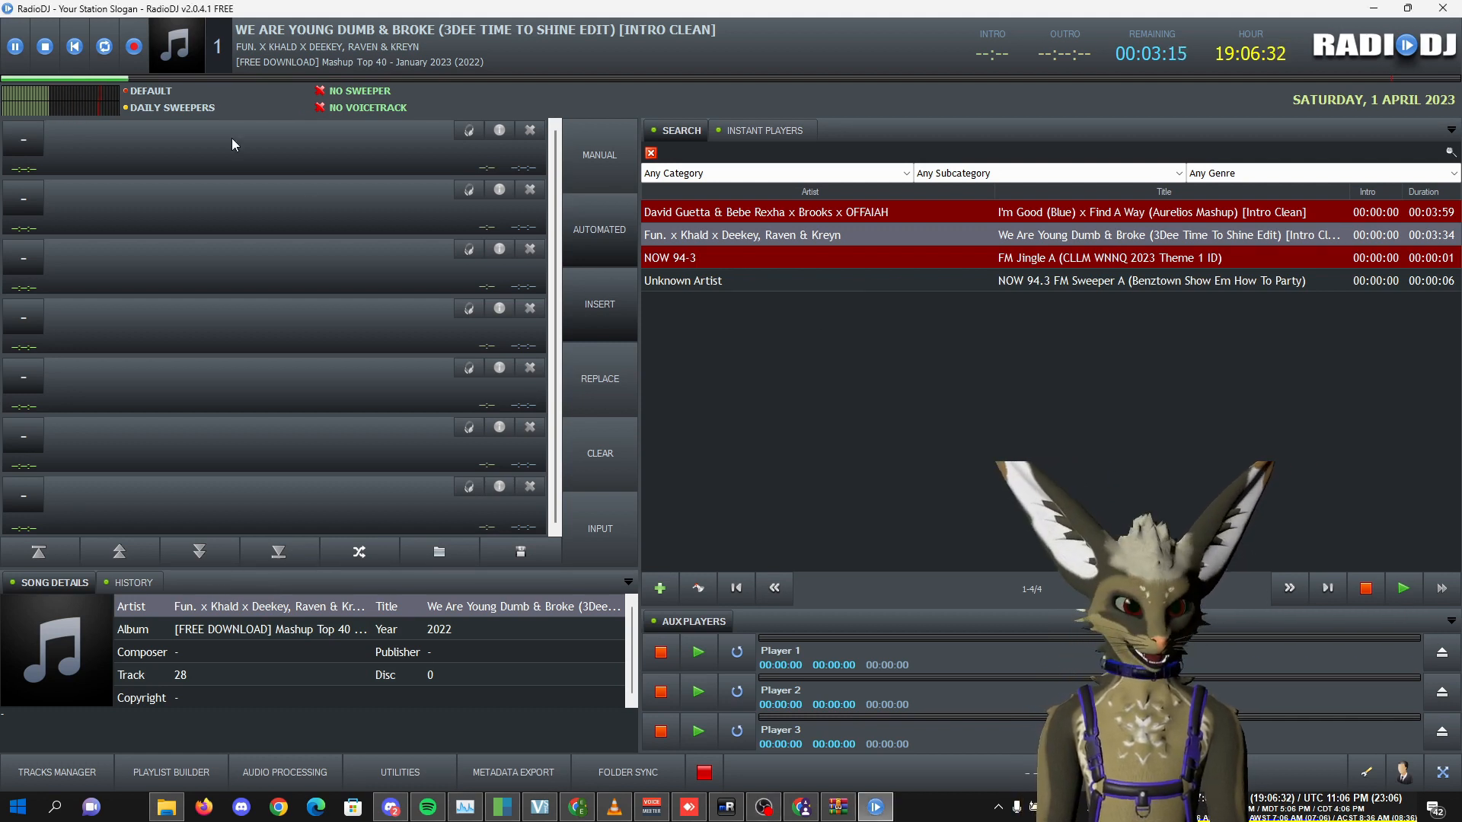
Add rotation entries Music/2000s, Daily Sweepers, Music/2000s, each with Random selection.
{"action": "left_click", "coordinate": [44, 46]}
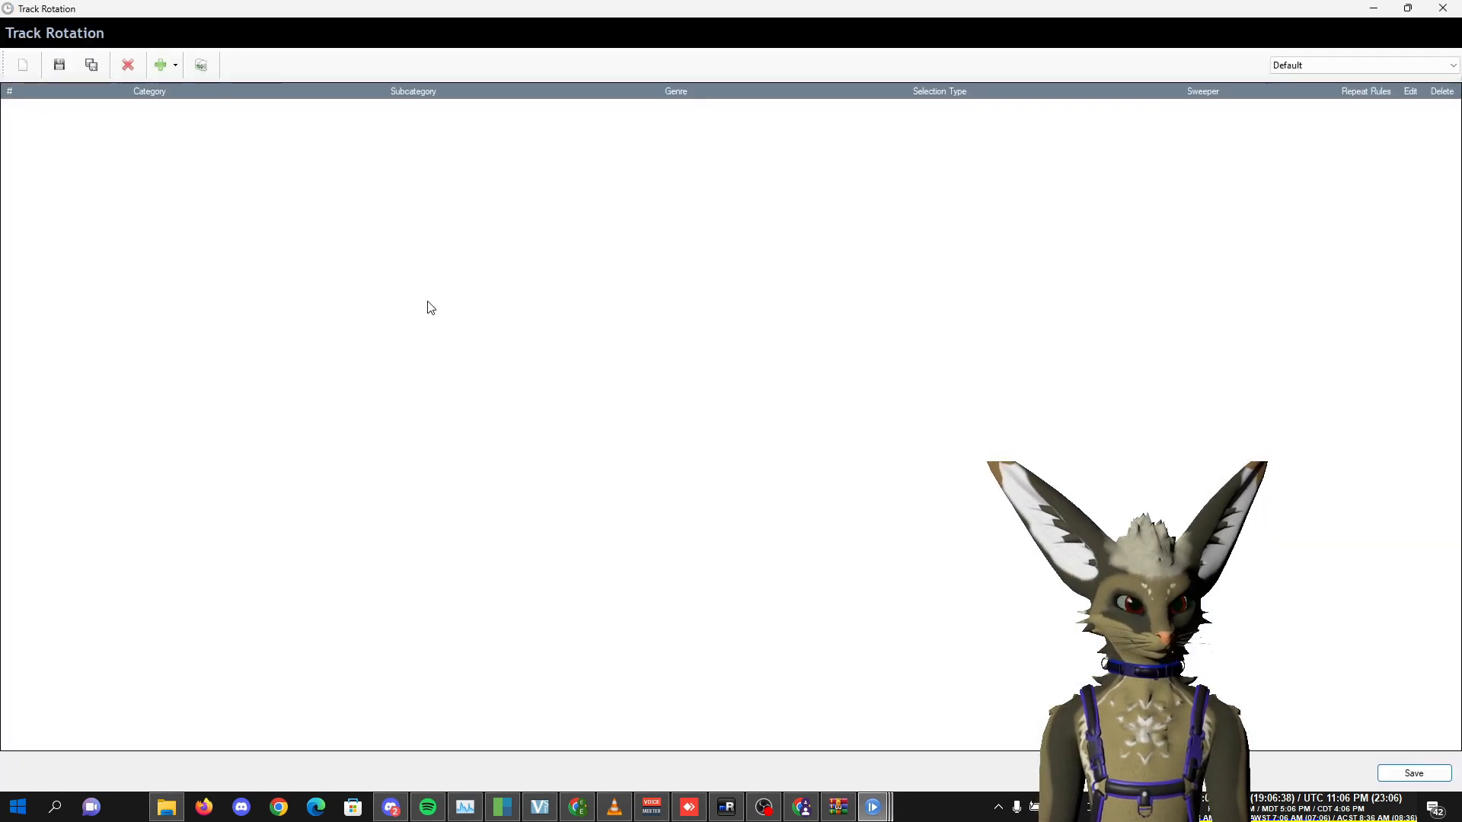
{"action": "mouse_move", "coordinate": [548, 297]}
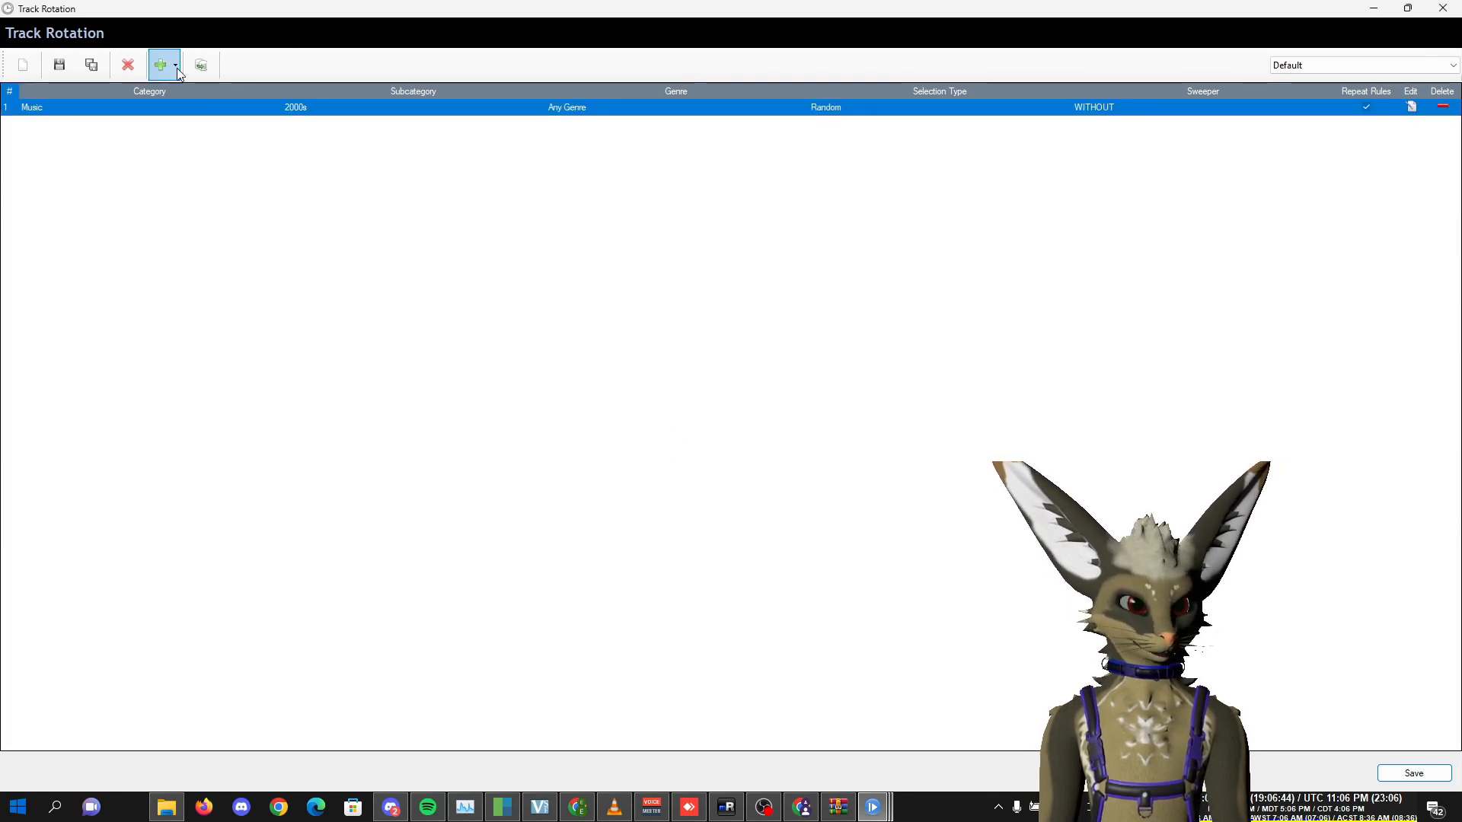
{"action": "left_click", "coordinate": [160, 64]}
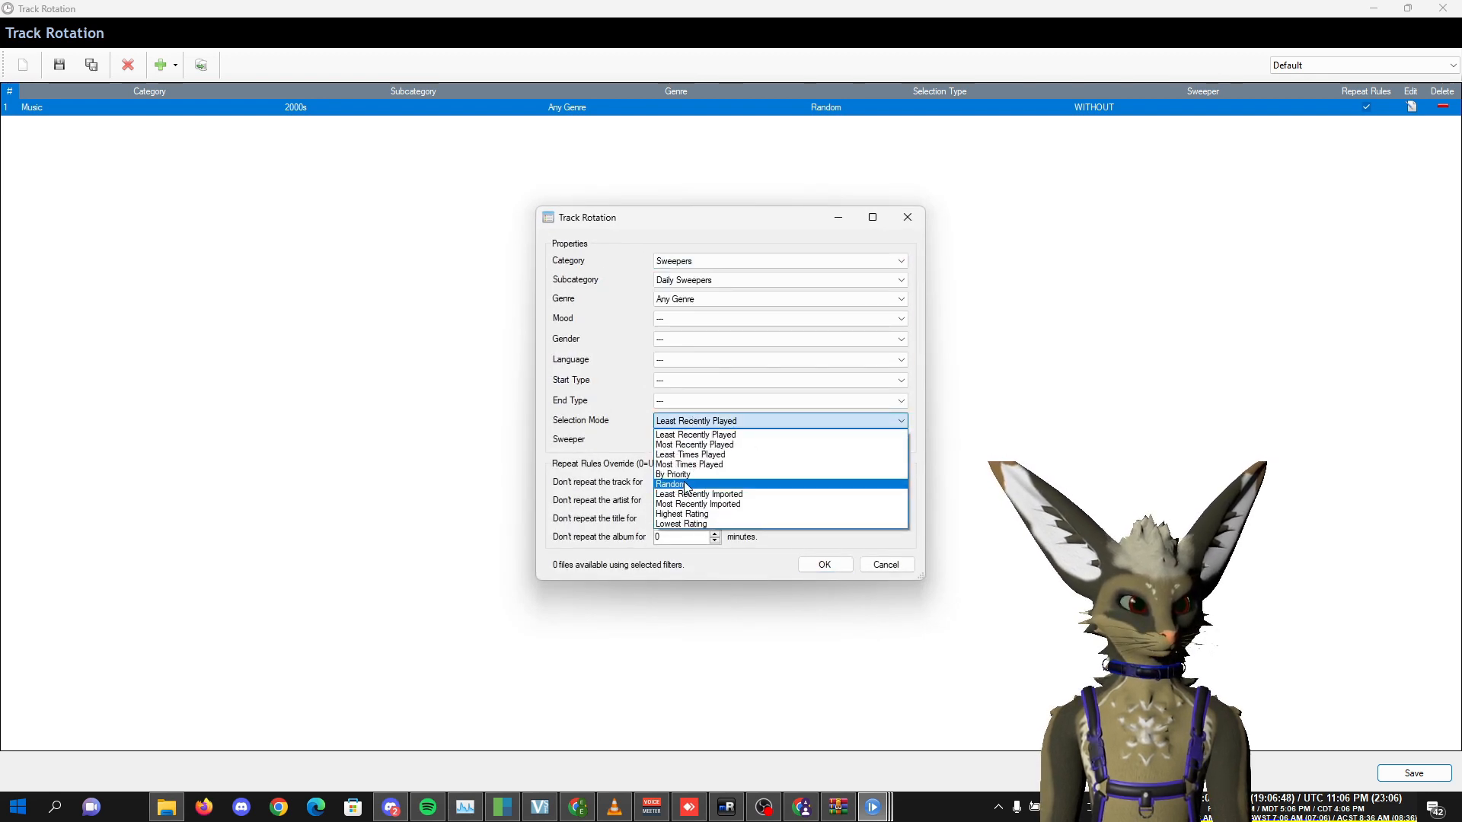
{"action": "left_click", "coordinate": [824, 563]}
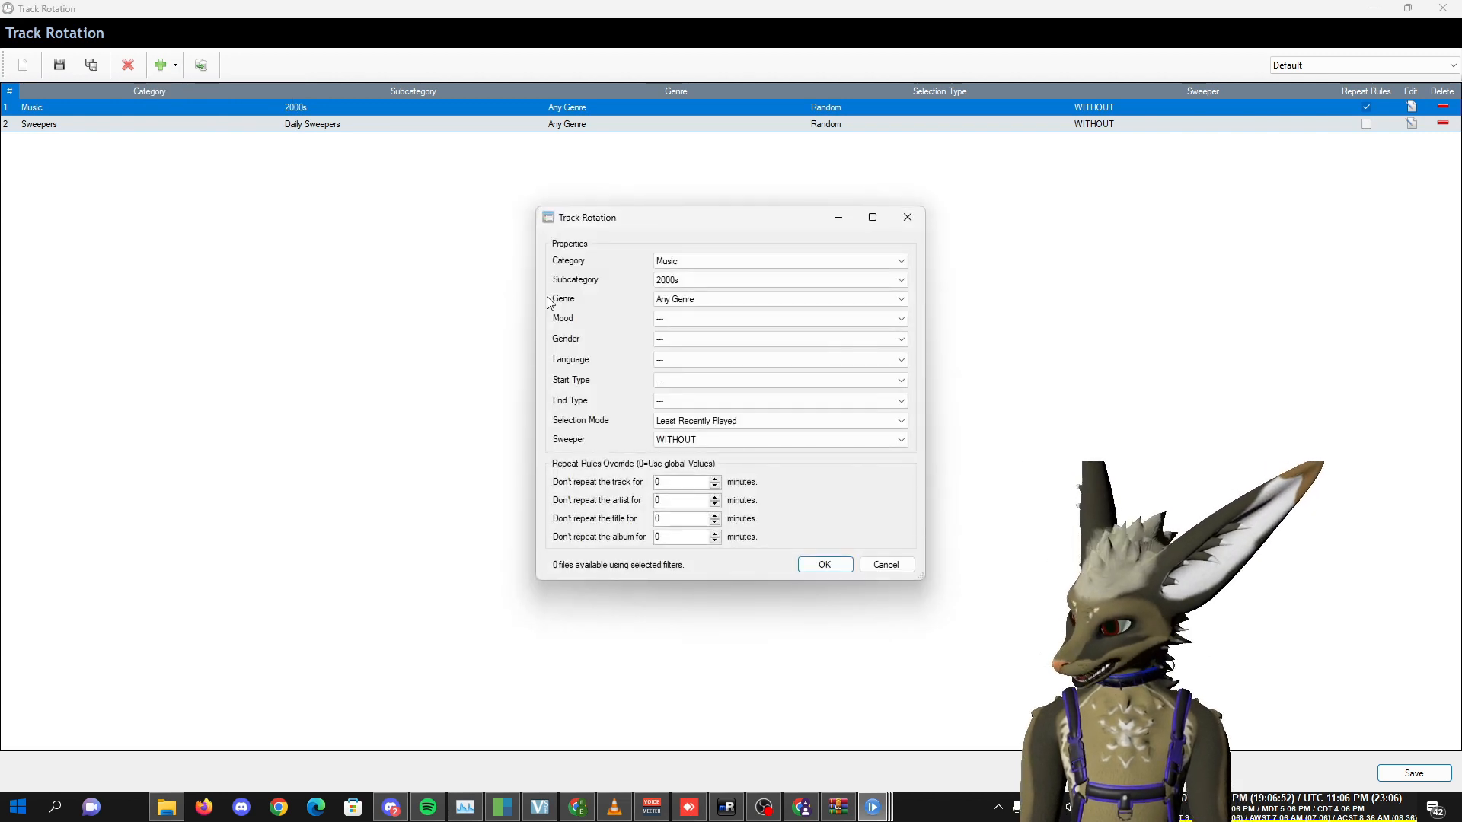
{"action": "left_click", "coordinate": [899, 260]}
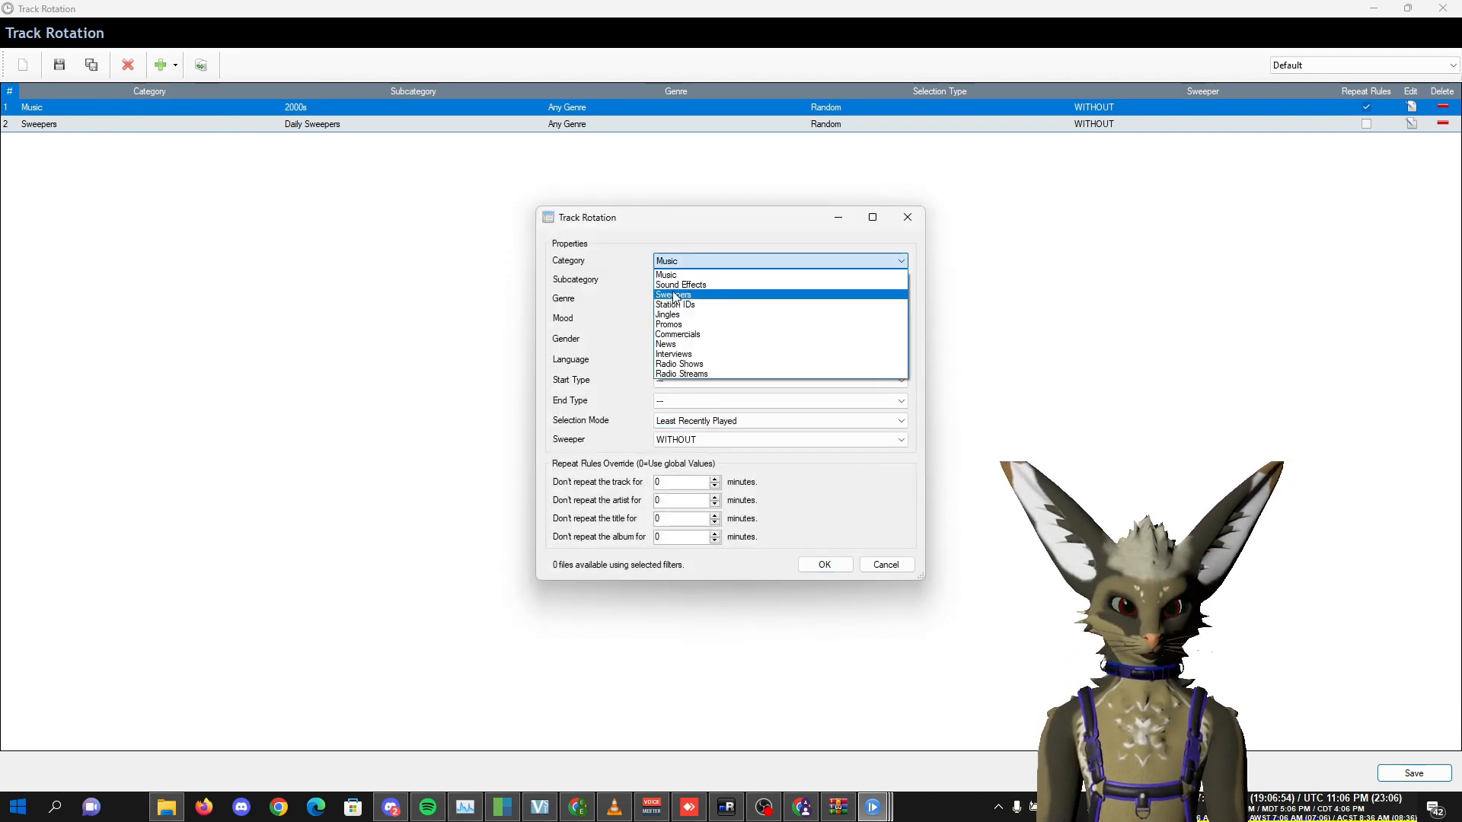
{"action": "mouse_move", "coordinate": [681, 375]}
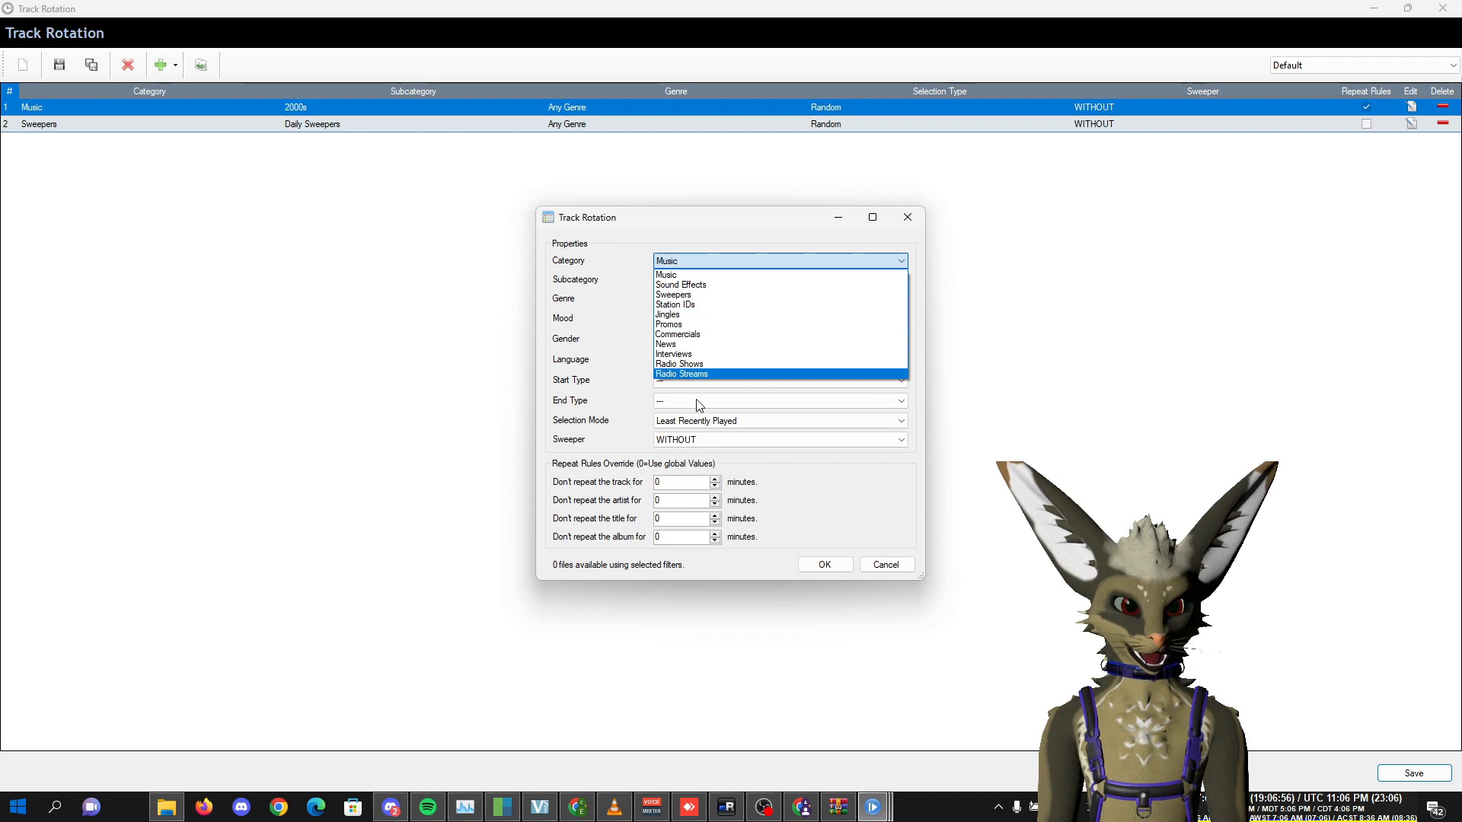
{"action": "left_click", "coordinate": [665, 274]}
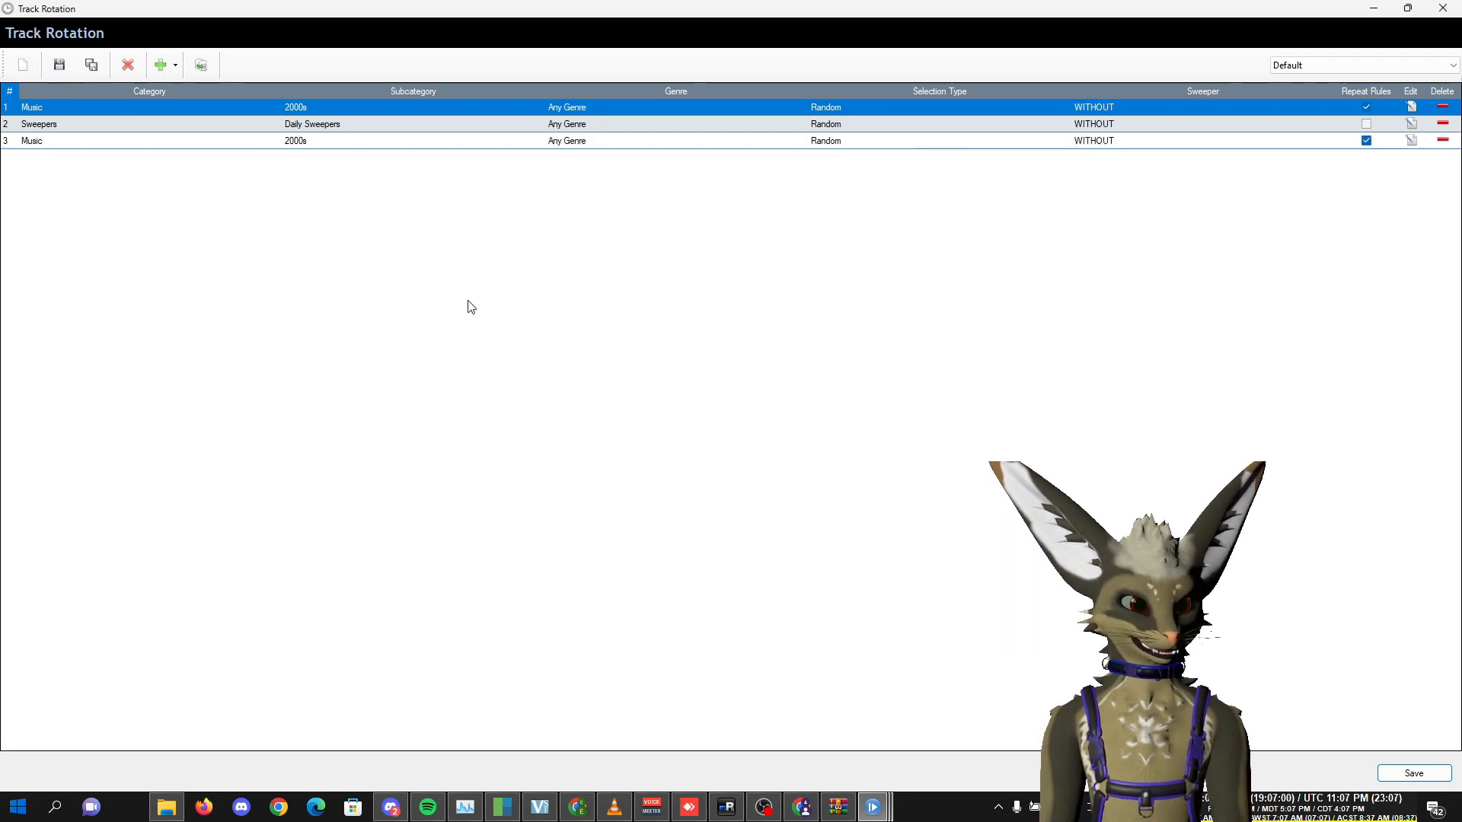
{"action": "mouse_move", "coordinate": [653, 237]}
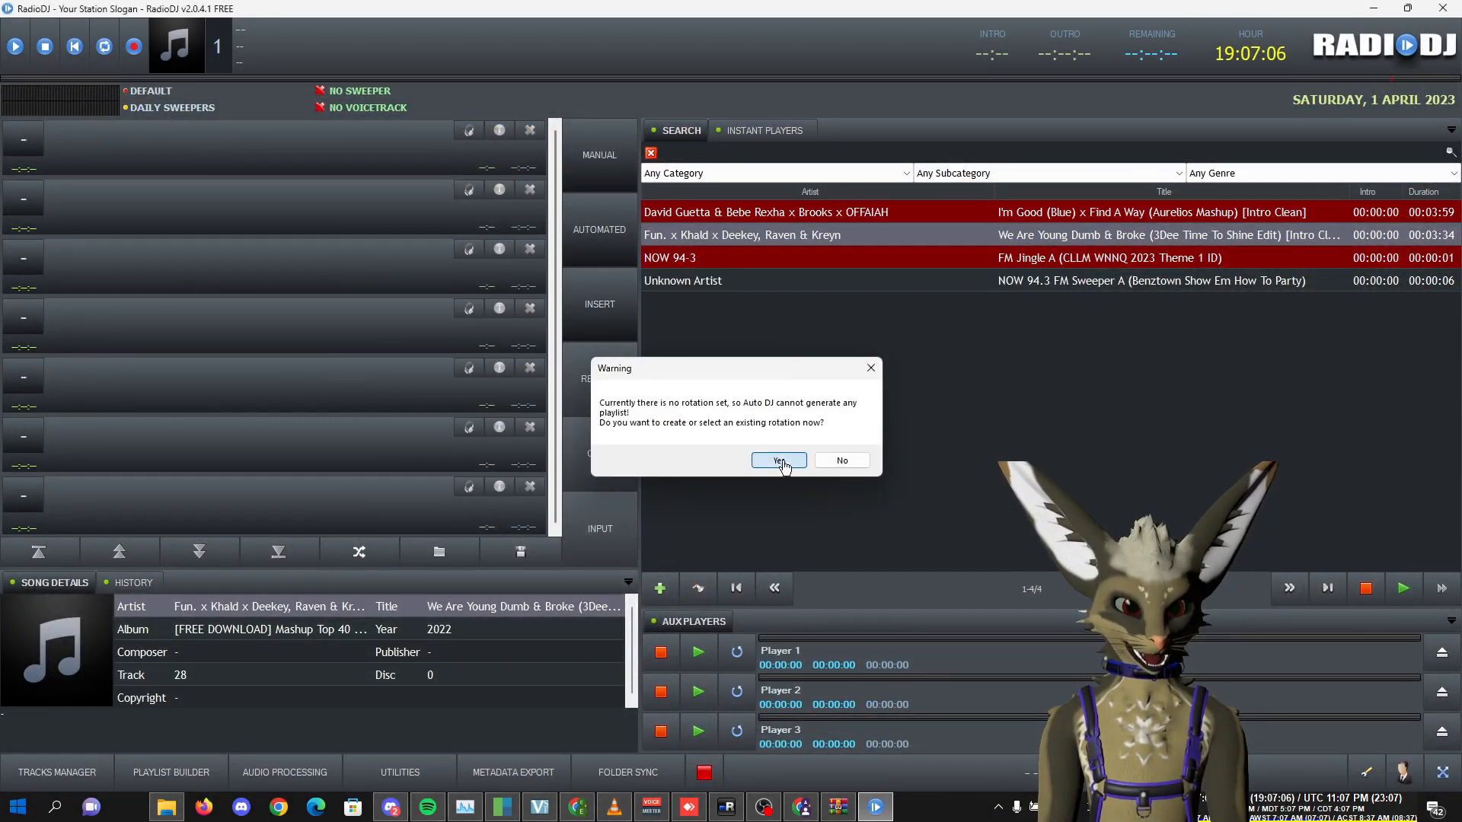
Accept the rotation prompt so AutoDJ fills the playlist, then play I'm Good.
{"action": "left_click", "coordinate": [778, 460]}
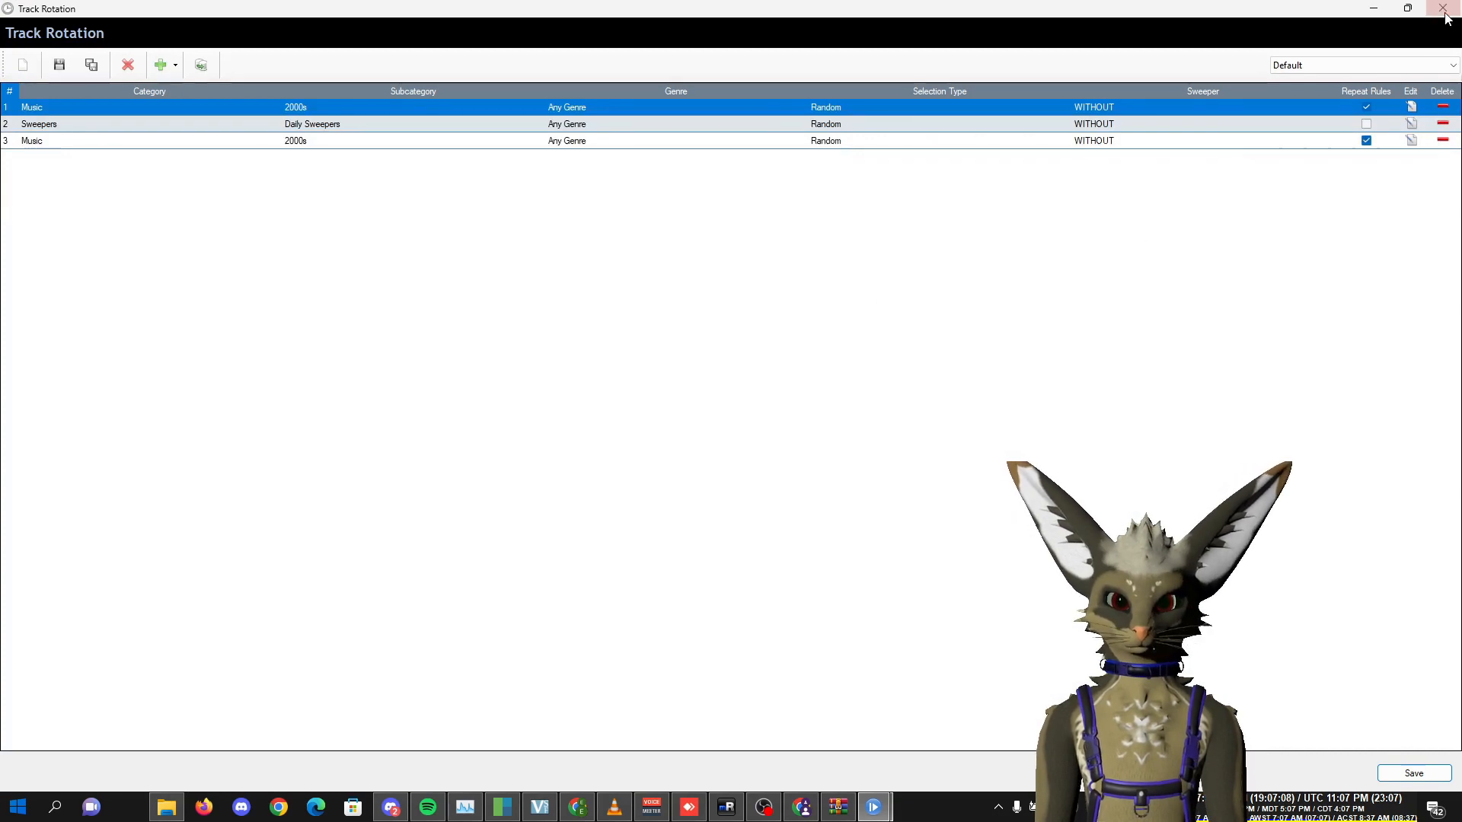
{"action": "left_click", "coordinate": [1444, 10]}
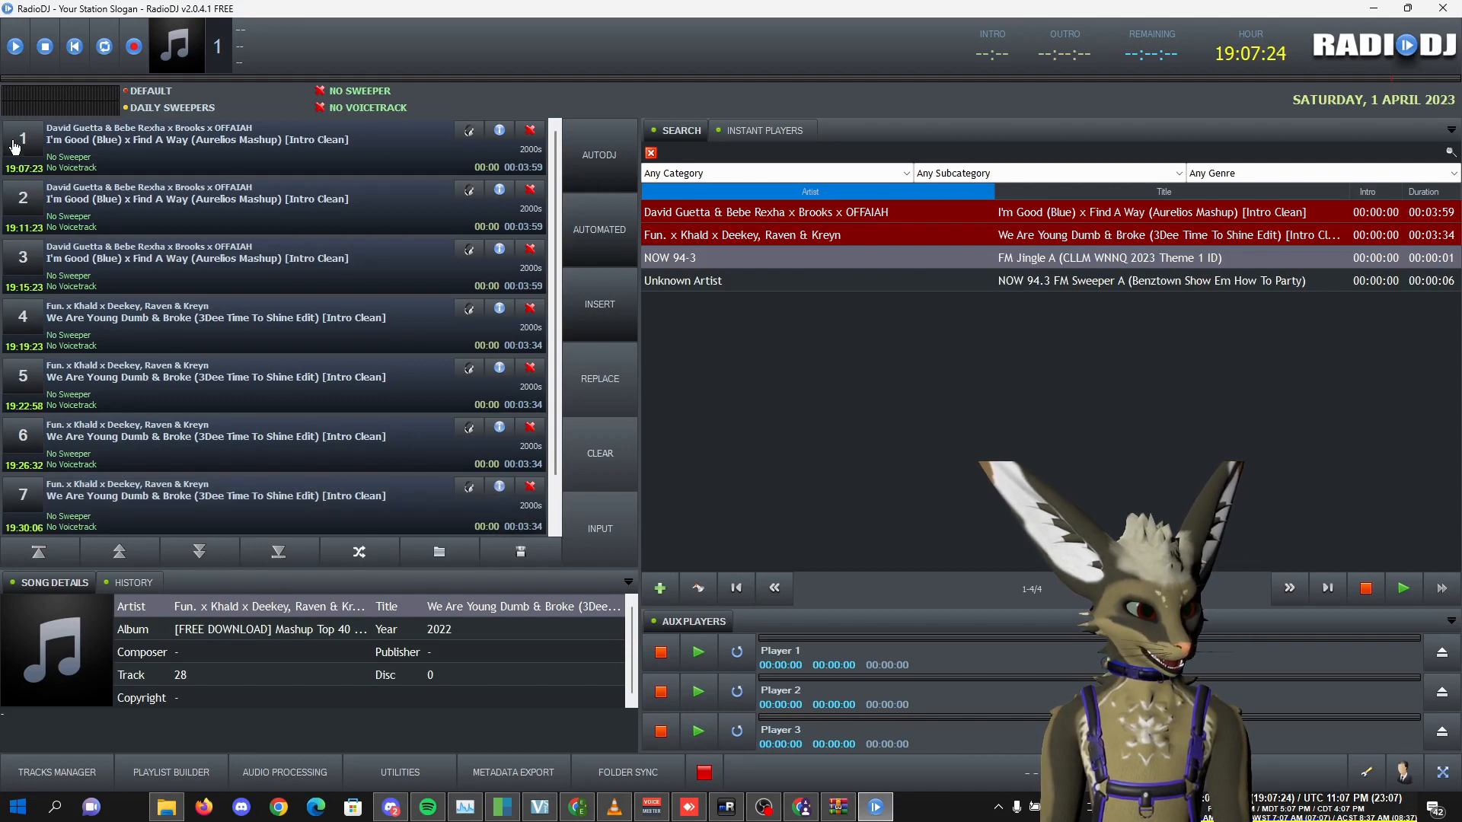
{"action": "left_click", "coordinate": [13, 44]}
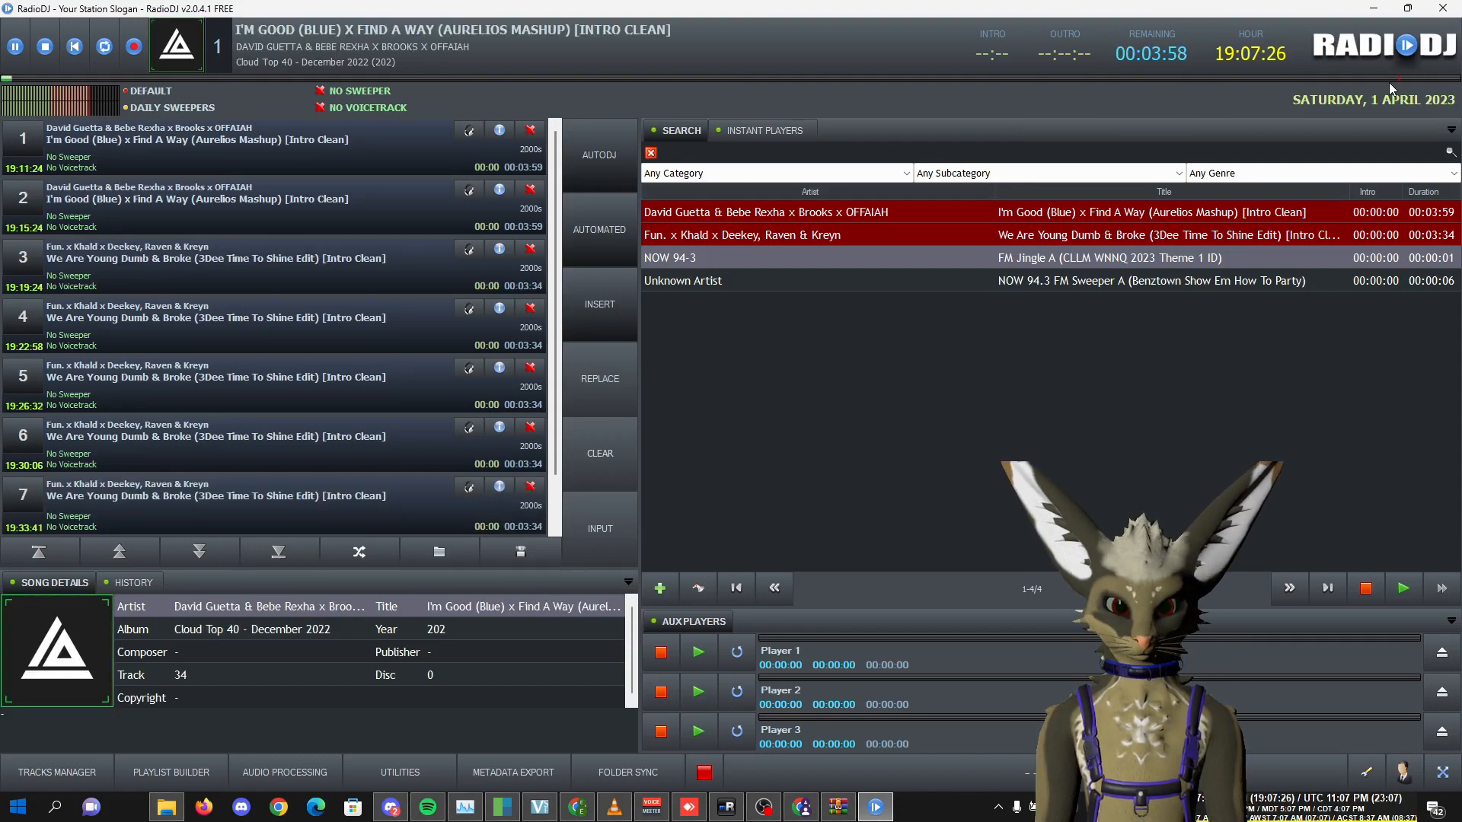